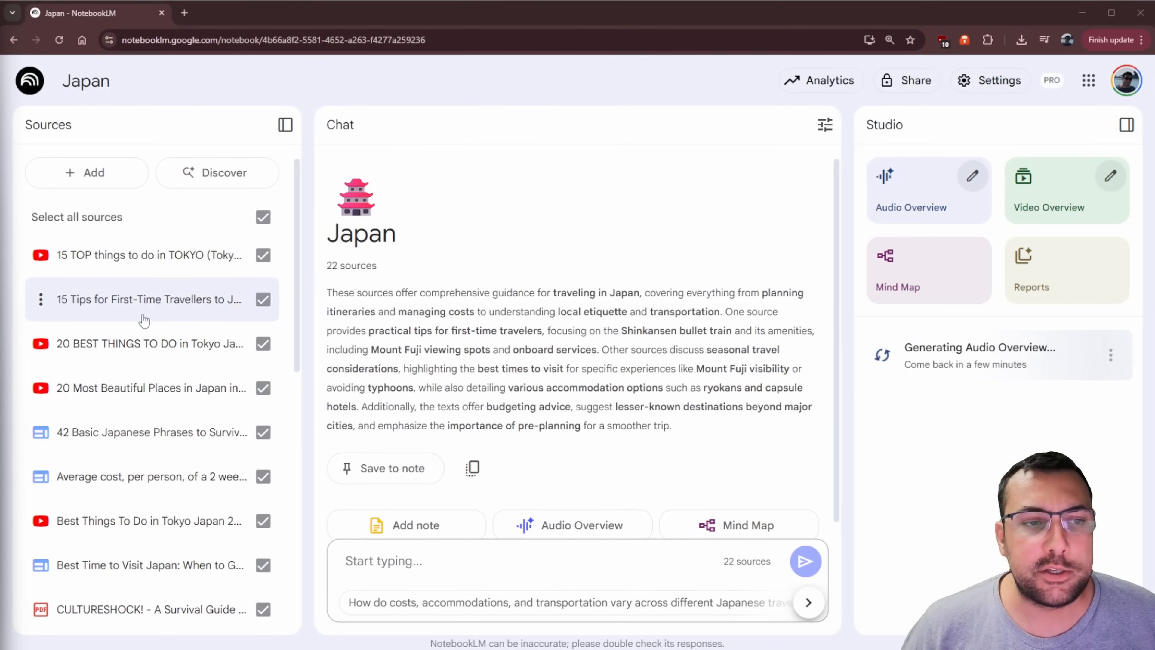
# Bring up the Audio Overview customisation options from the Studio panel
pyautogui.scroll(-3)
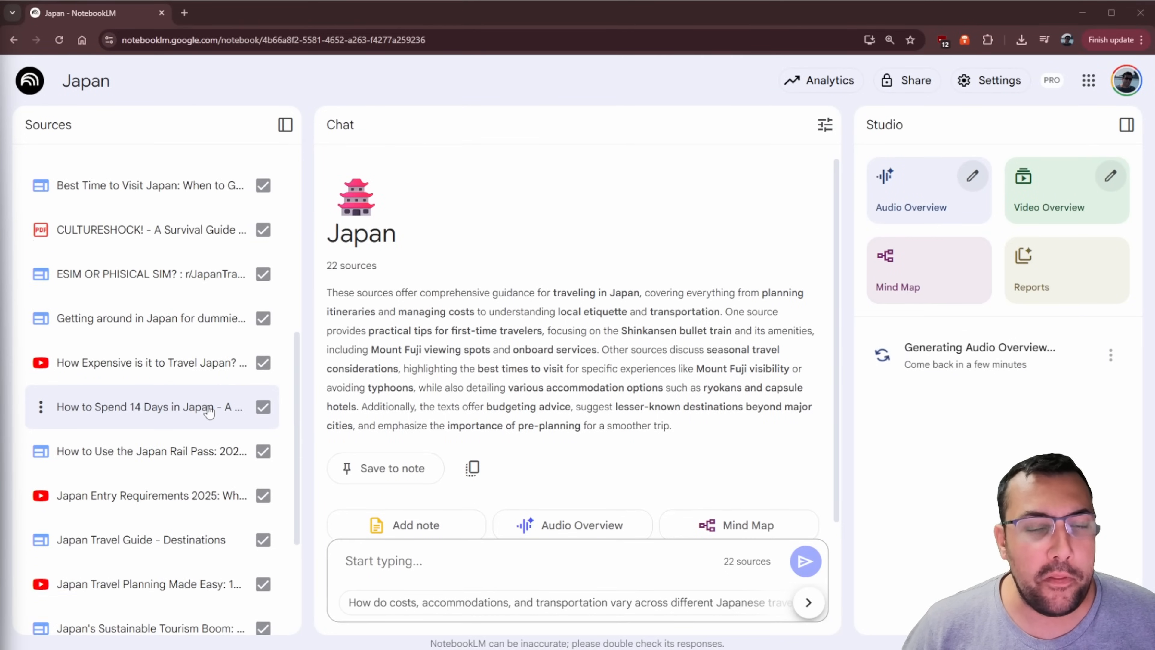
pyautogui.scroll(-3)
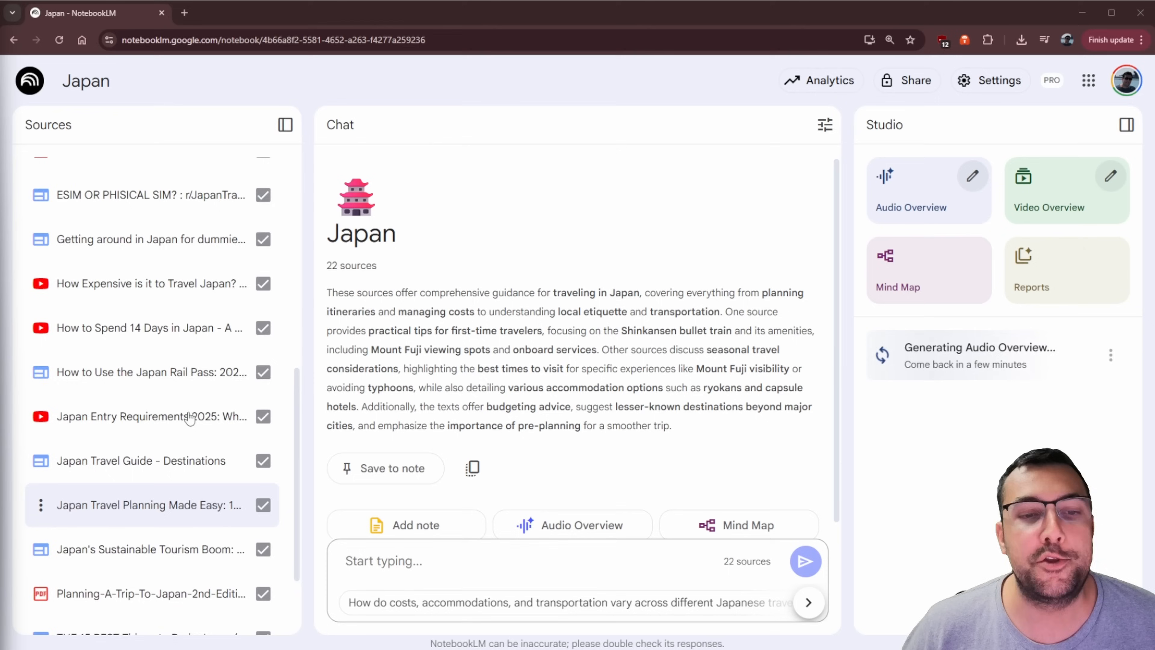
pyautogui.scroll(3)
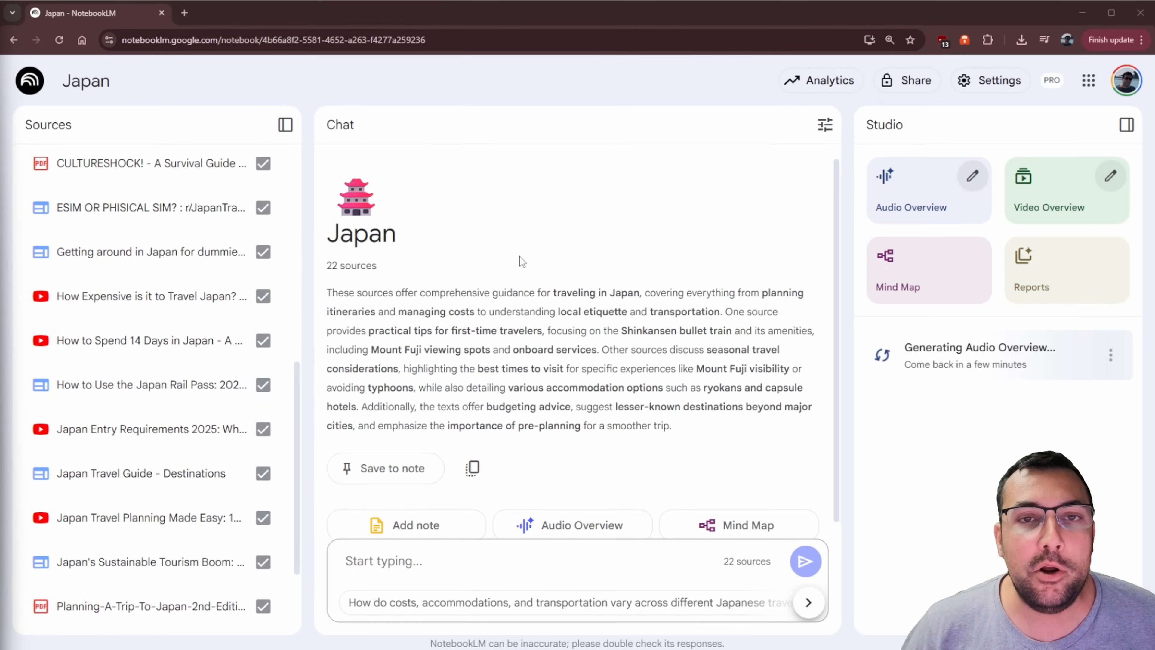
pyautogui.moveTo(928, 269)
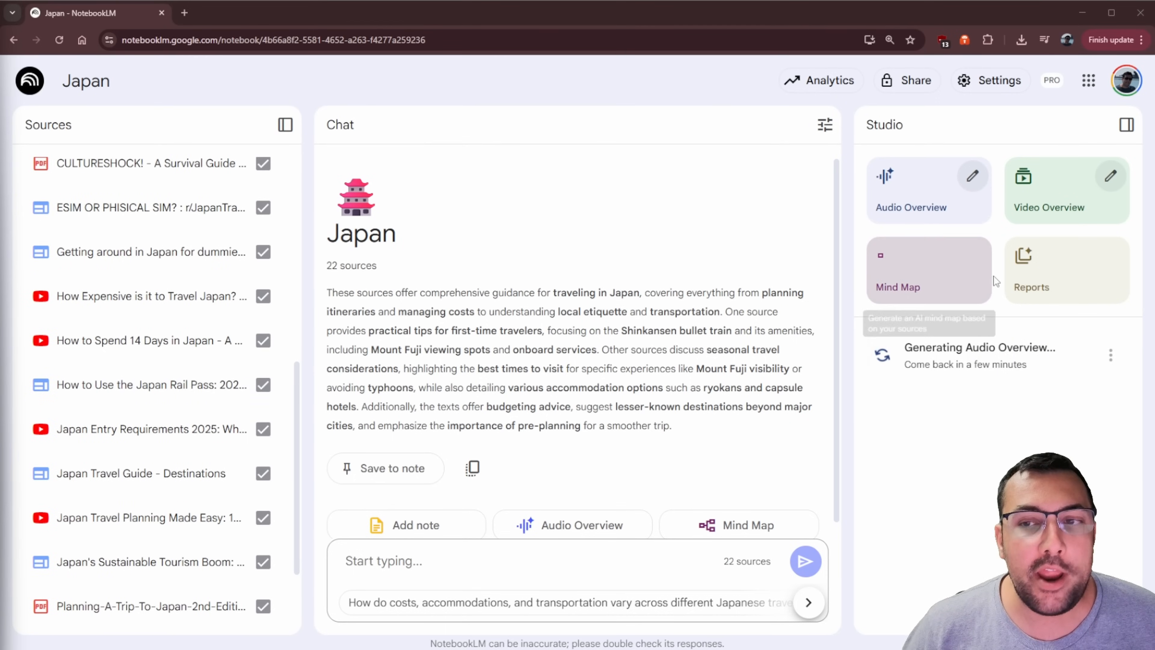
pyautogui.moveTo(875, 405)
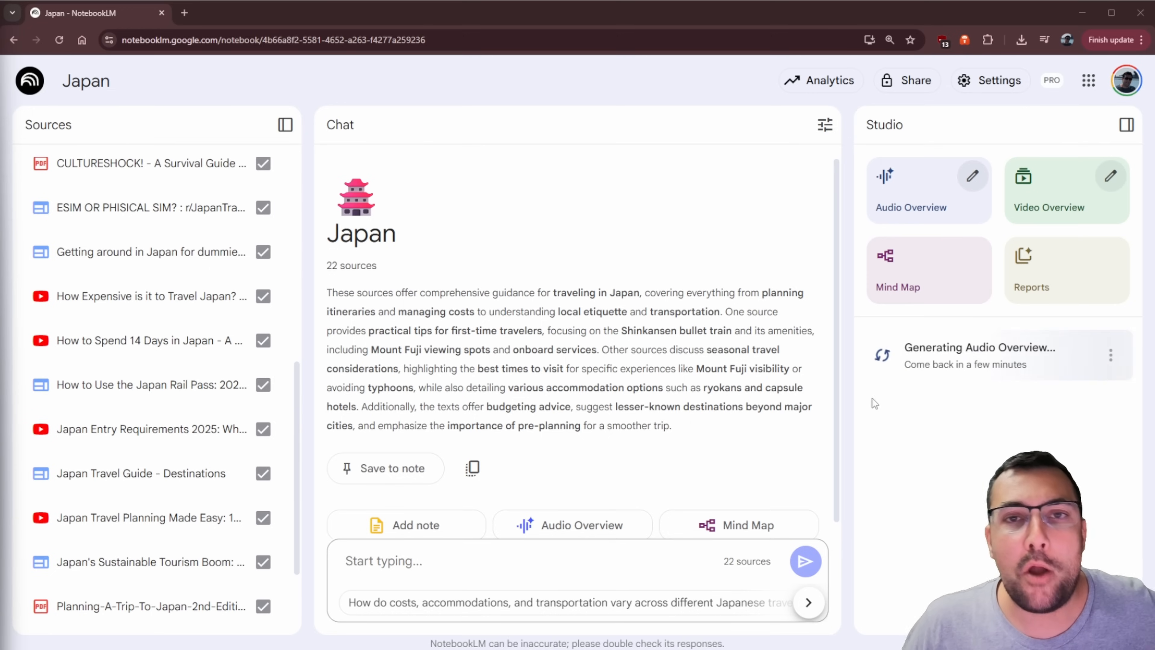
pyautogui.moveTo(912, 207)
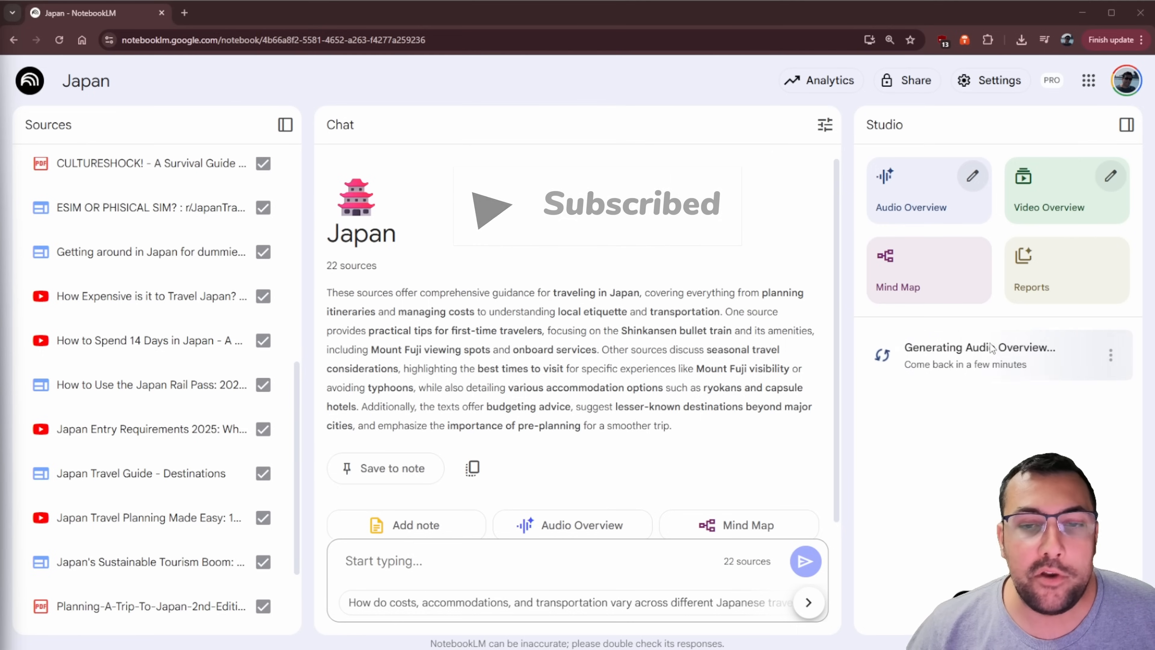
pyautogui.moveTo(929, 207)
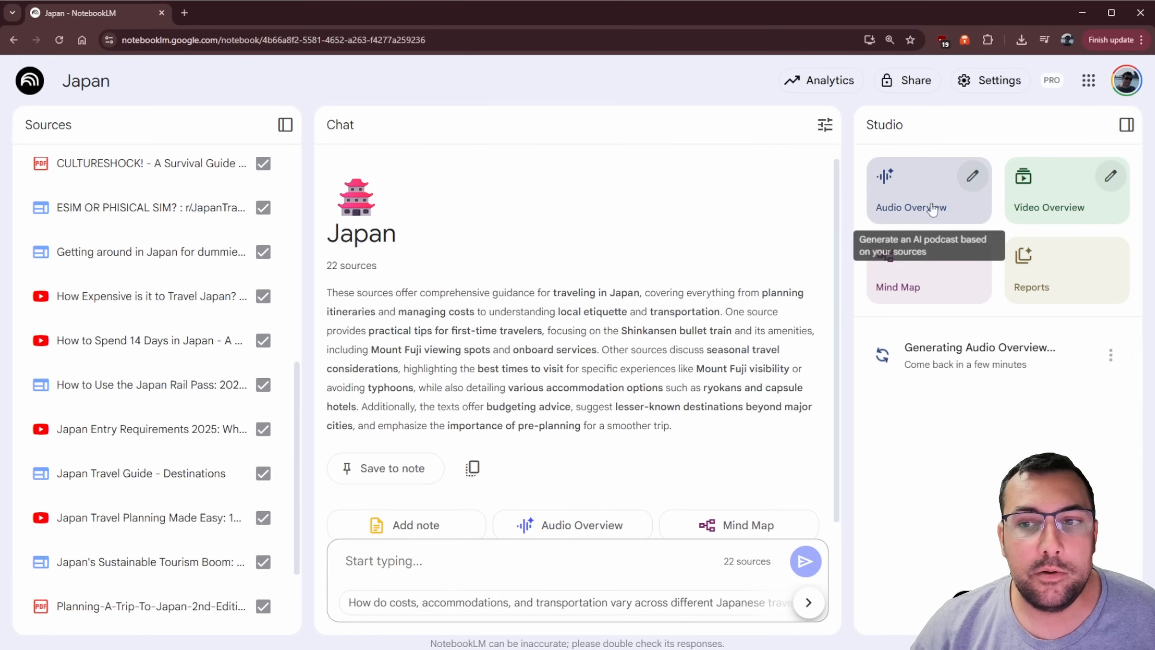
pyautogui.click(971, 175)
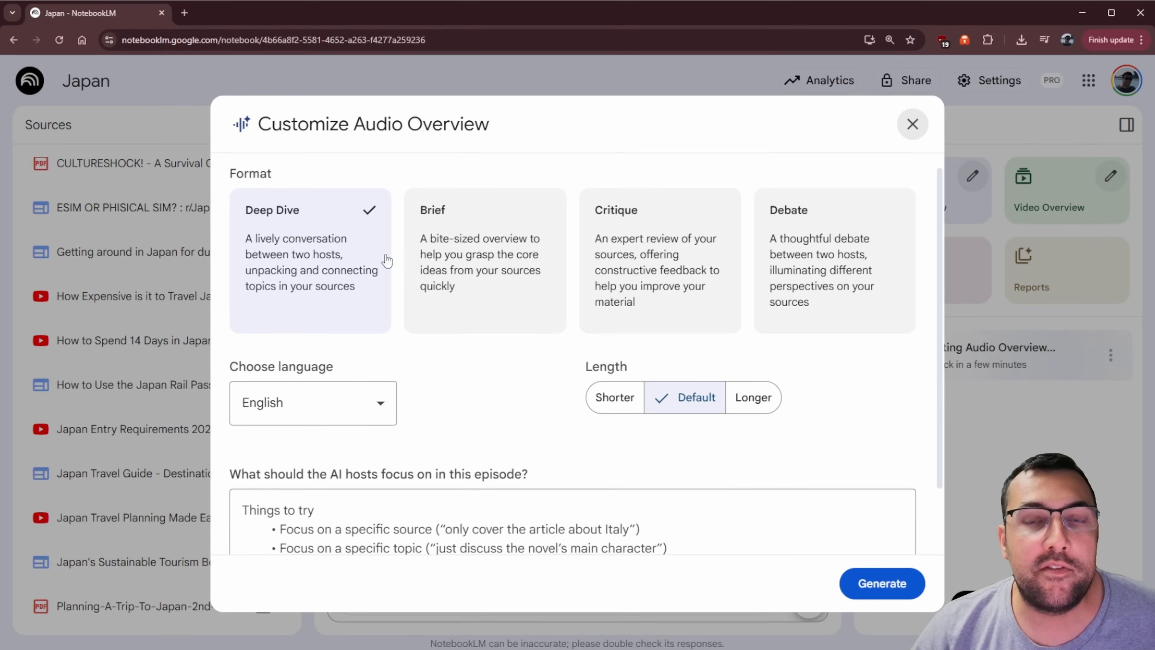
pyautogui.moveTo(315, 250)
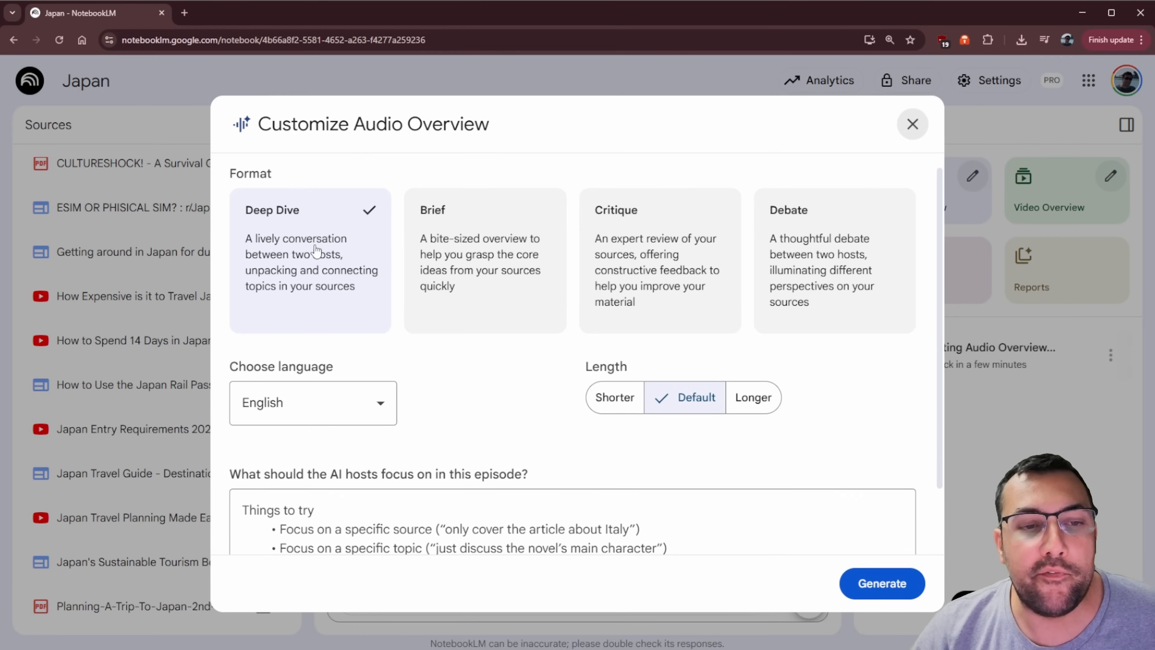
pyautogui.moveTo(312, 289)
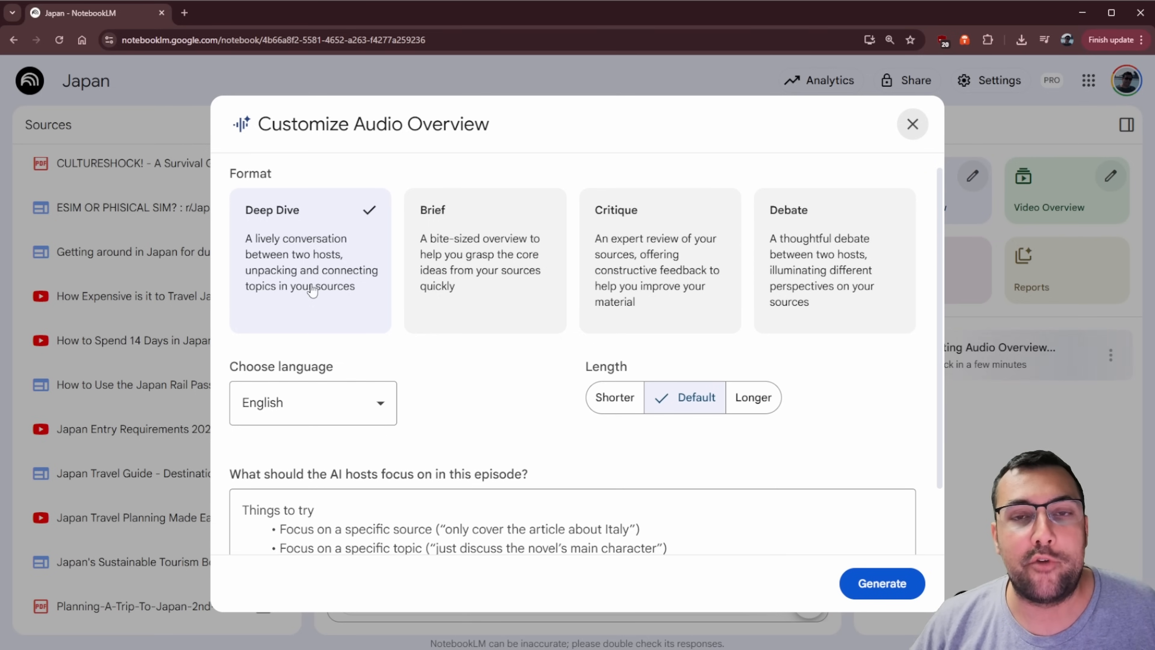
pyautogui.moveTo(484, 220)
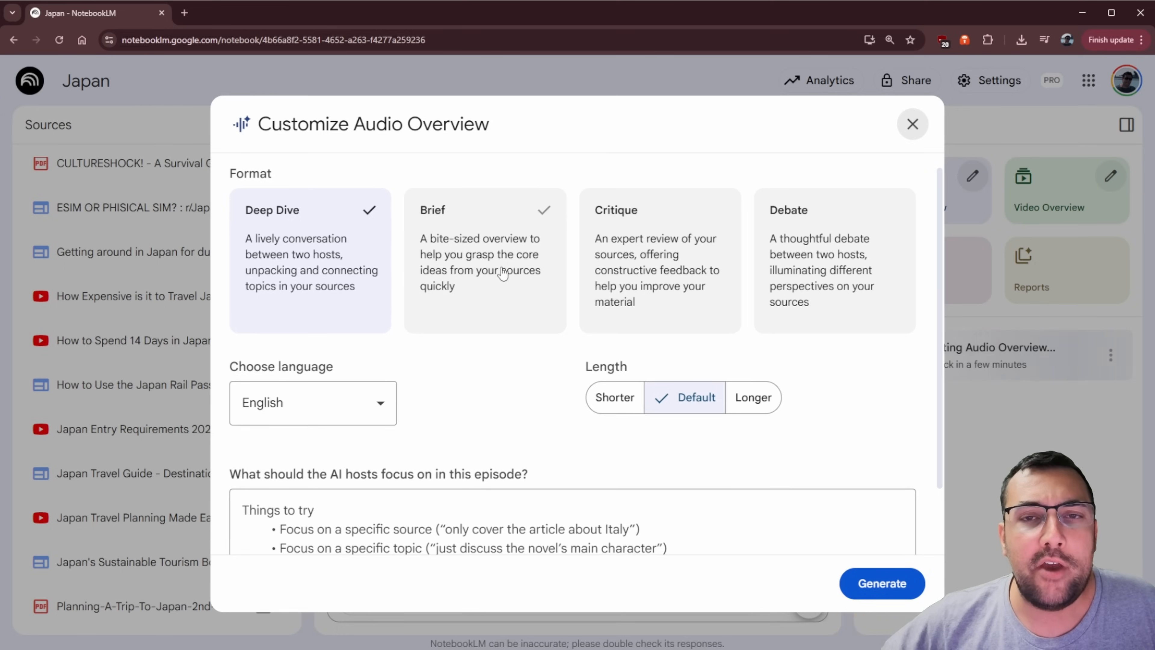
# Try the Brief and Critique formats, then settle on Debate for the episode
pyautogui.click(485, 262)
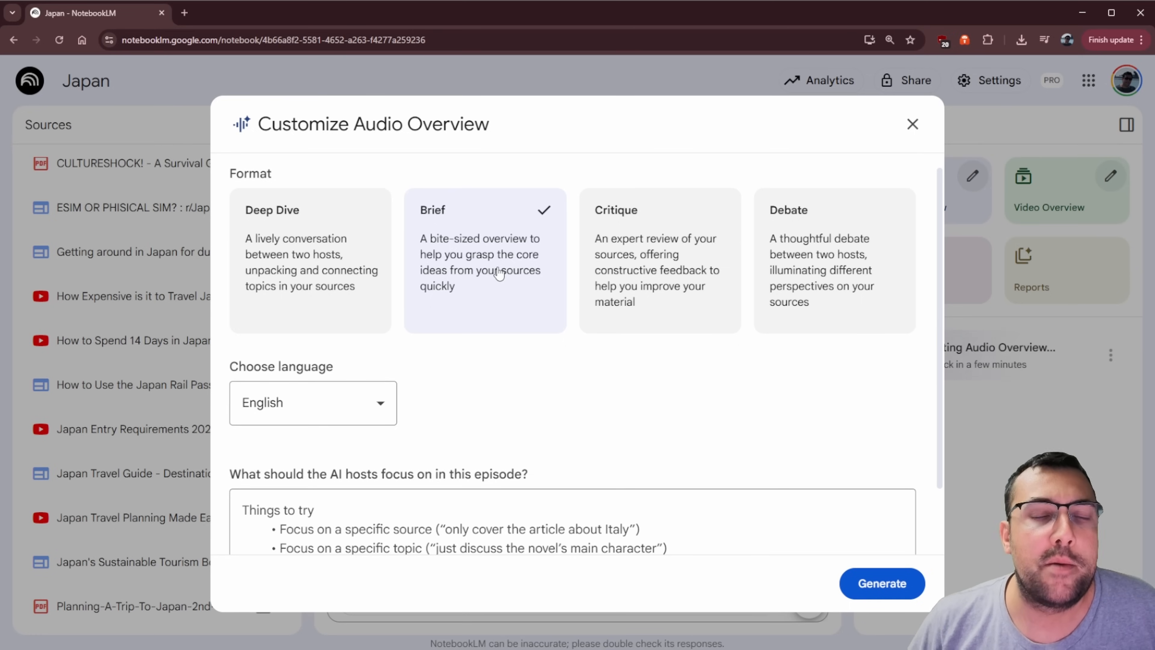
pyautogui.click(658, 261)
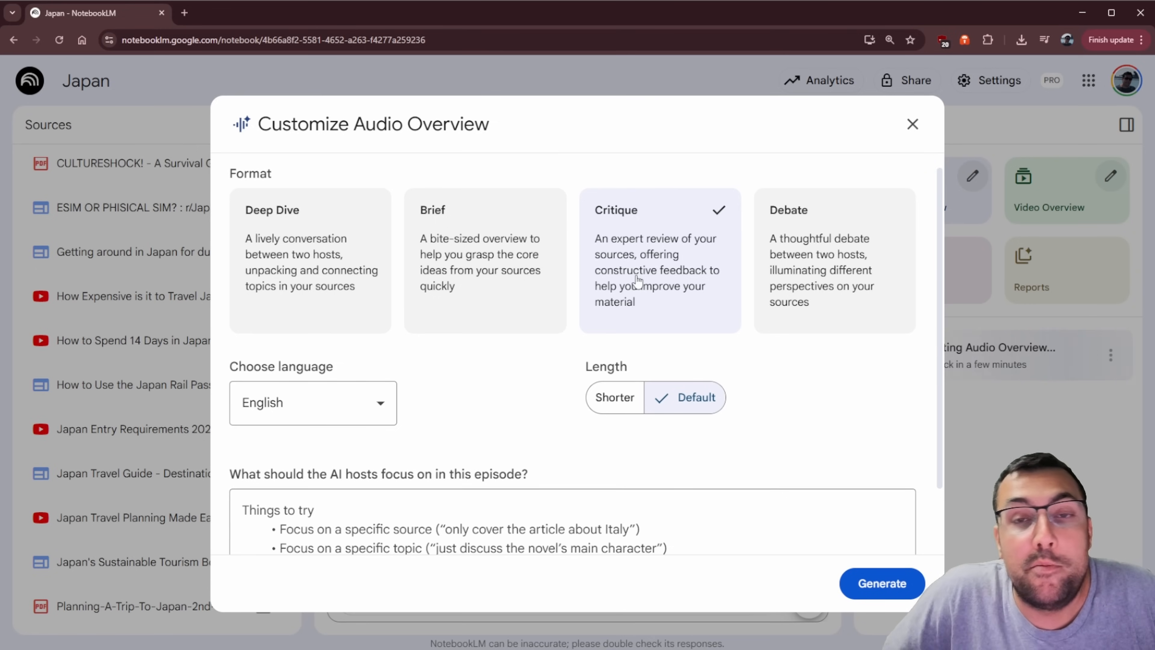
pyautogui.moveTo(649, 263)
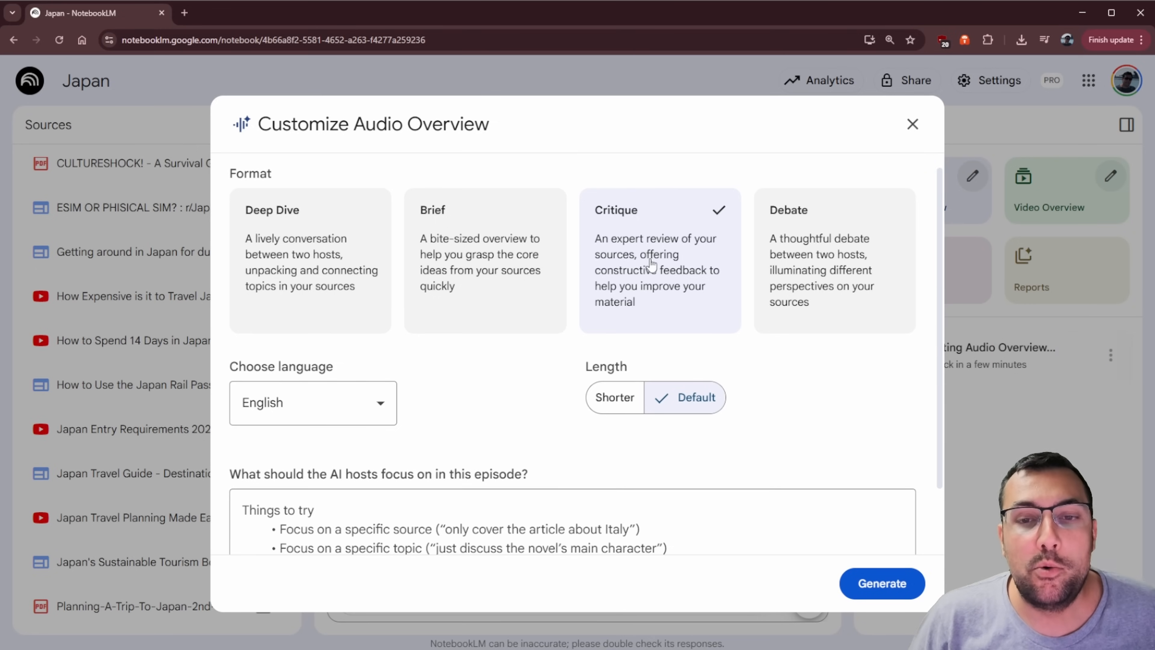
pyautogui.moveTo(690, 265)
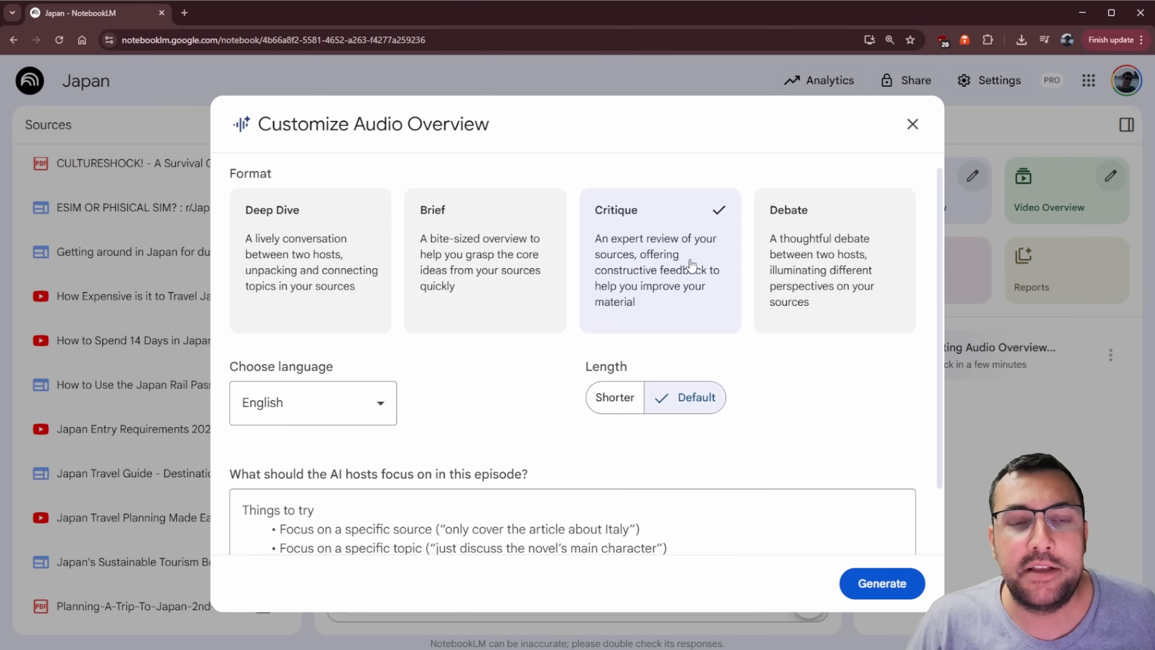
pyautogui.moveTo(638, 197)
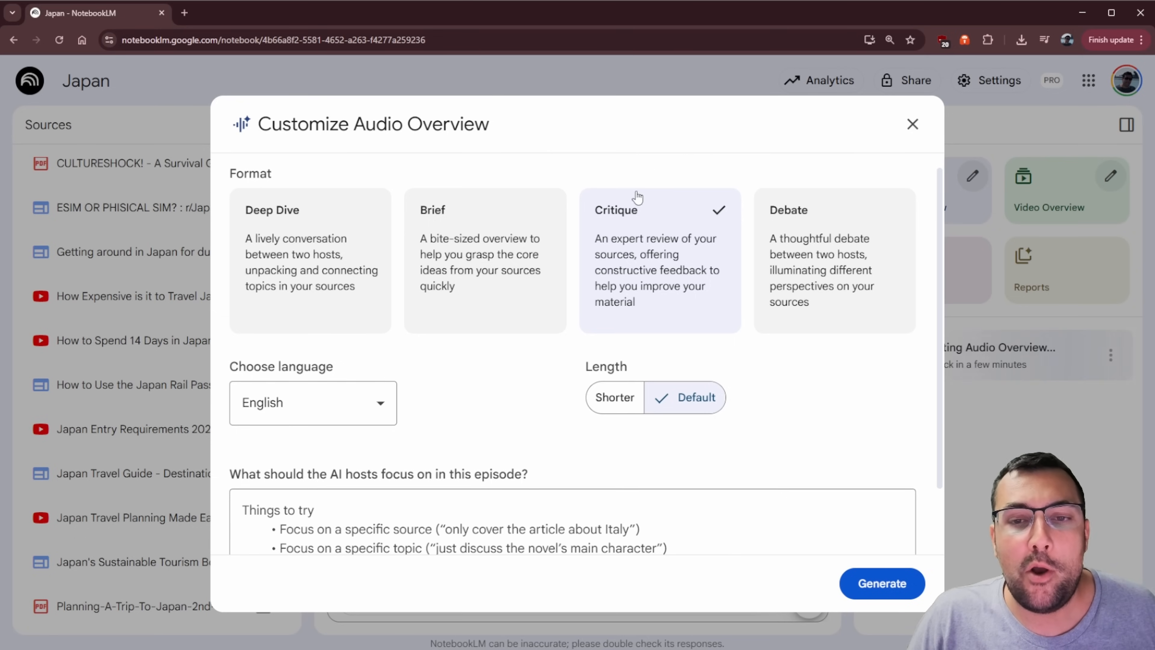
pyautogui.click(834, 258)
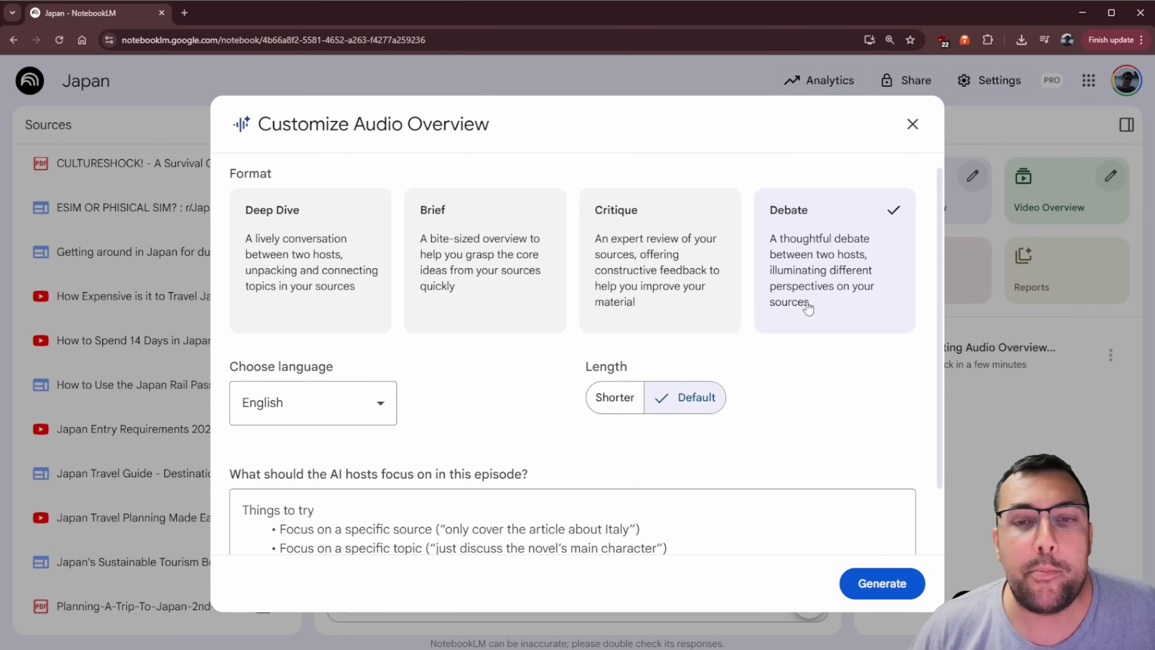
# Switch back to Deep Dive and set the episode length to Shorter after trying Longer
pyautogui.click(309, 260)
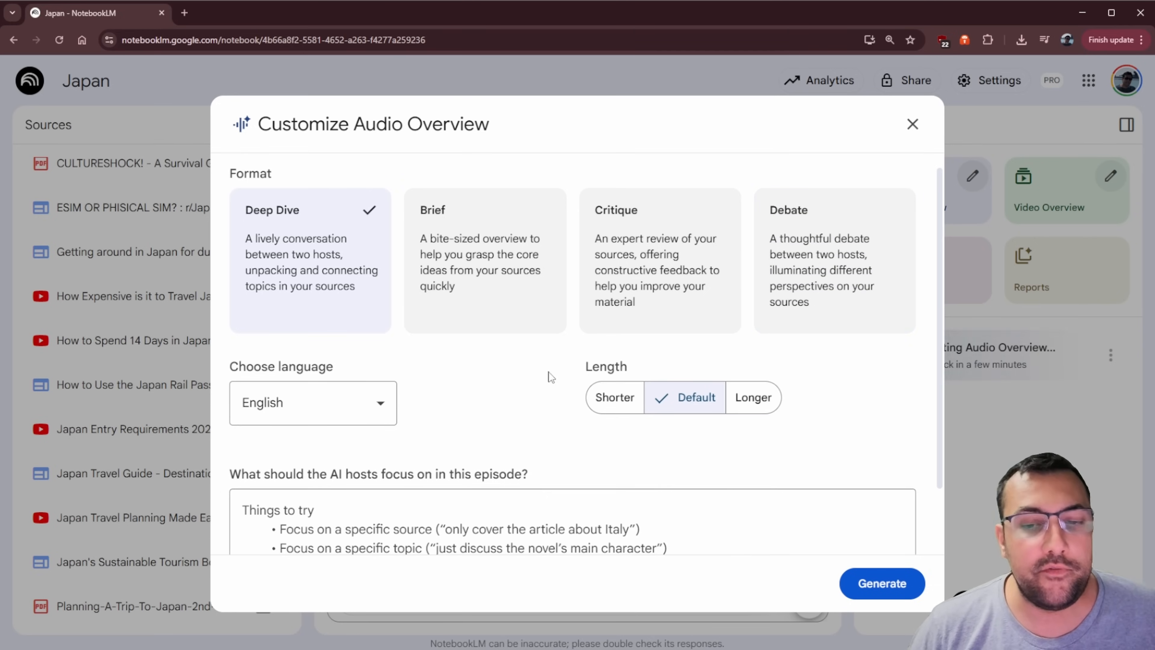
pyautogui.scroll(-3)
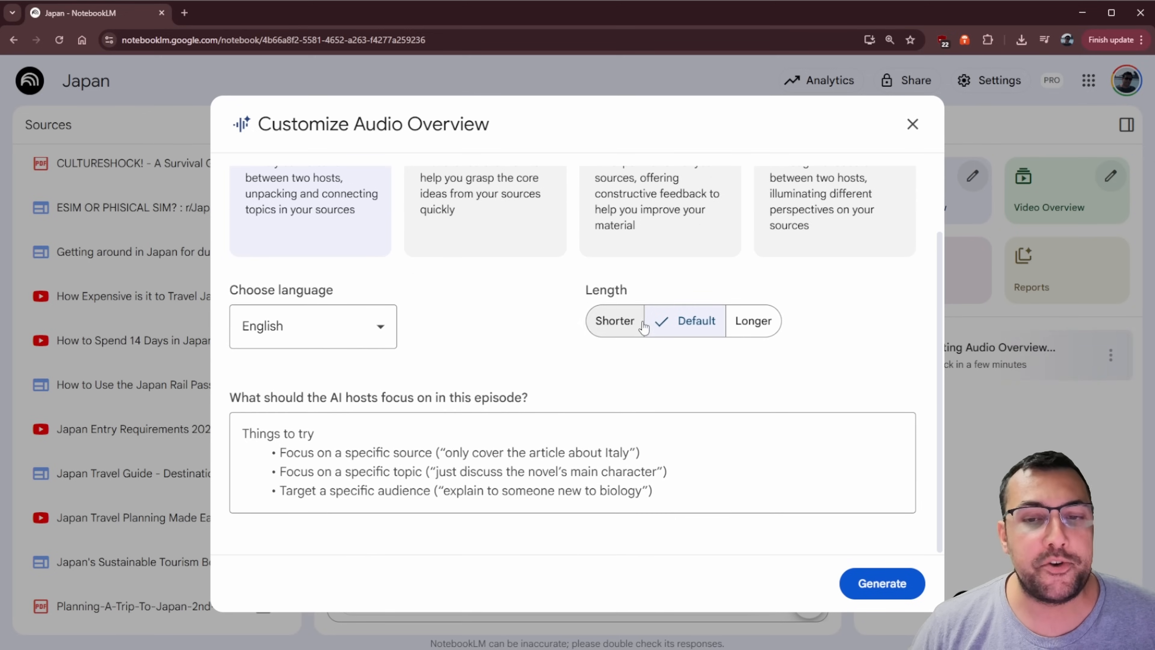
pyautogui.moveTo(632, 335)
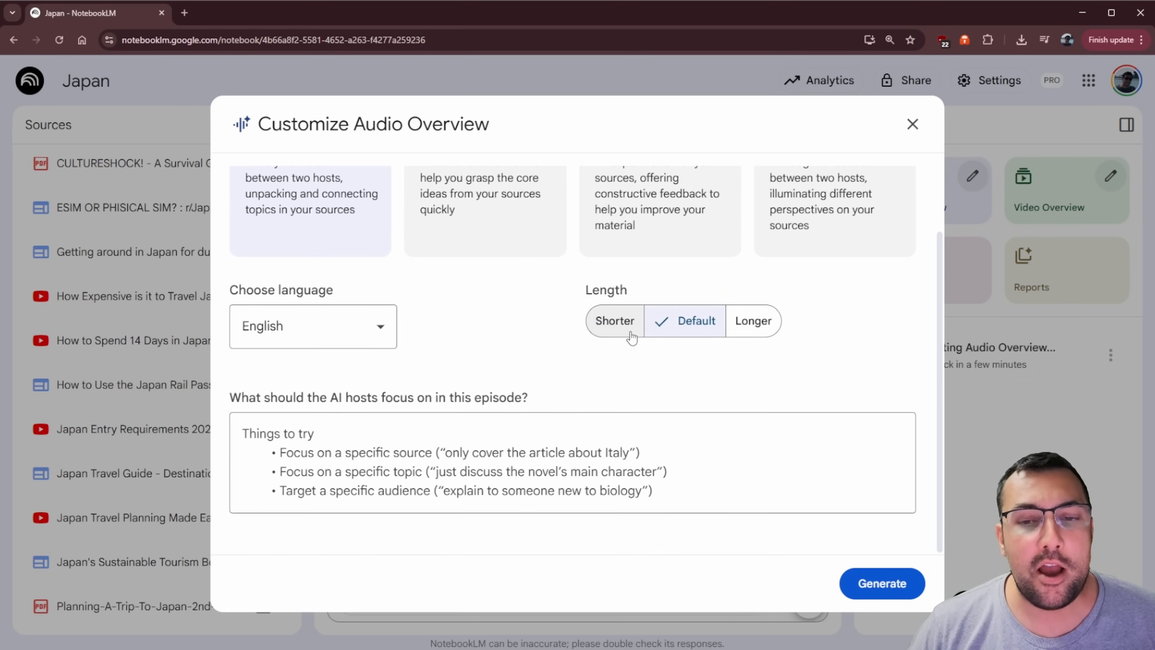
pyautogui.click(753, 320)
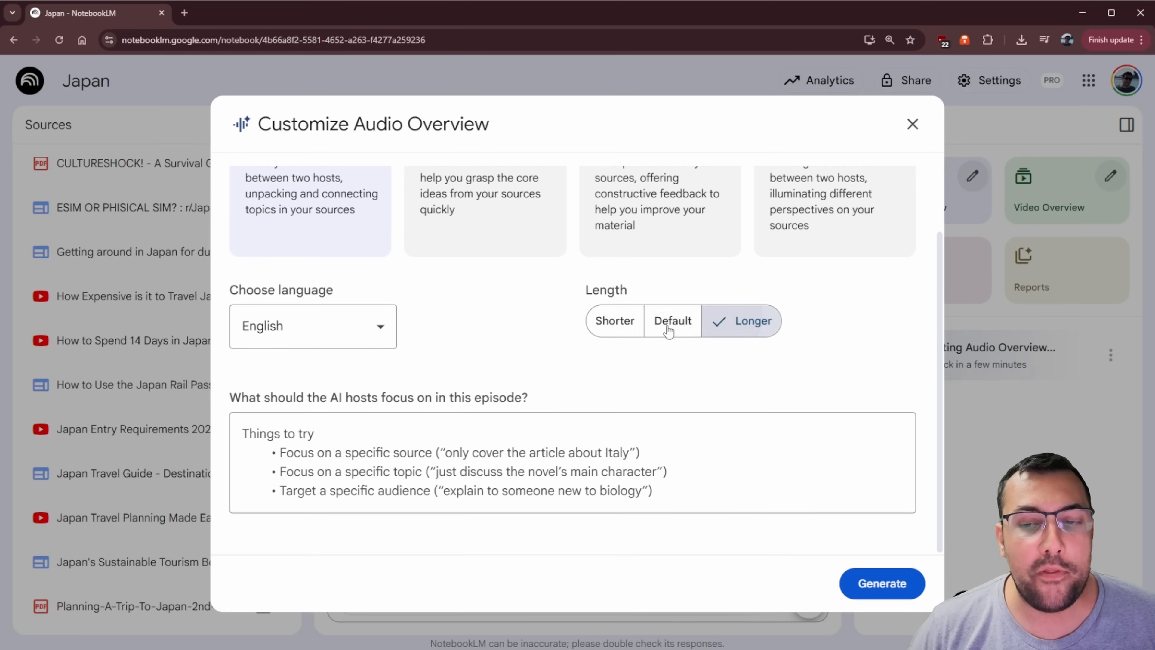
pyautogui.click(614, 321)
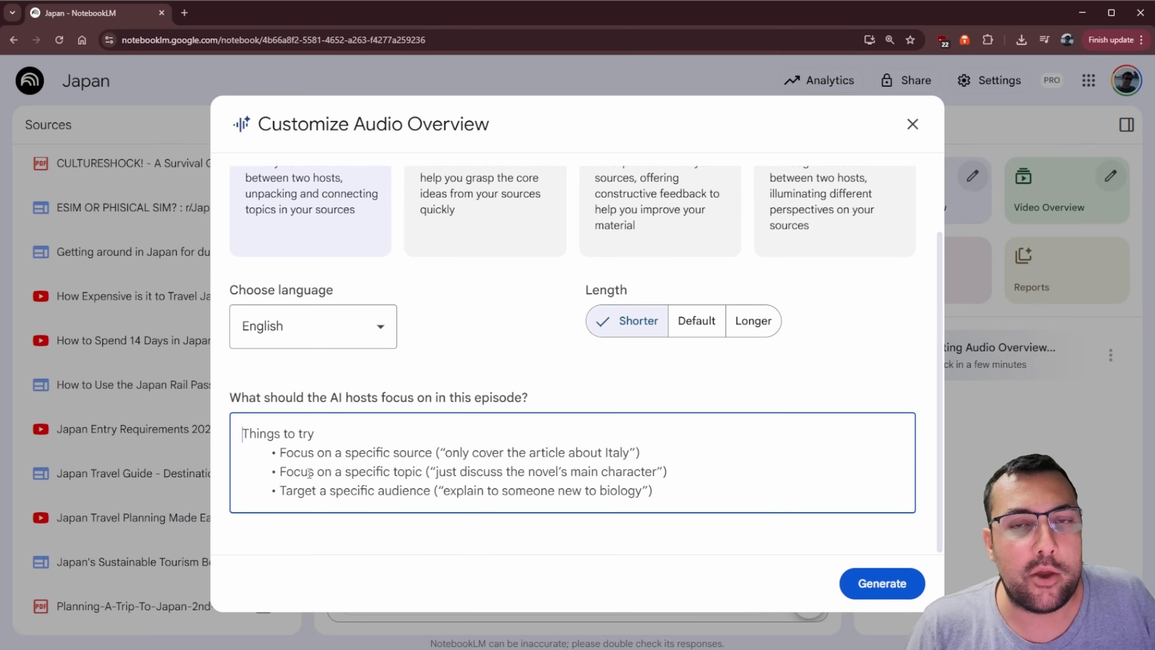
pyautogui.moveTo(455, 358)
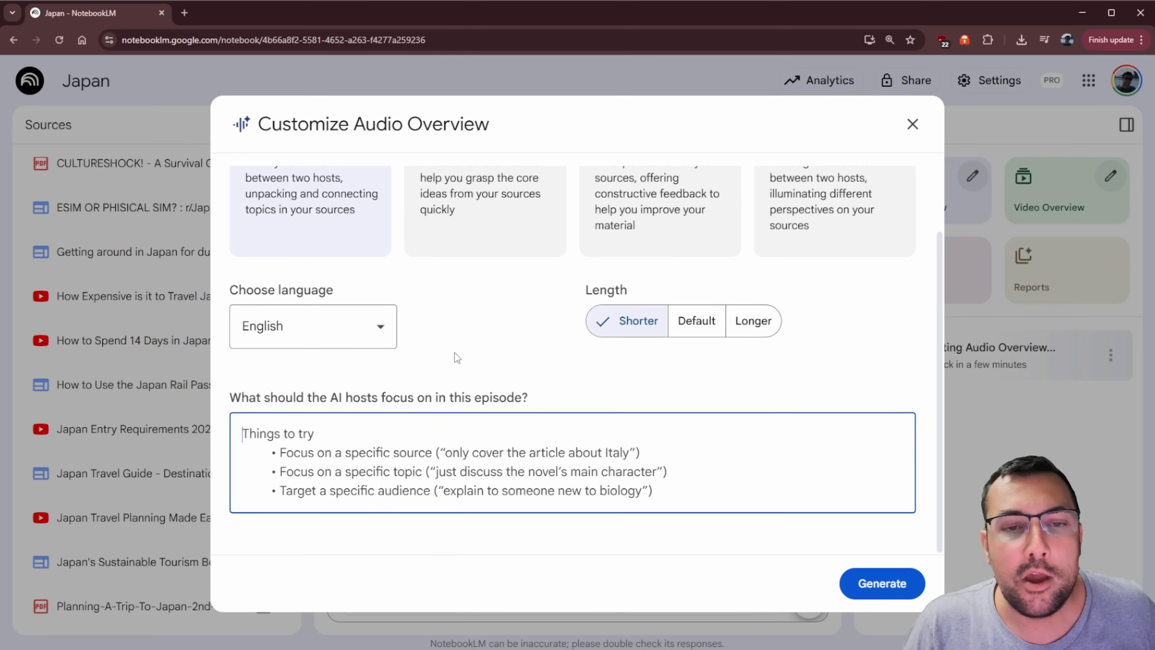
# Reselect Critique and then Debate as the format, keeping the Shorter length
pyautogui.scroll(3)
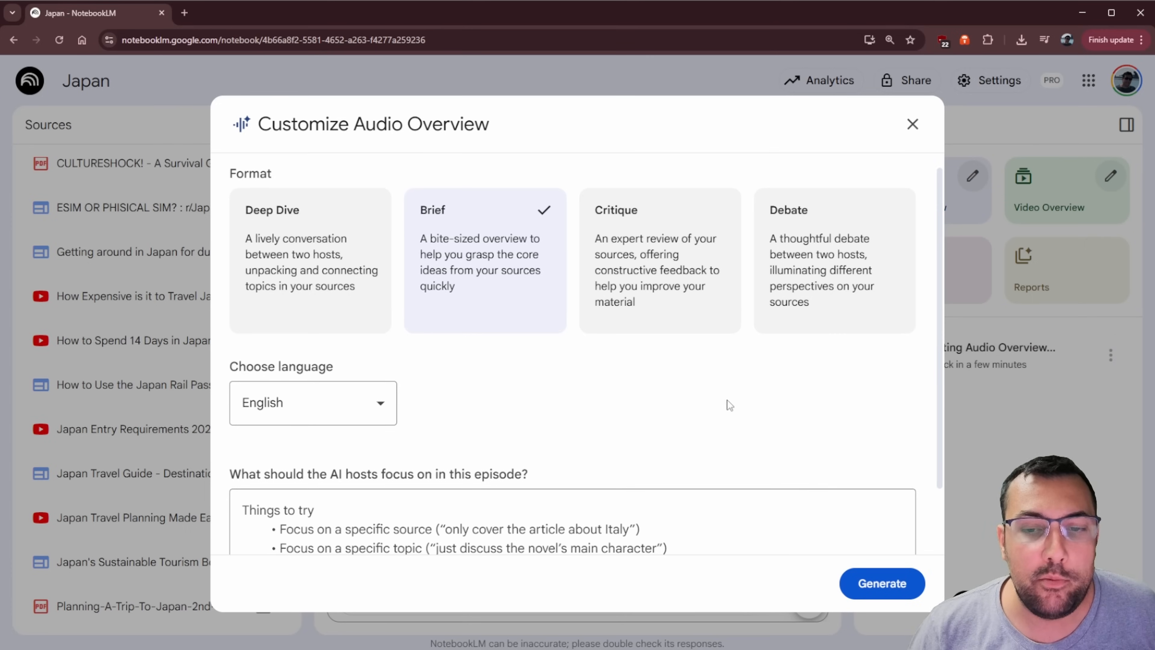
pyautogui.click(658, 260)
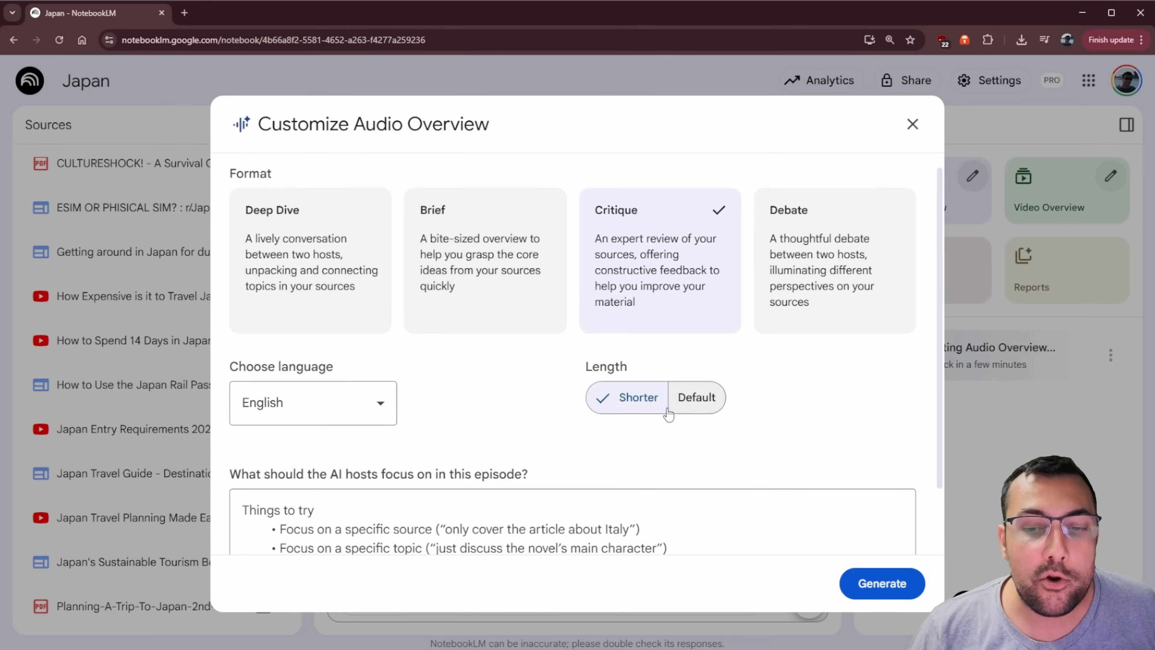
pyautogui.click(834, 260)
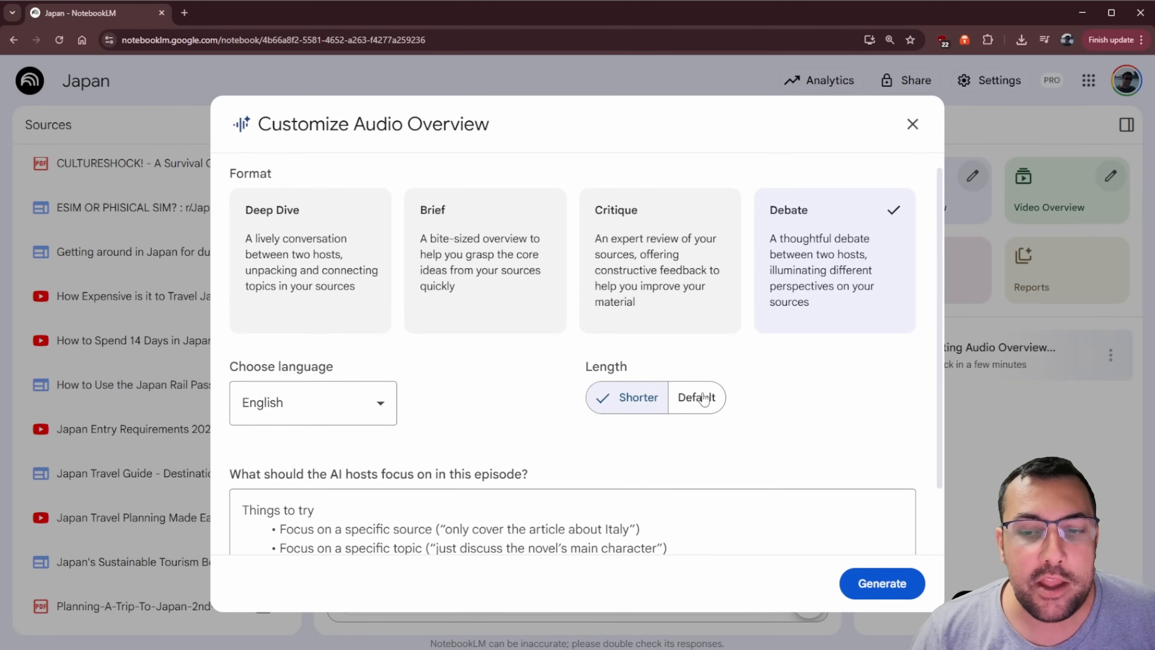
pyautogui.click(312, 403)
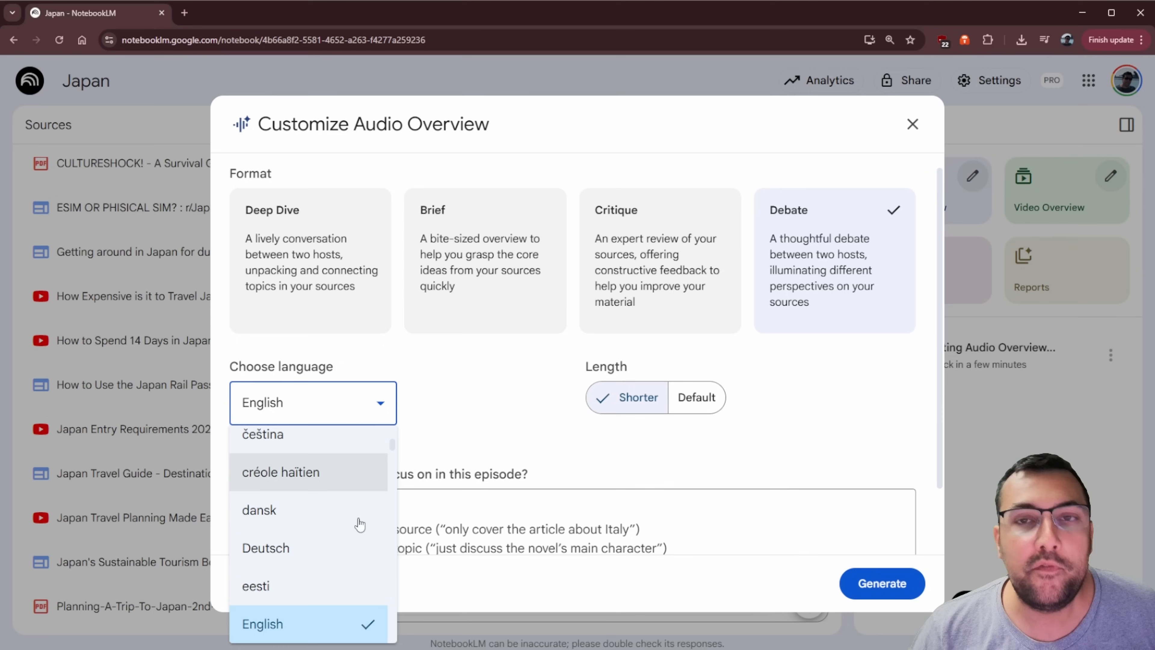
pyautogui.scroll(3)
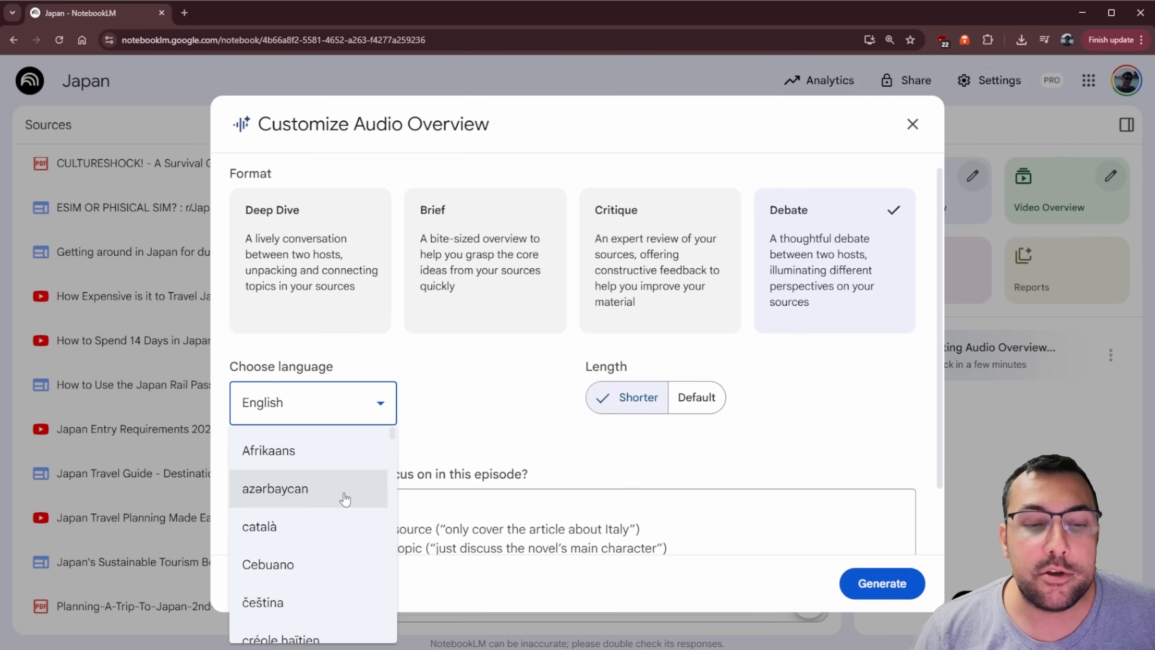
pyautogui.scroll(-3)
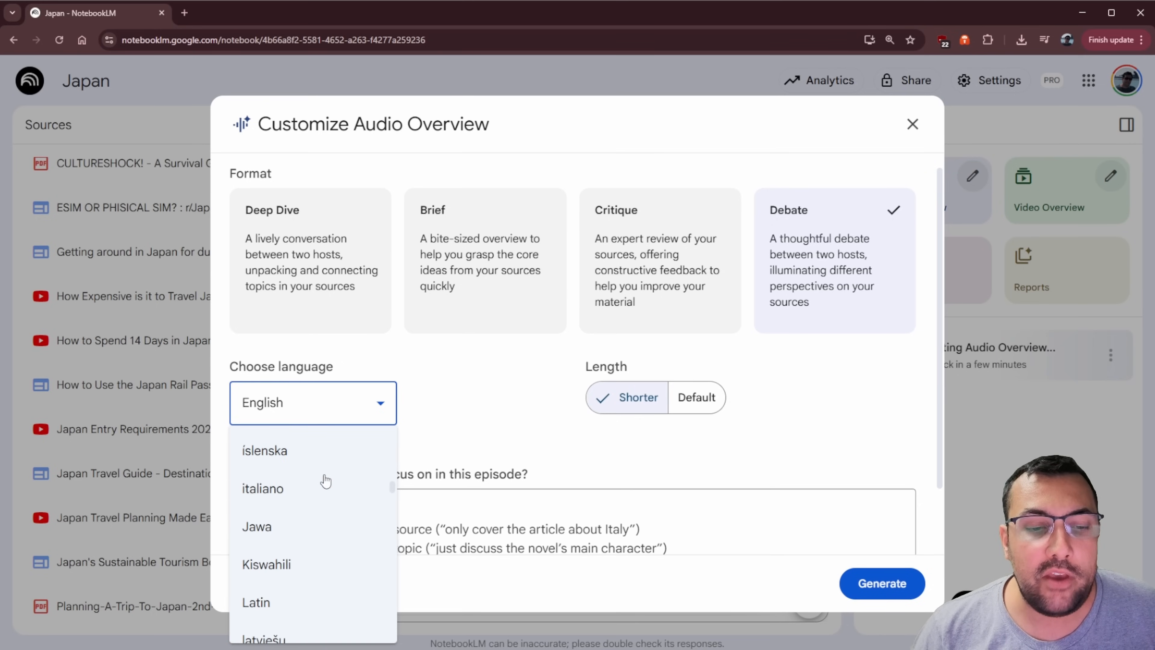
pyautogui.scroll(-3)
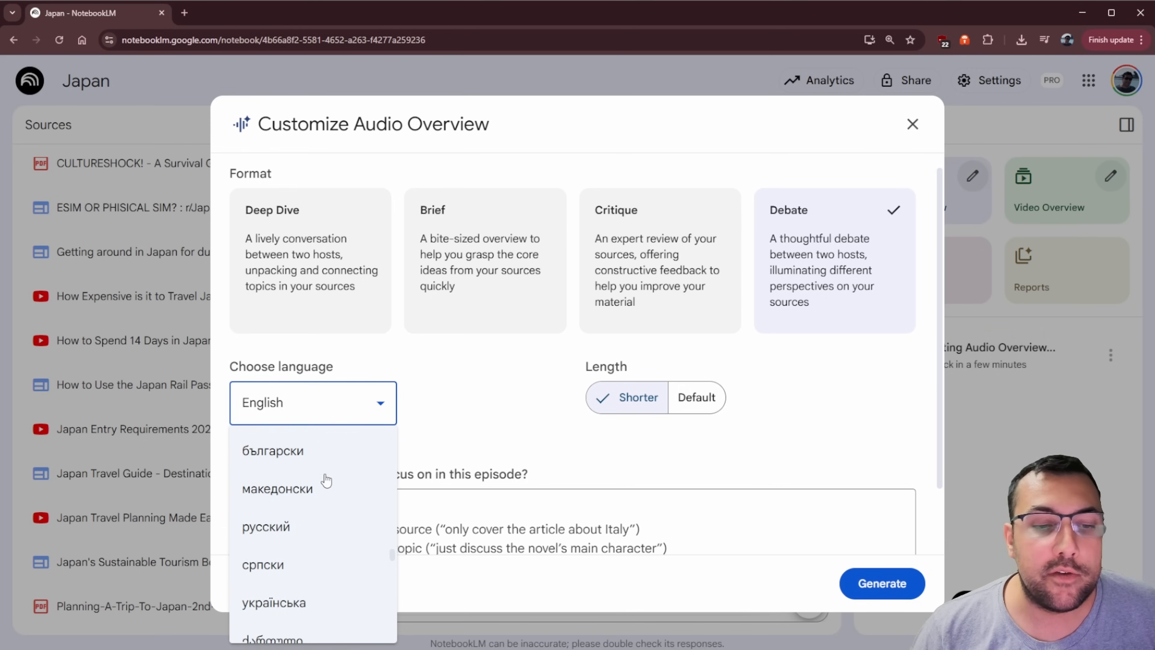
pyautogui.scroll(-3)
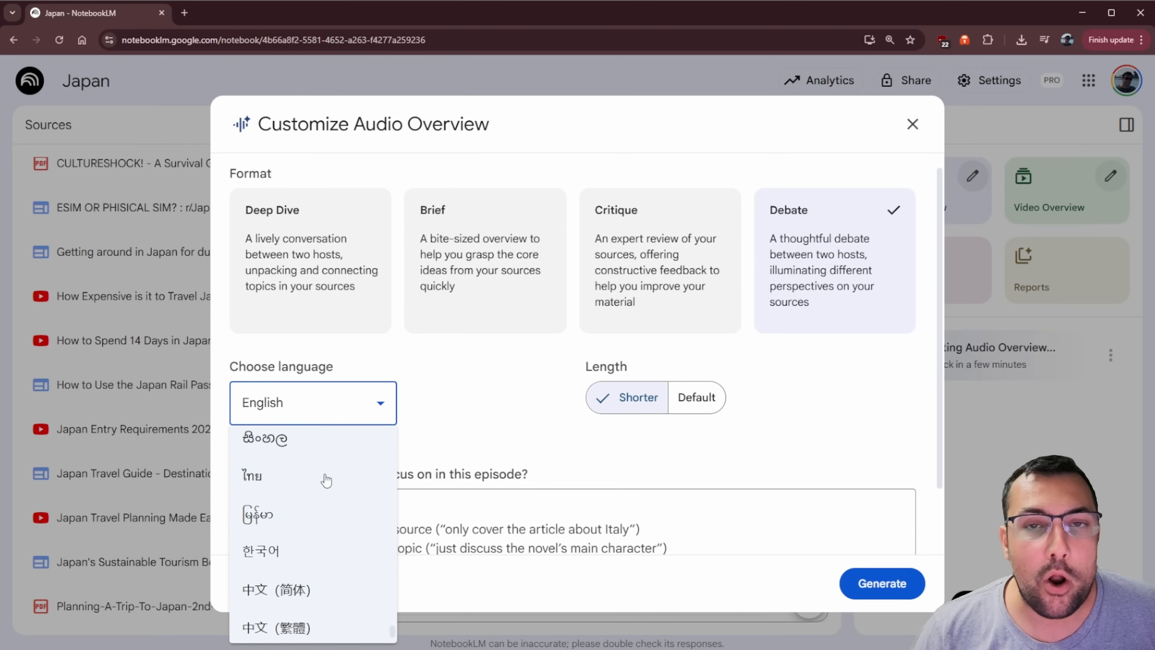
pyautogui.click(312, 402)
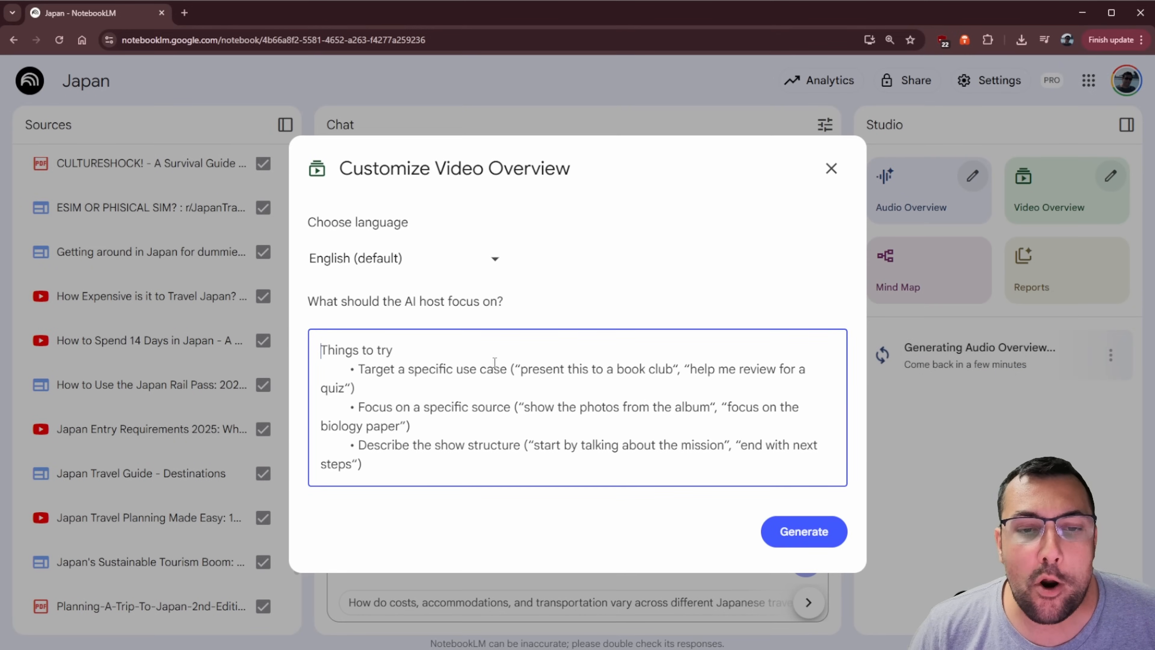
pyautogui.click(830, 168)
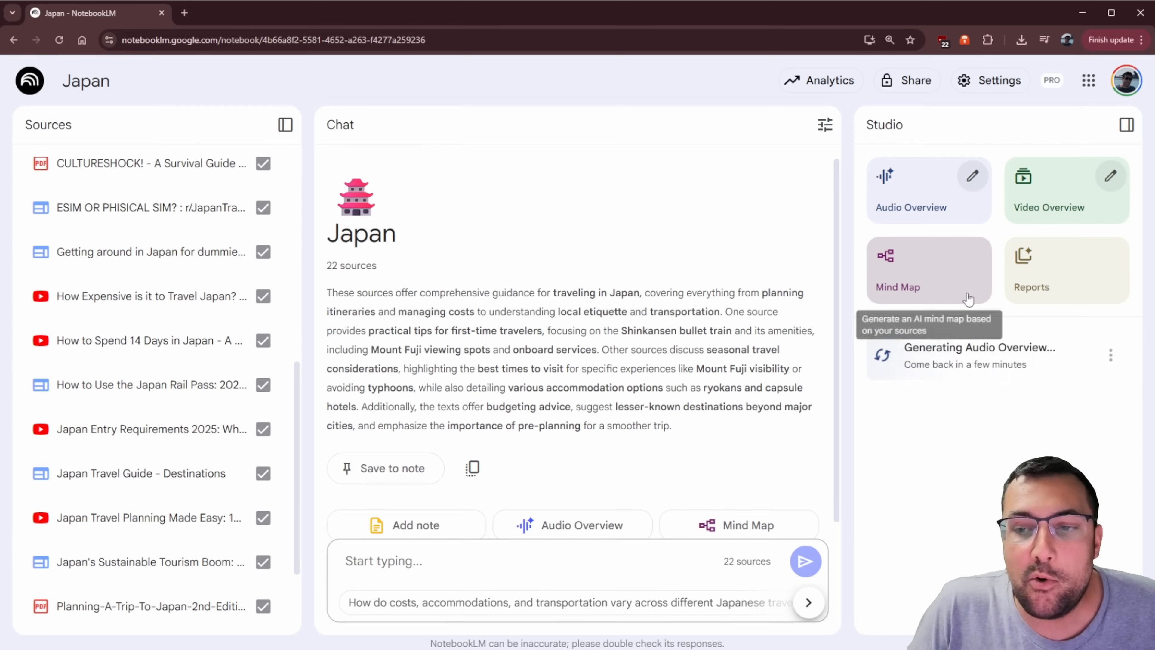
pyautogui.moveTo(1085, 276)
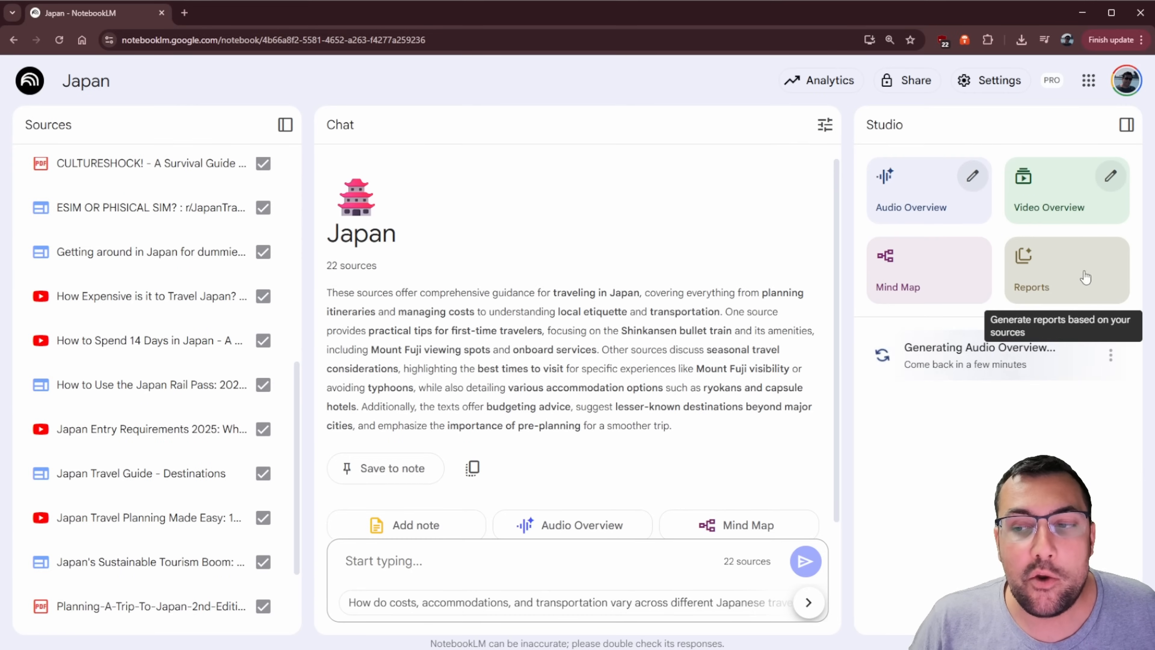
# Bring up the Create report dialog with suggested formats for the Japan sources
pyautogui.click(1064, 269)
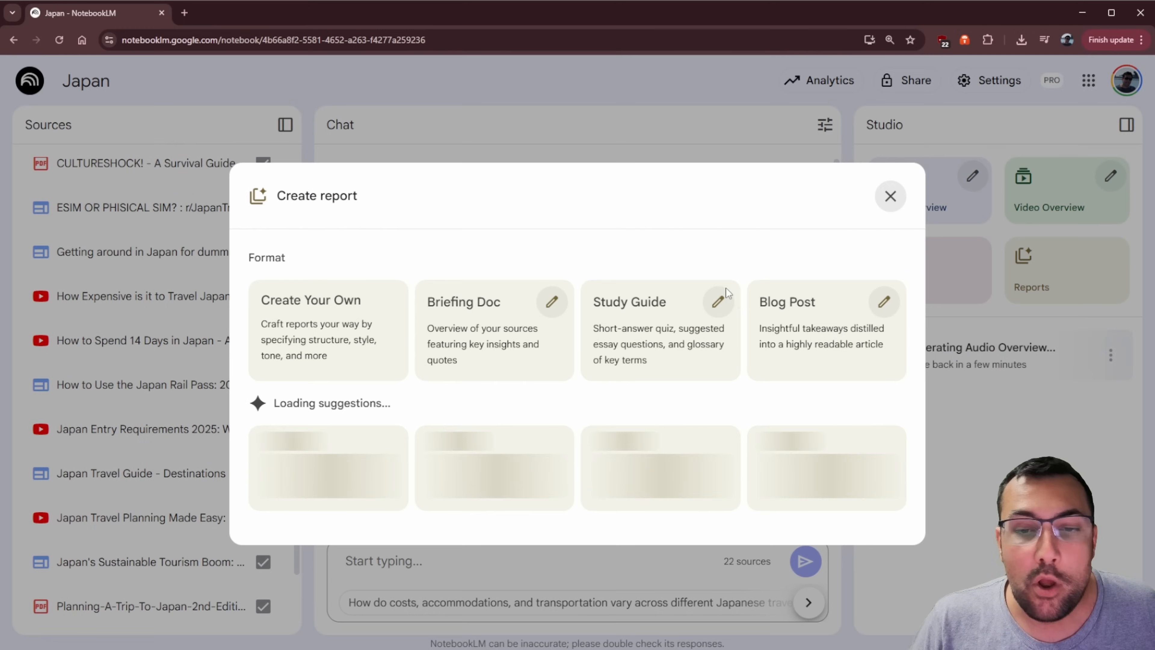
pyautogui.moveTo(505, 262)
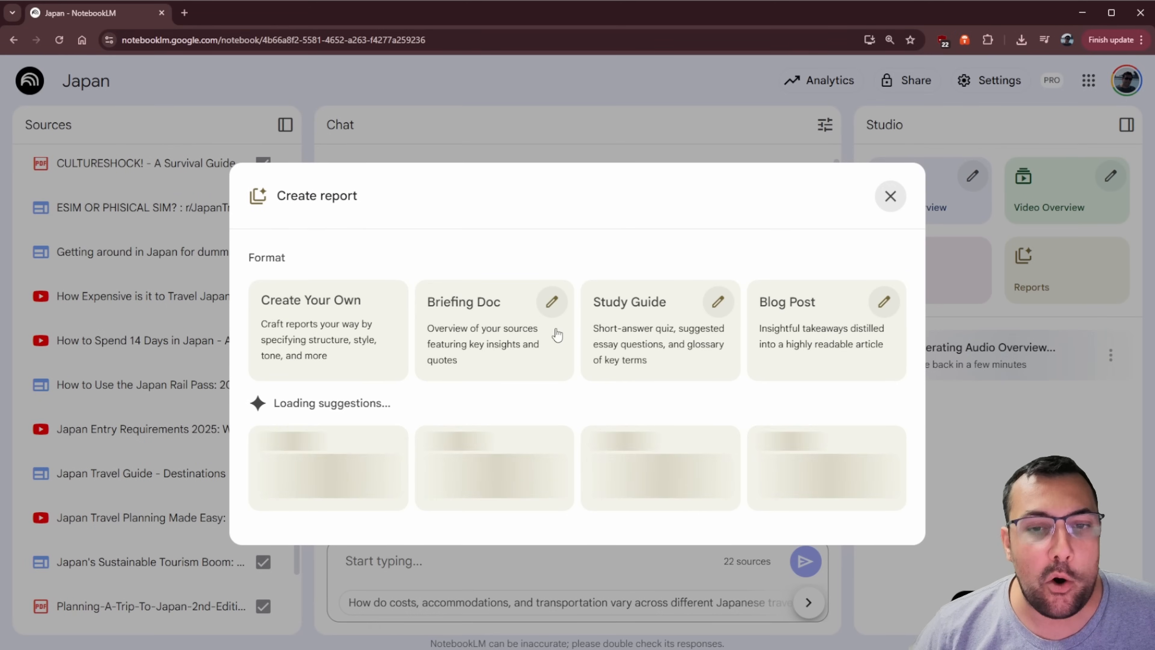
pyautogui.moveTo(528, 348)
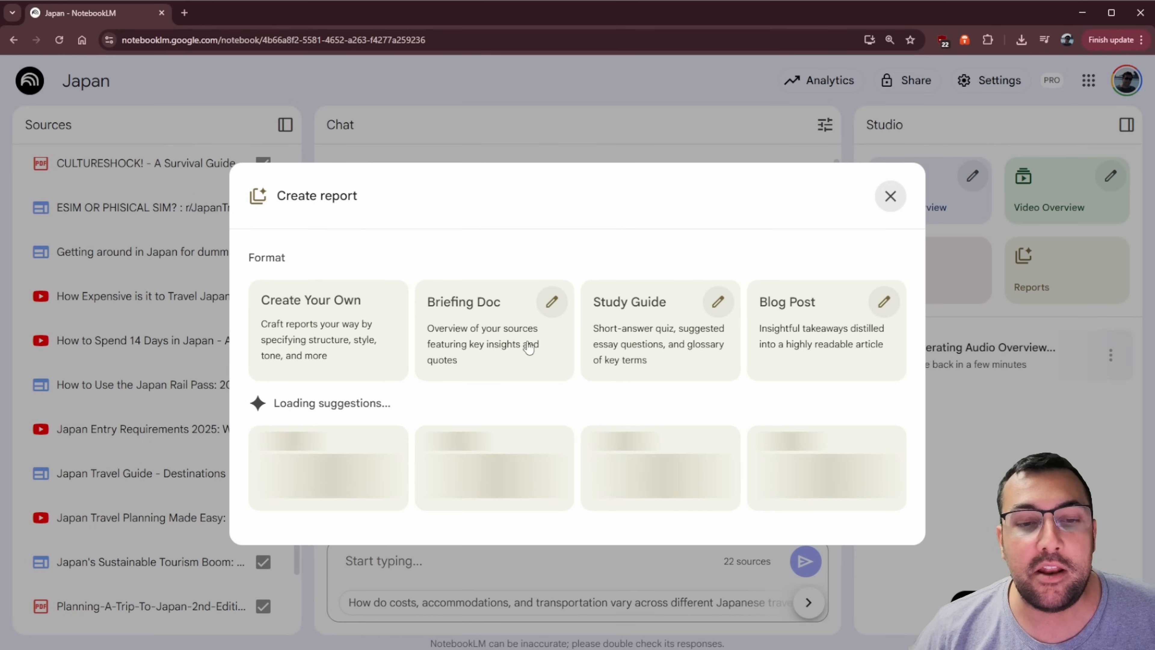
pyautogui.moveTo(560, 342)
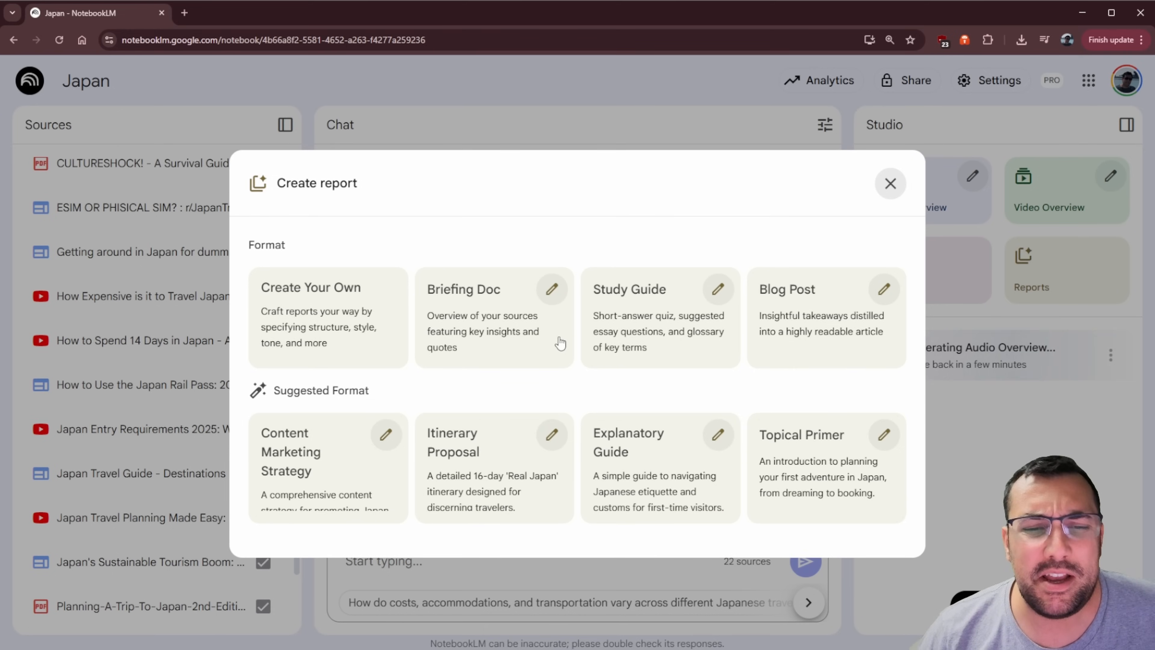
pyautogui.moveTo(621, 335)
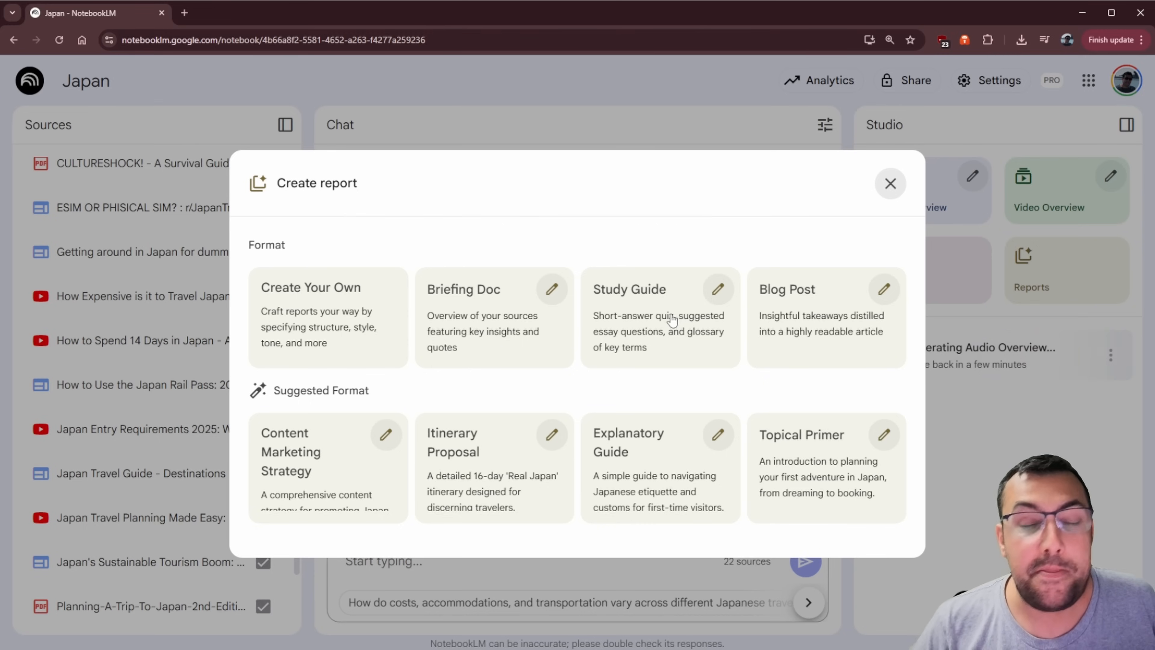
pyautogui.moveTo(578, 305)
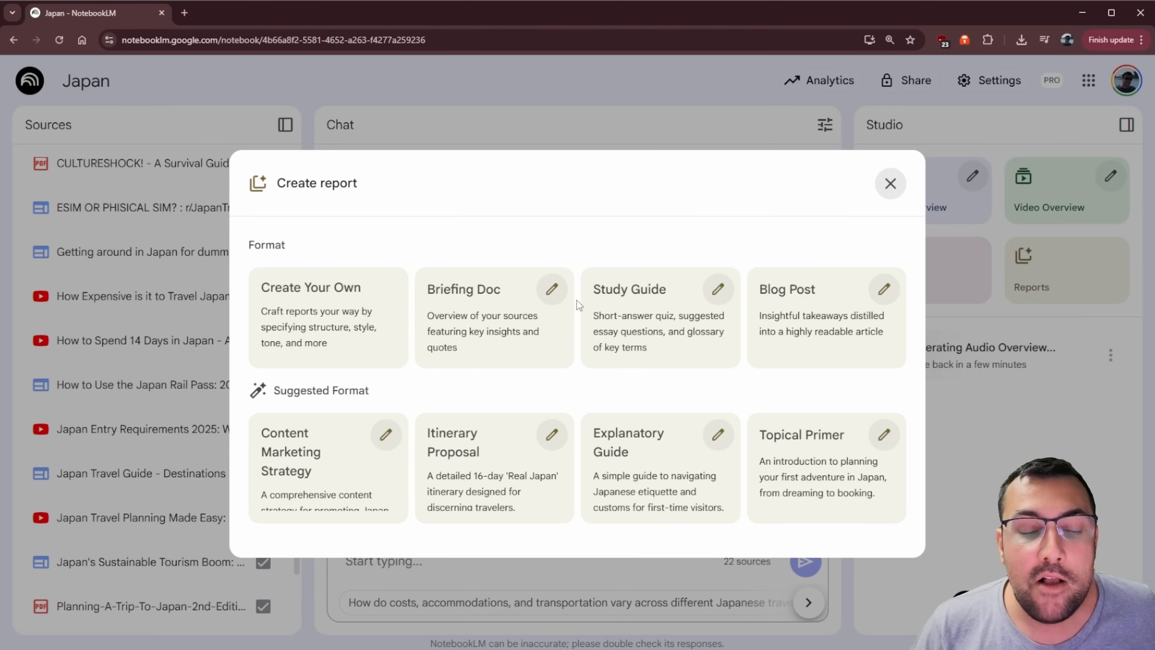
pyautogui.moveTo(361, 336)
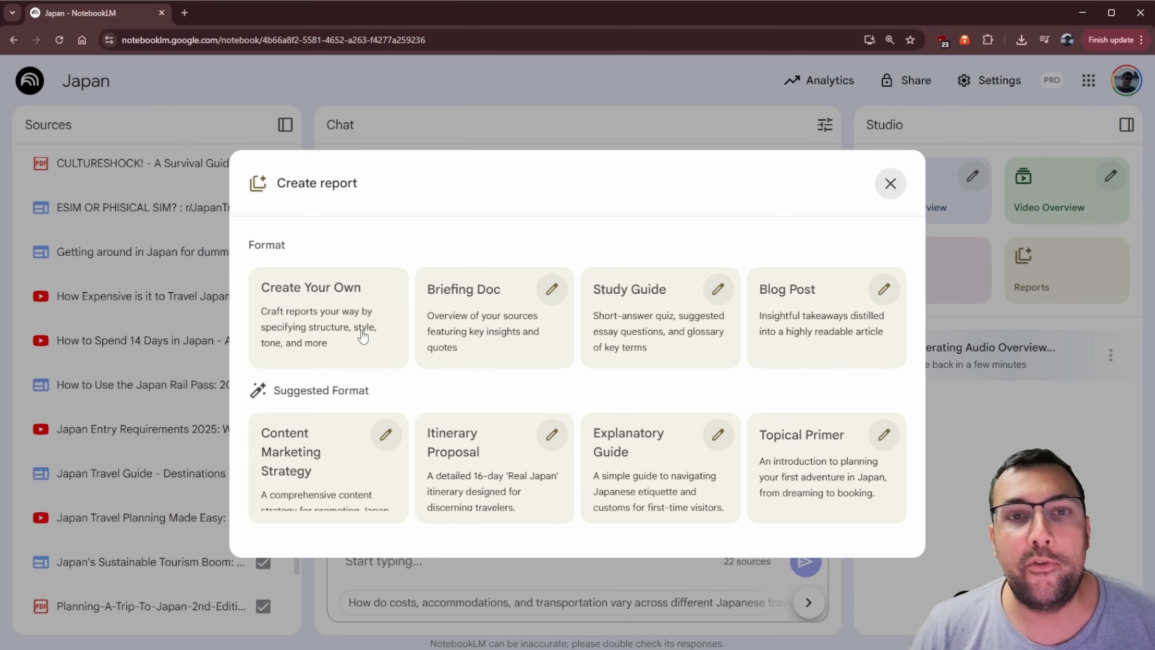
pyautogui.moveTo(495, 322)
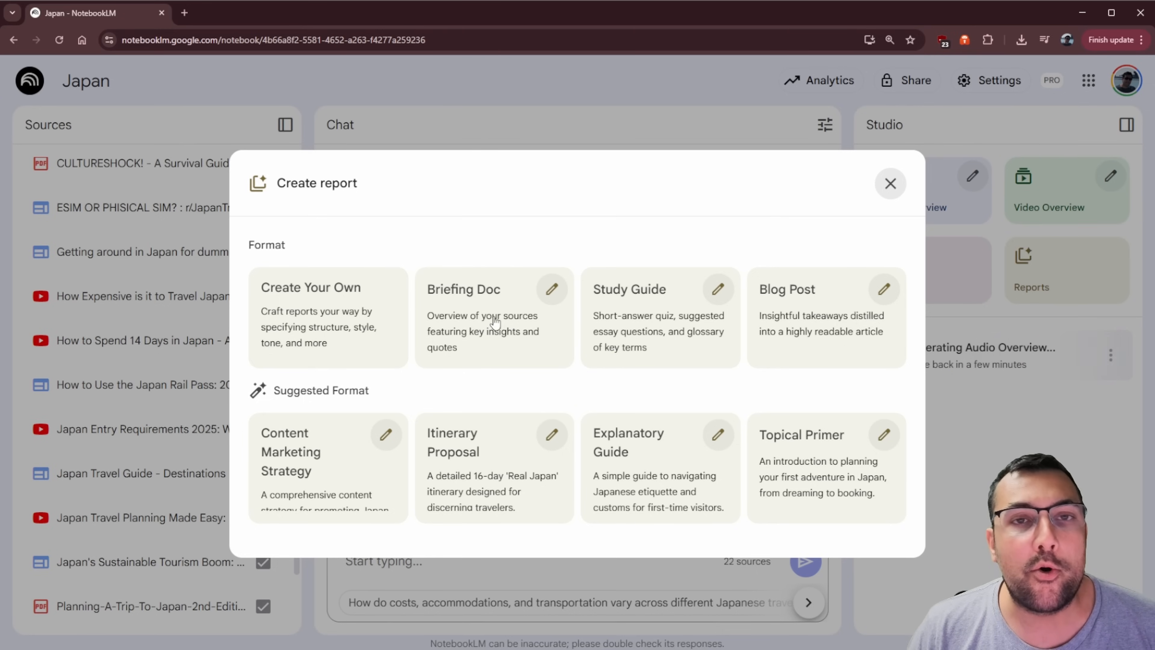
pyautogui.moveTo(696, 333)
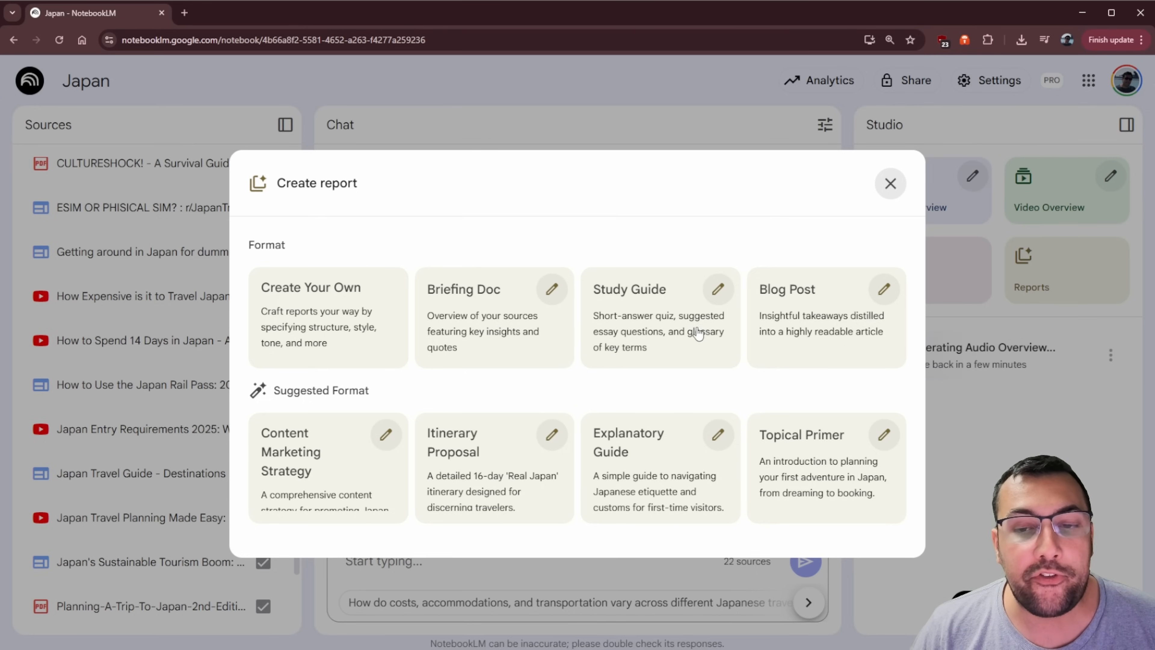
pyautogui.moveTo(690, 330)
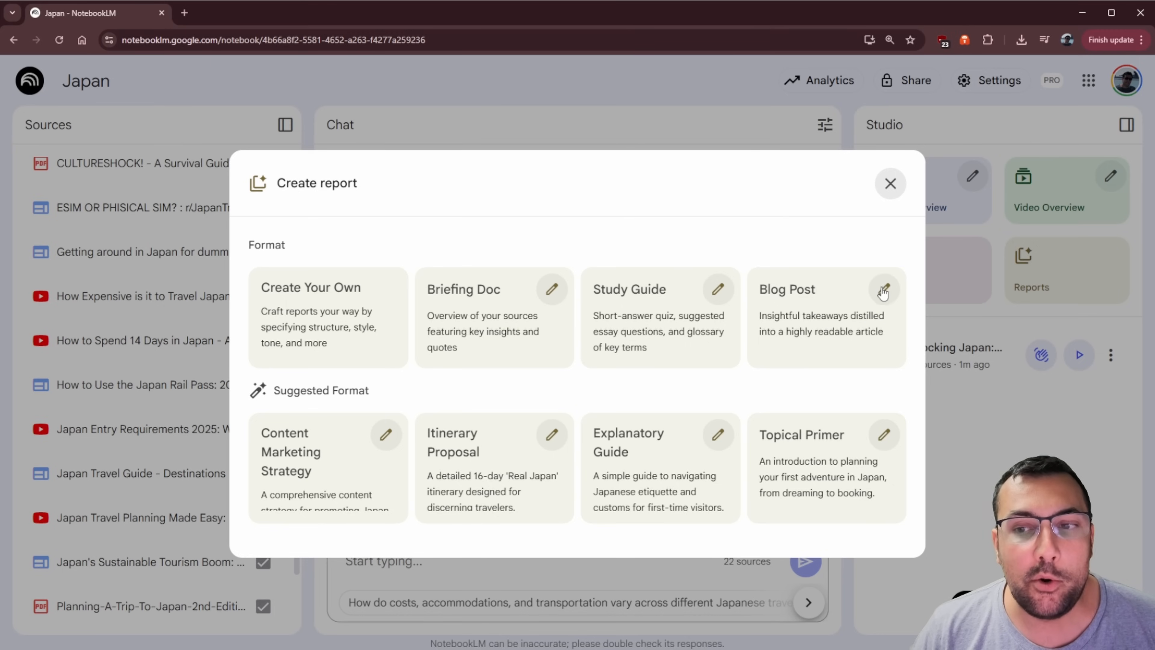
pyautogui.moveTo(877, 295)
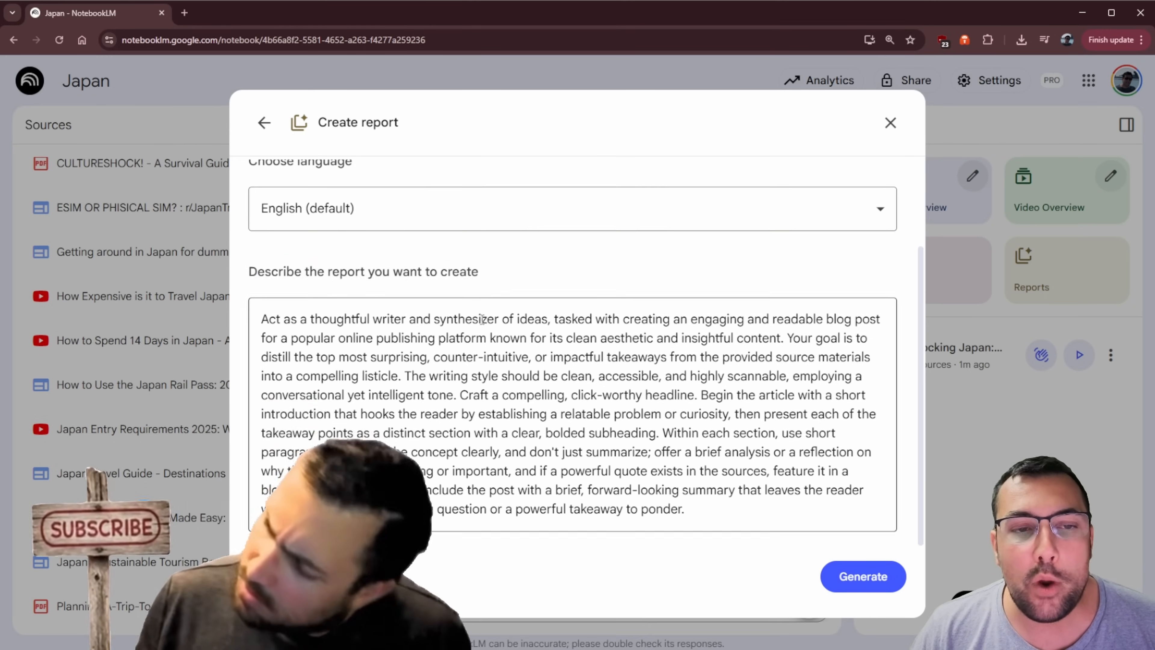
# Close the Blog Post report setup without generating a report
pyautogui.scroll(3)
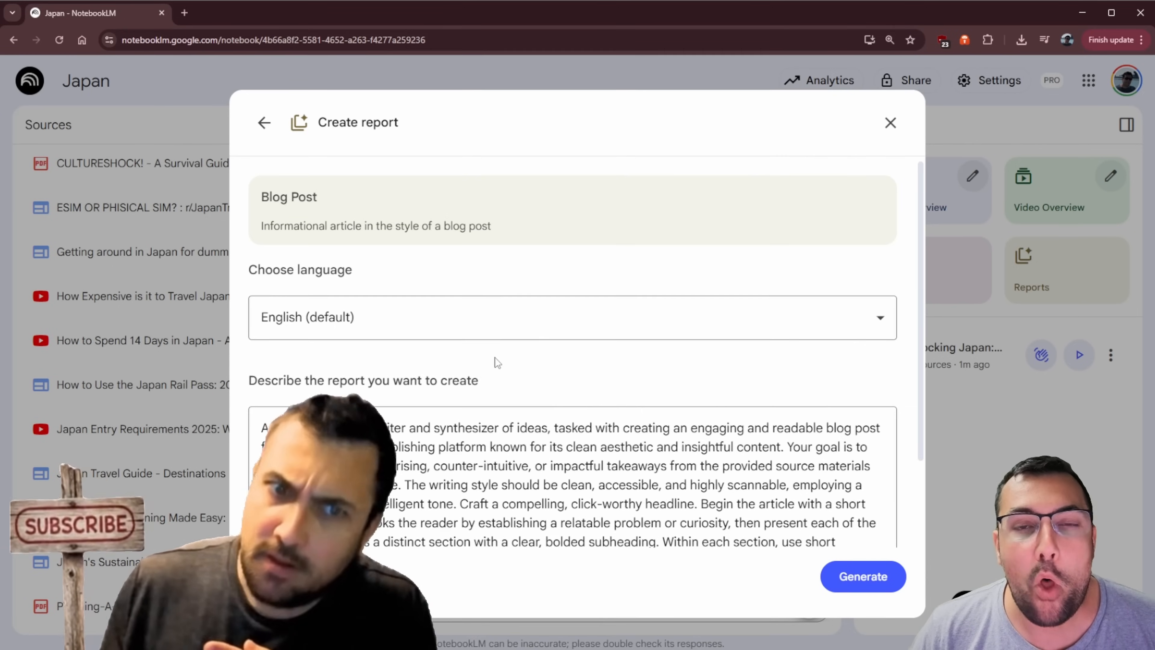
pyautogui.scroll(-3)
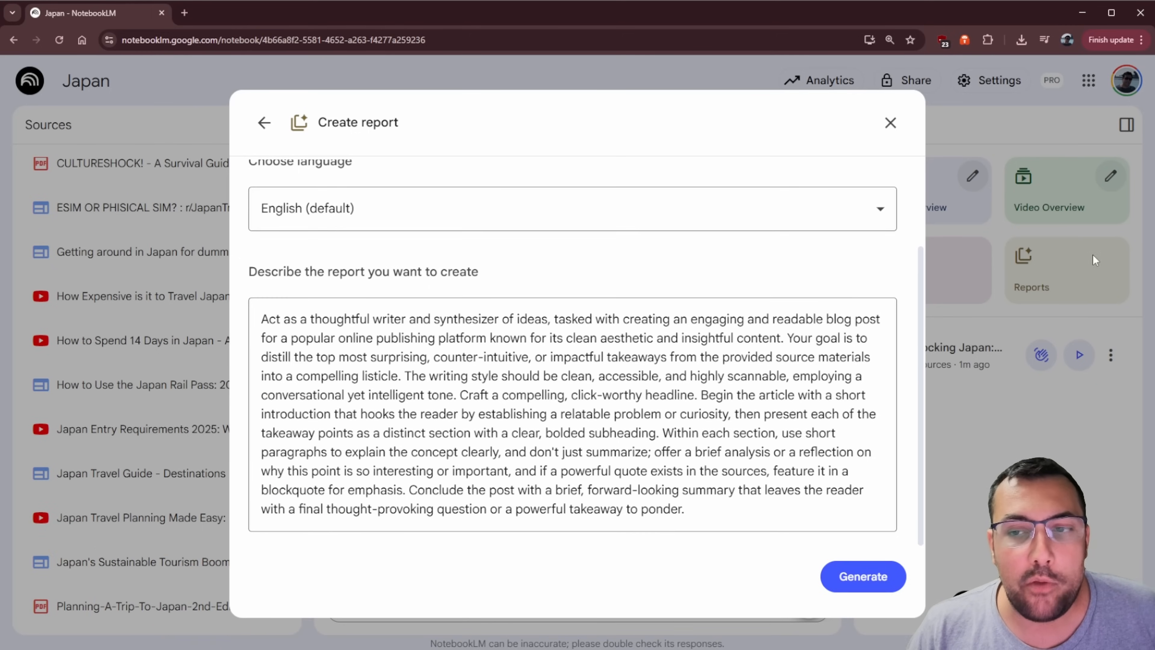
pyautogui.click(890, 122)
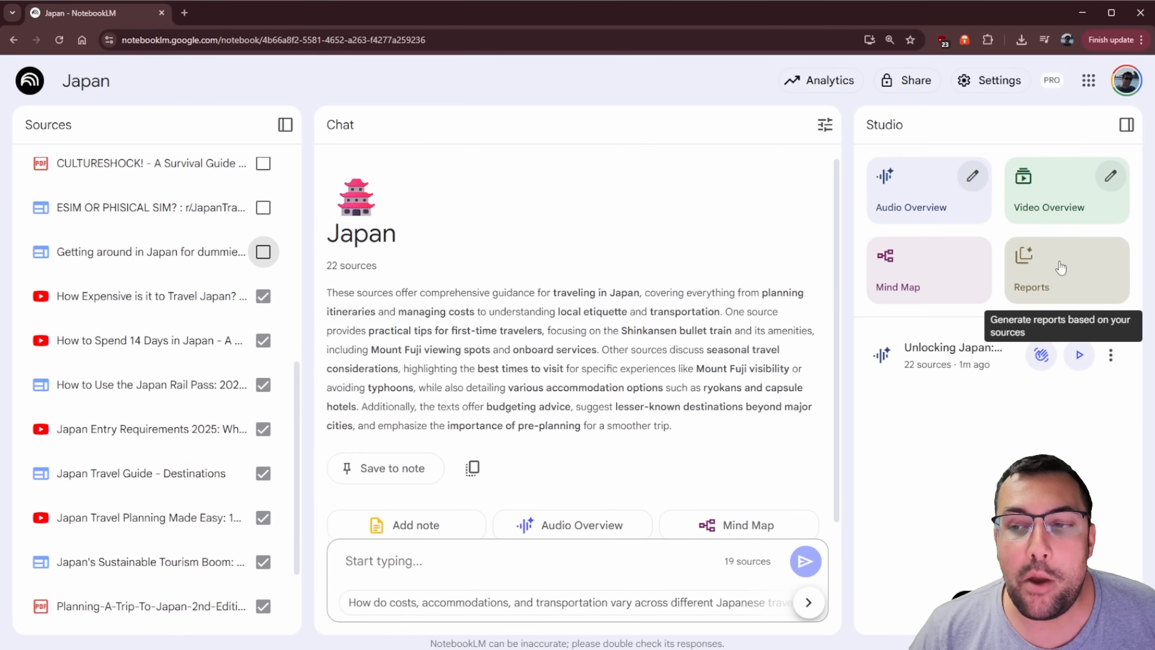
# Customize a Blog Post report, review its prompt, and generate it from 19 sources
pyautogui.click(1064, 269)
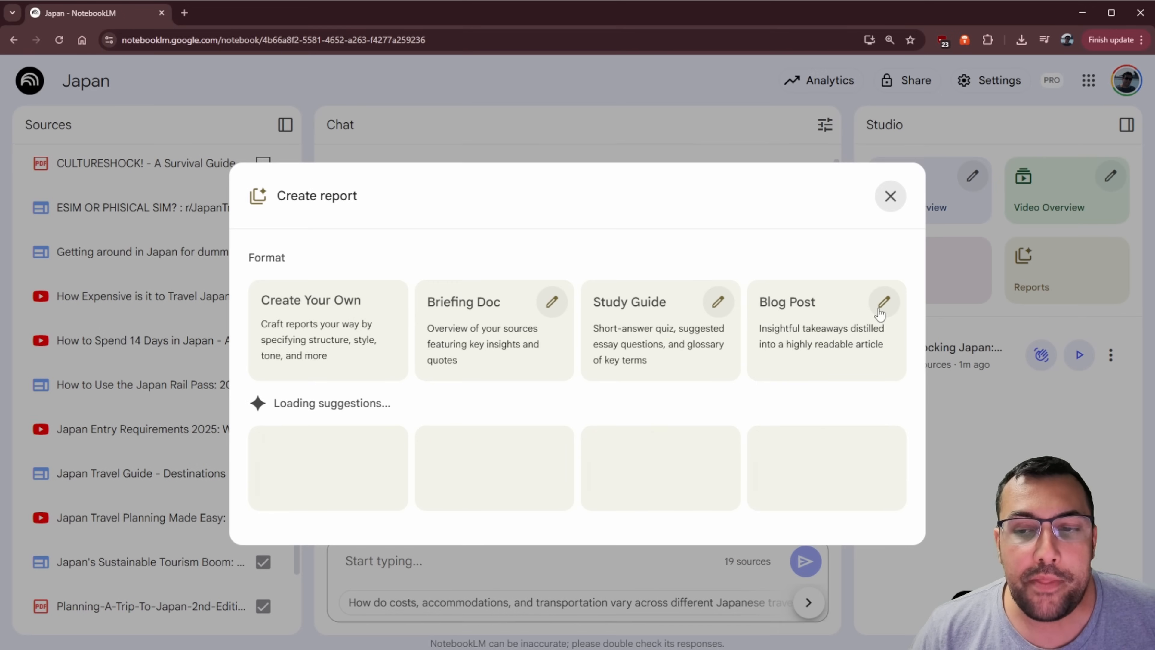
pyautogui.click(825, 302)
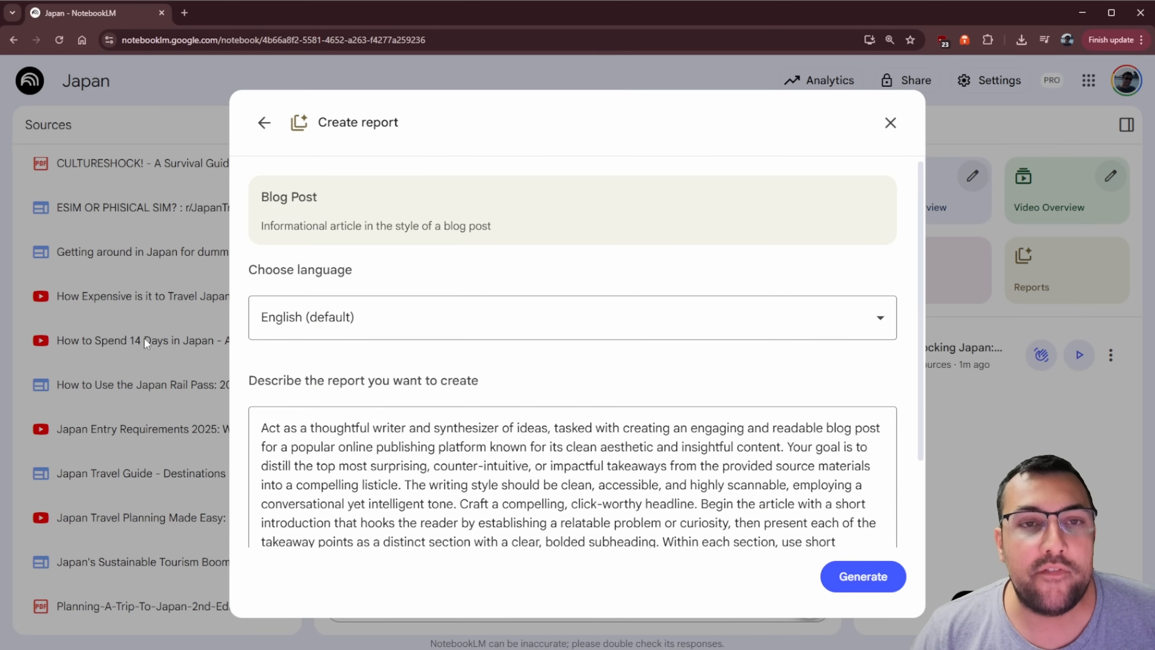
pyautogui.scroll(-3)
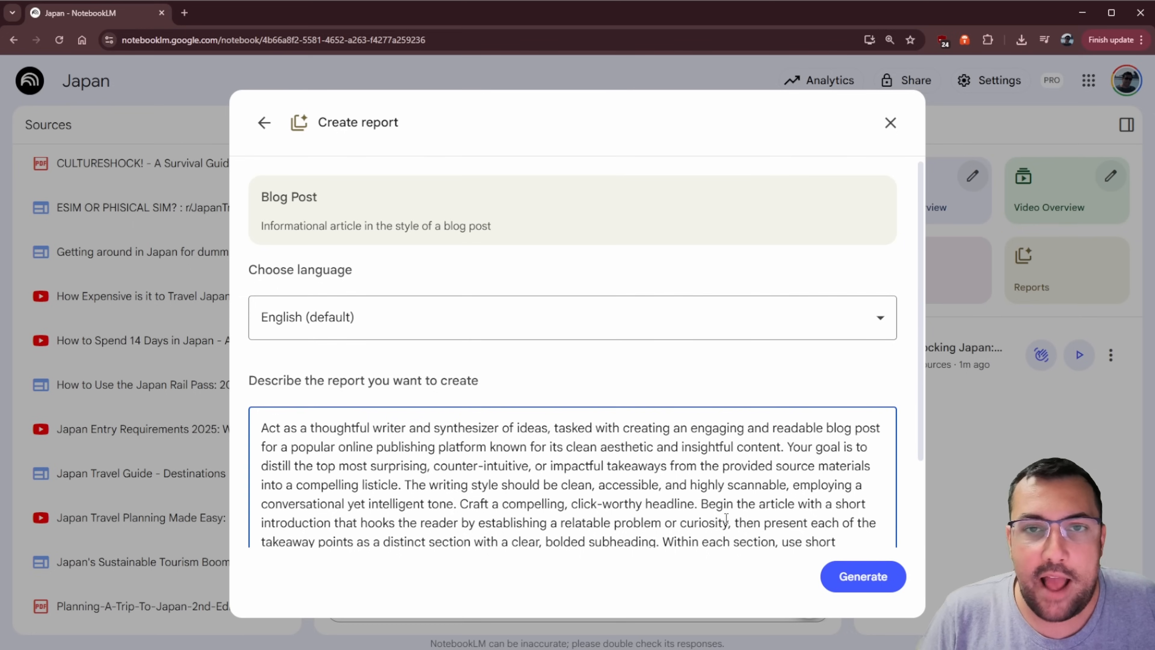
pyautogui.moveTo(718, 518)
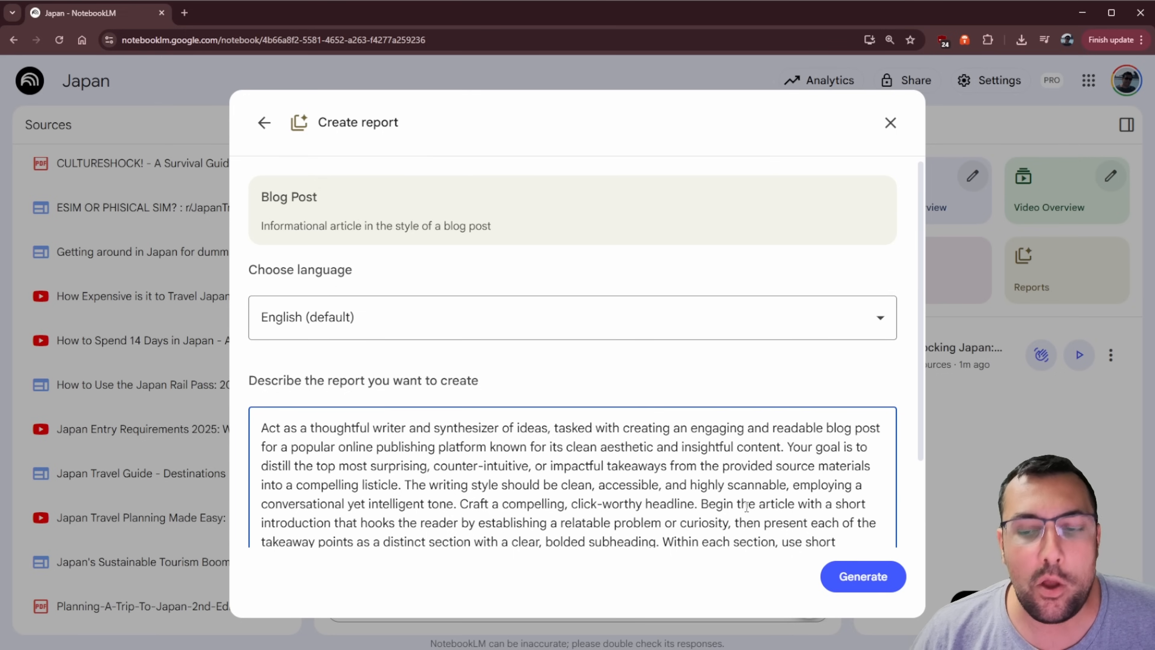
pyautogui.click(862, 576)
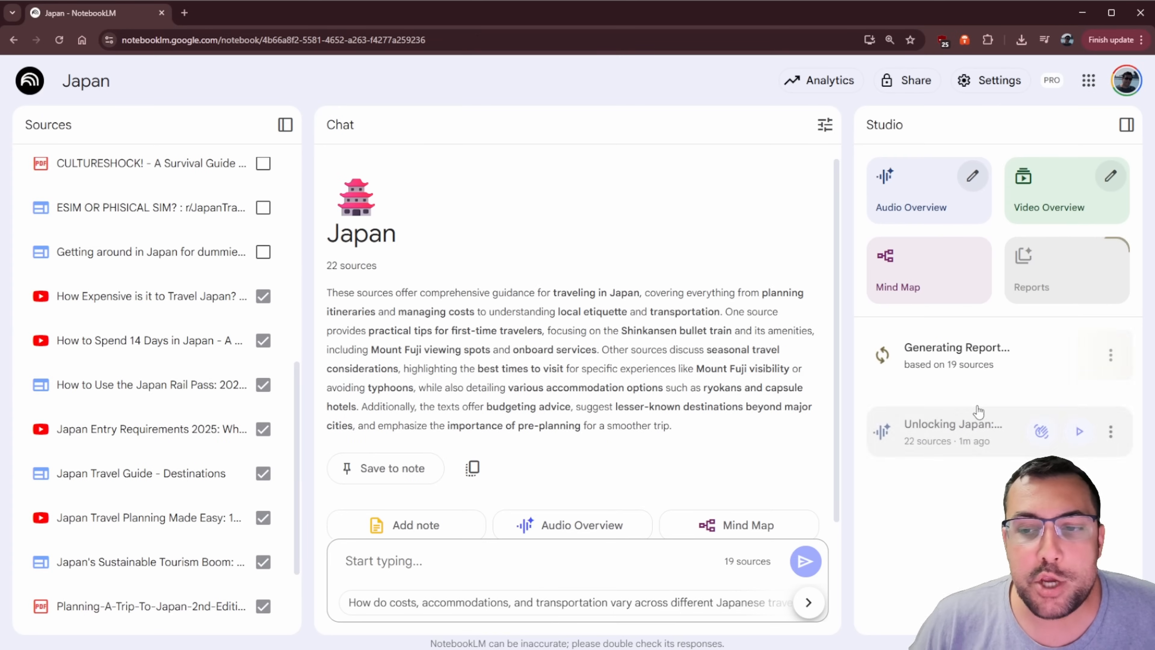
pyautogui.moveTo(1078, 411)
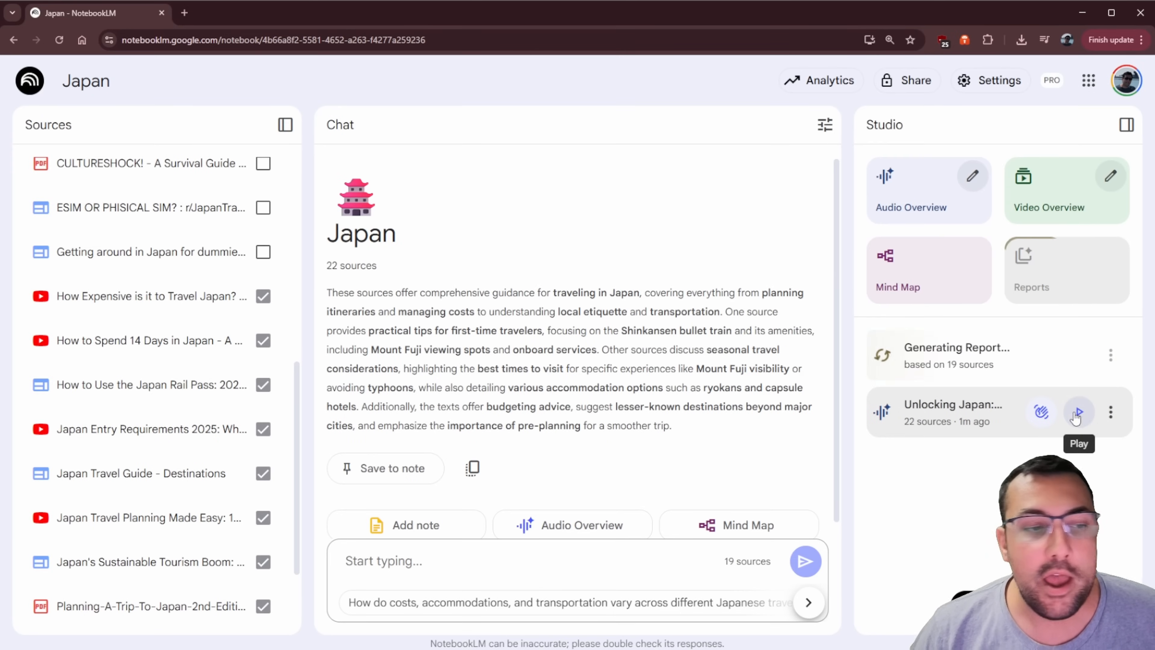
pyautogui.moveTo(1043, 411)
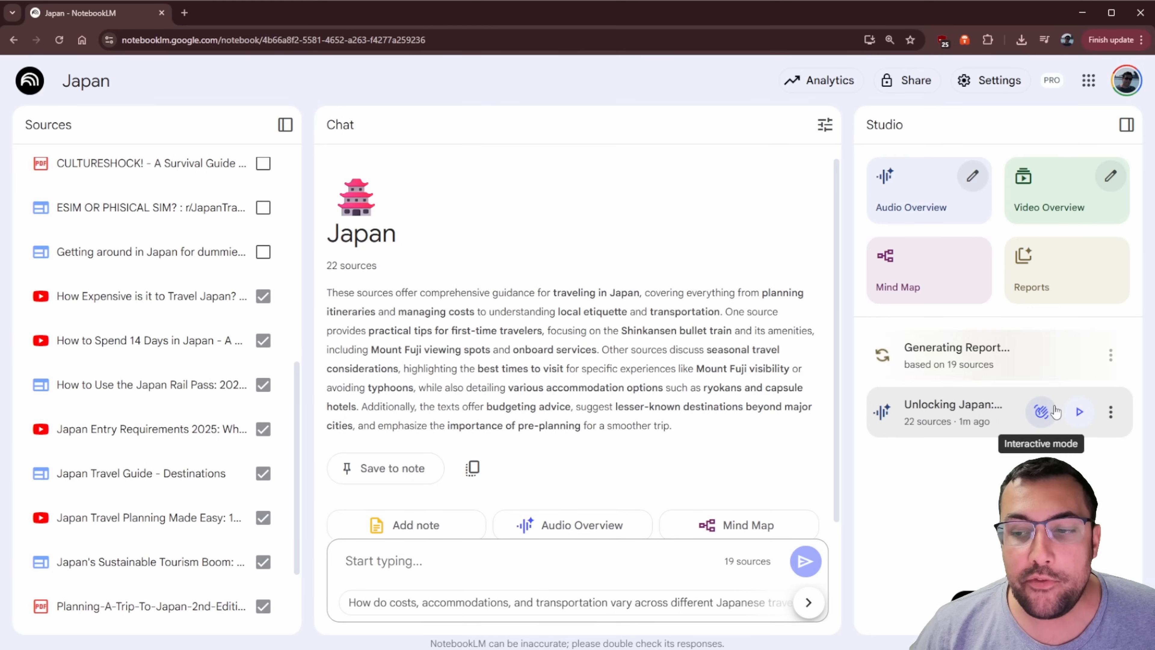
# Generate a Study Guide report from the 19 selected sources
pyautogui.click(1033, 270)
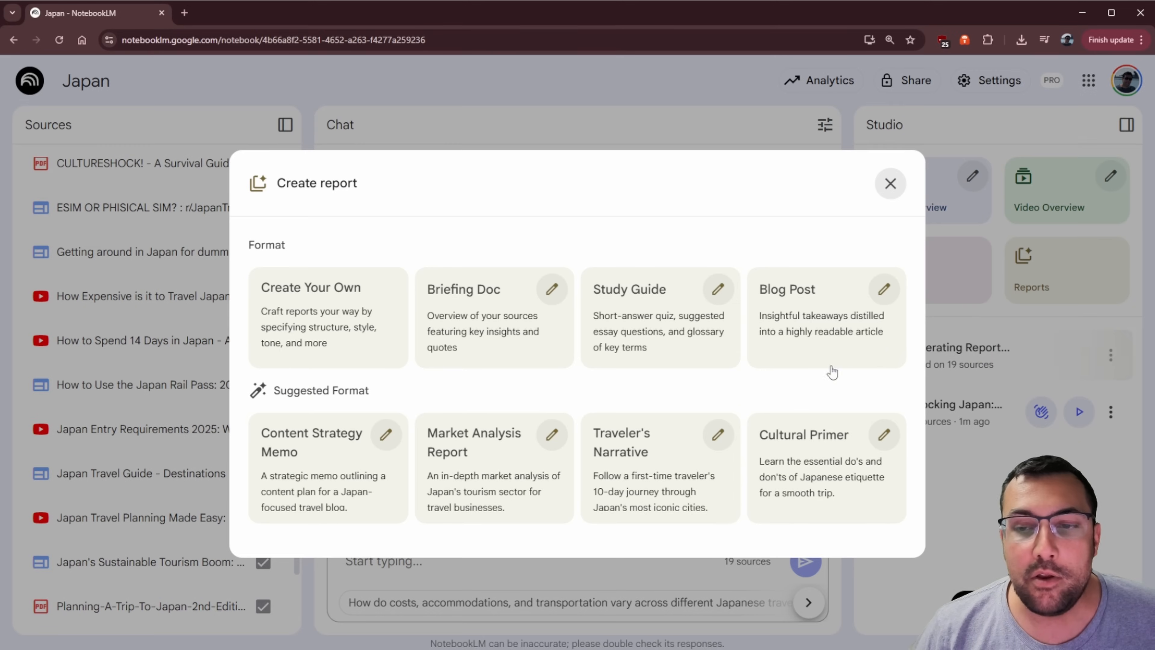
pyautogui.moveTo(719, 304)
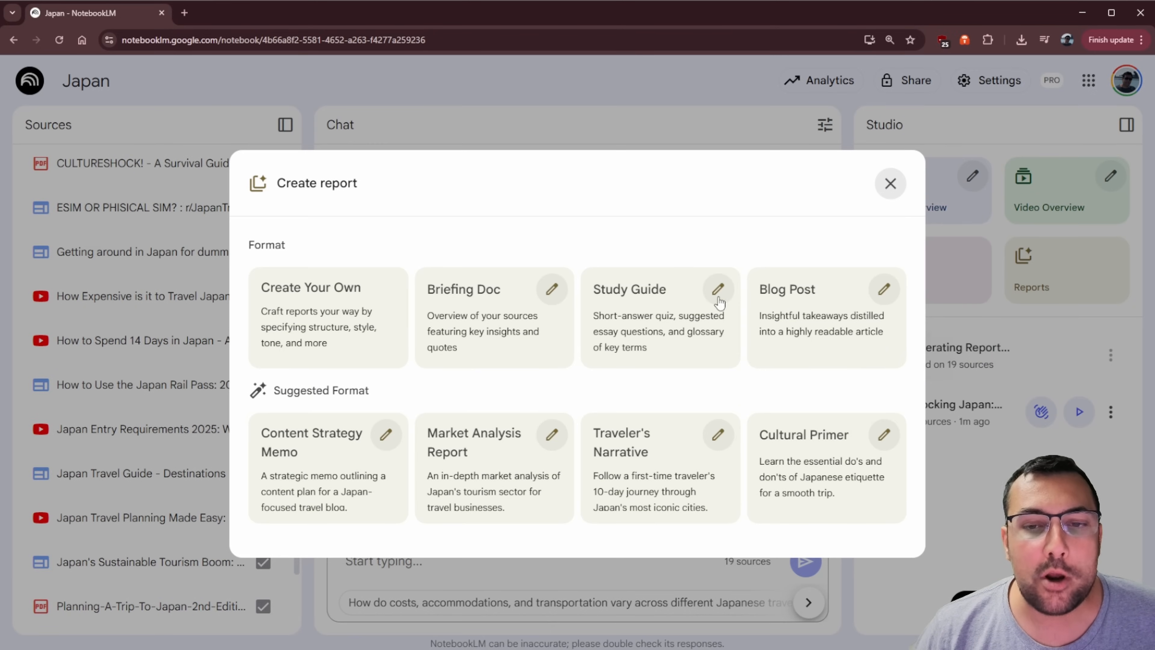
pyautogui.click(659, 317)
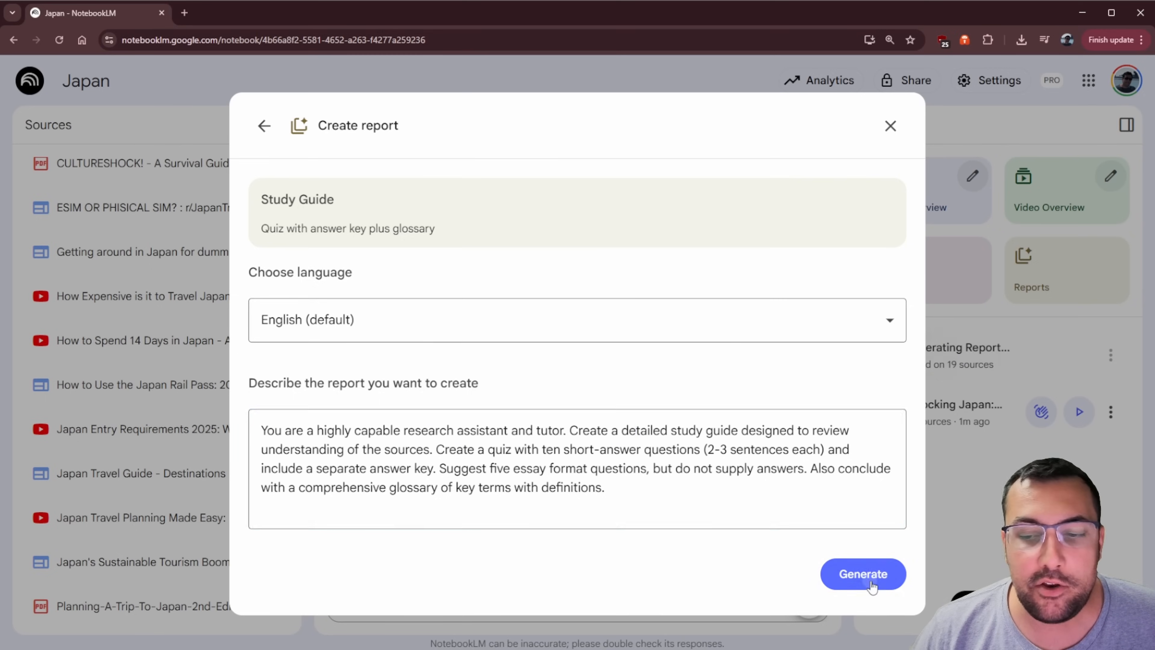
pyautogui.click(863, 574)
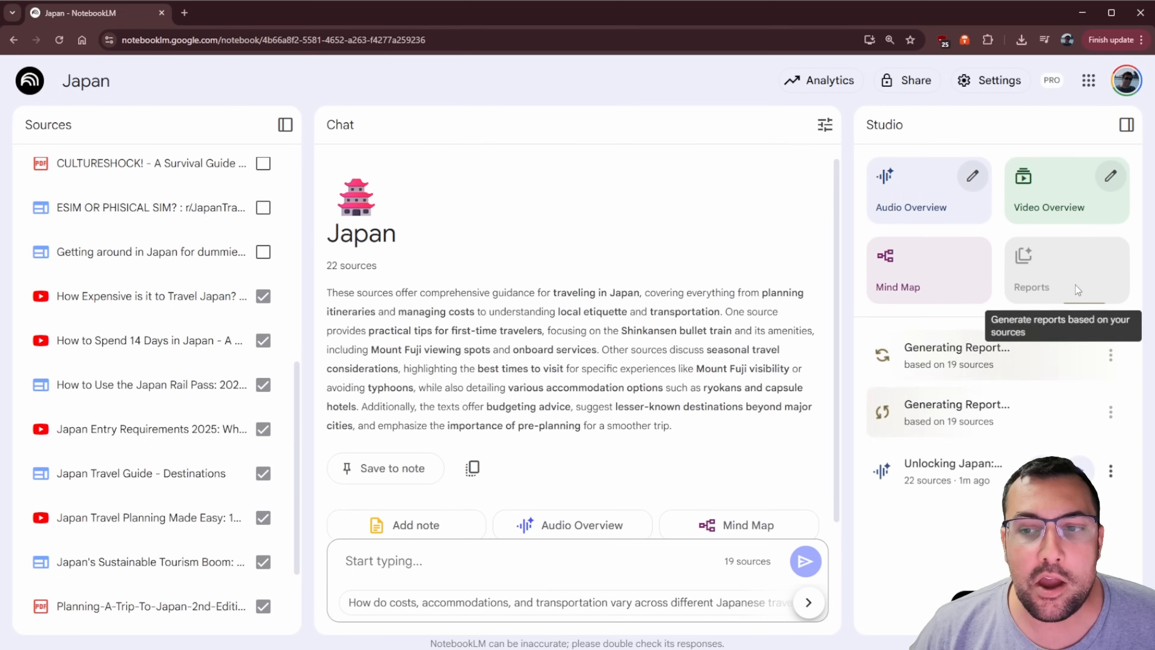
pyautogui.moveTo(1044, 302)
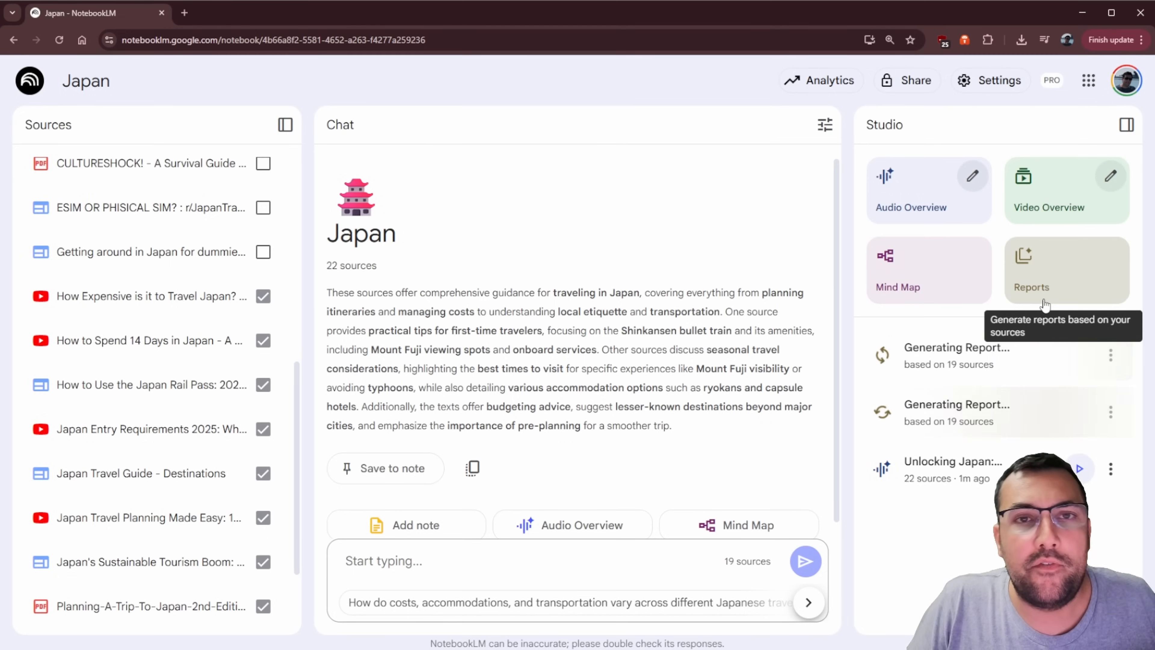
# Generate the suggested Traveler's Narrative report about a 10-day Japan trip
pyautogui.click(1031, 286)
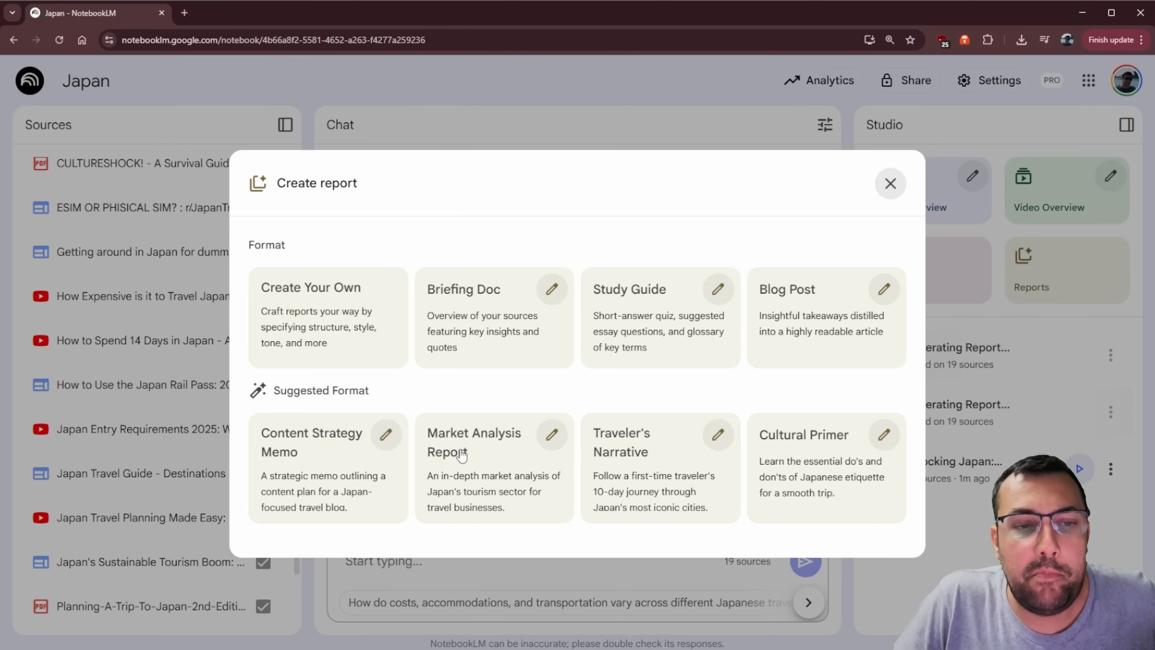
pyautogui.moveTo(377, 442)
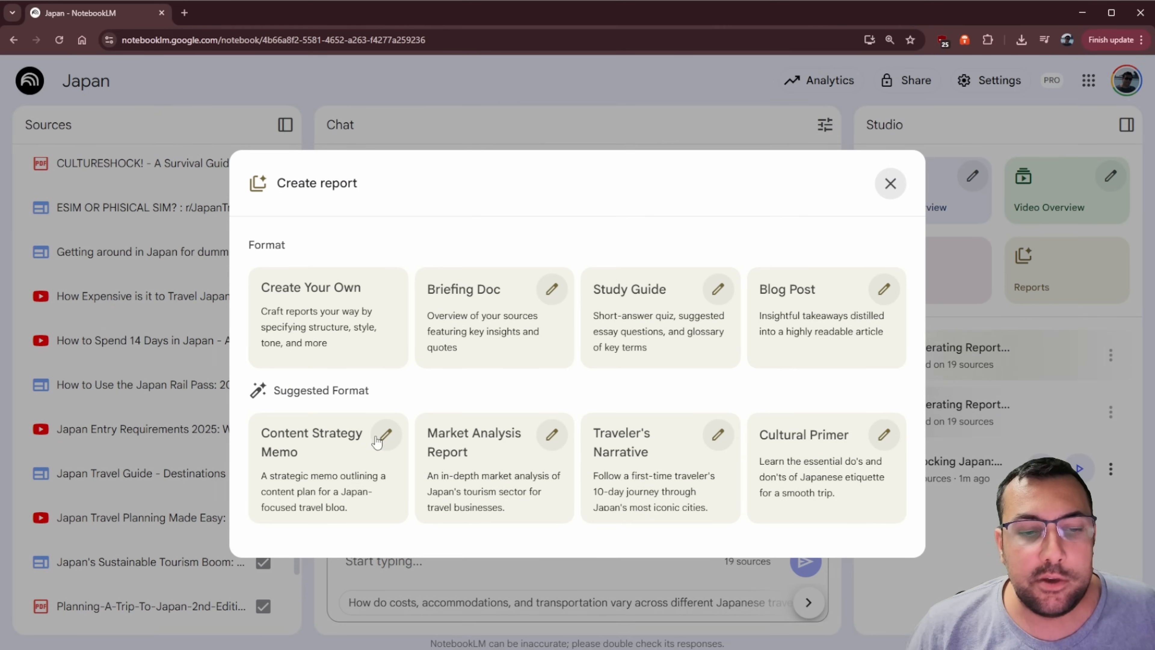
pyautogui.moveTo(556, 476)
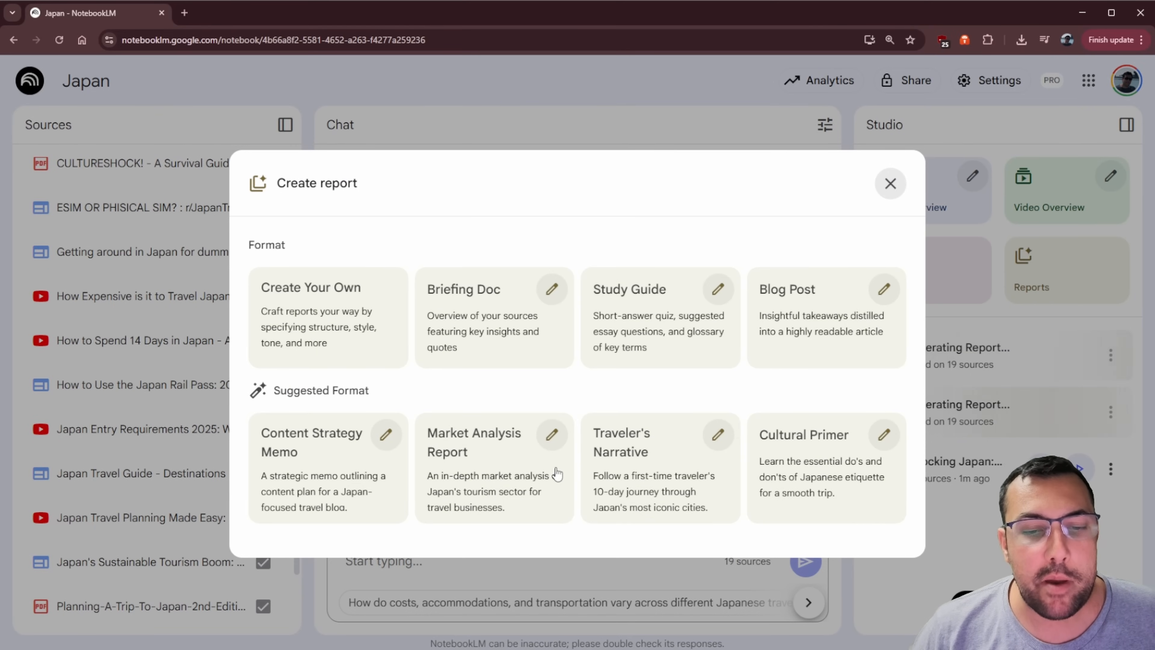
pyautogui.doubleClick(321, 390)
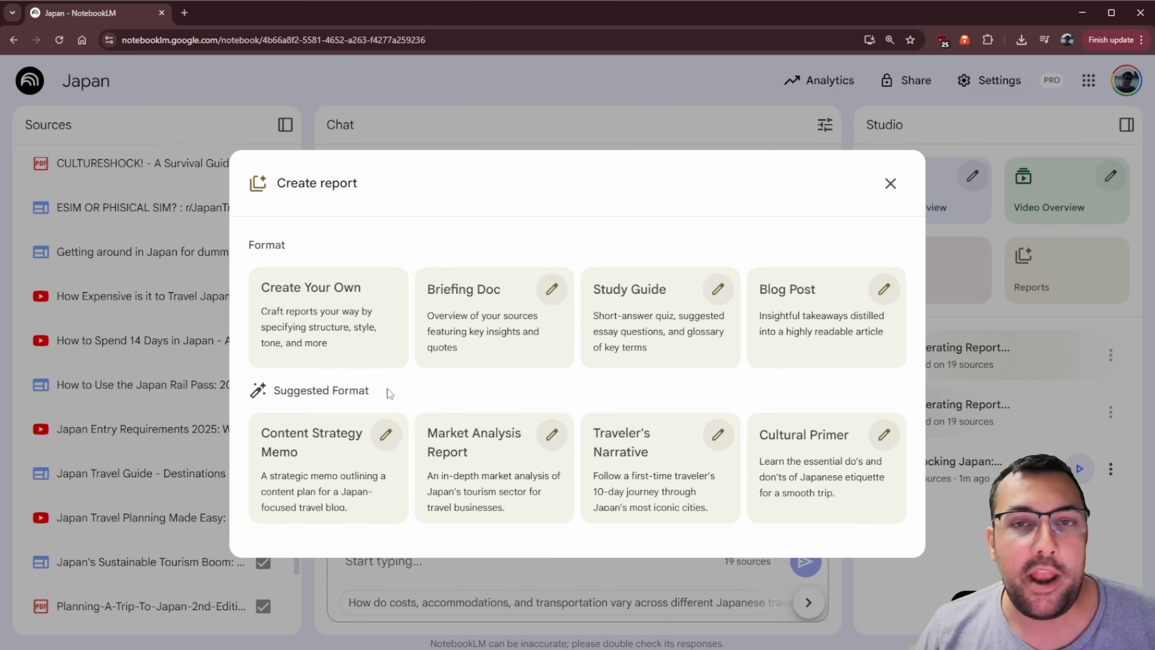
pyautogui.moveTo(287, 438)
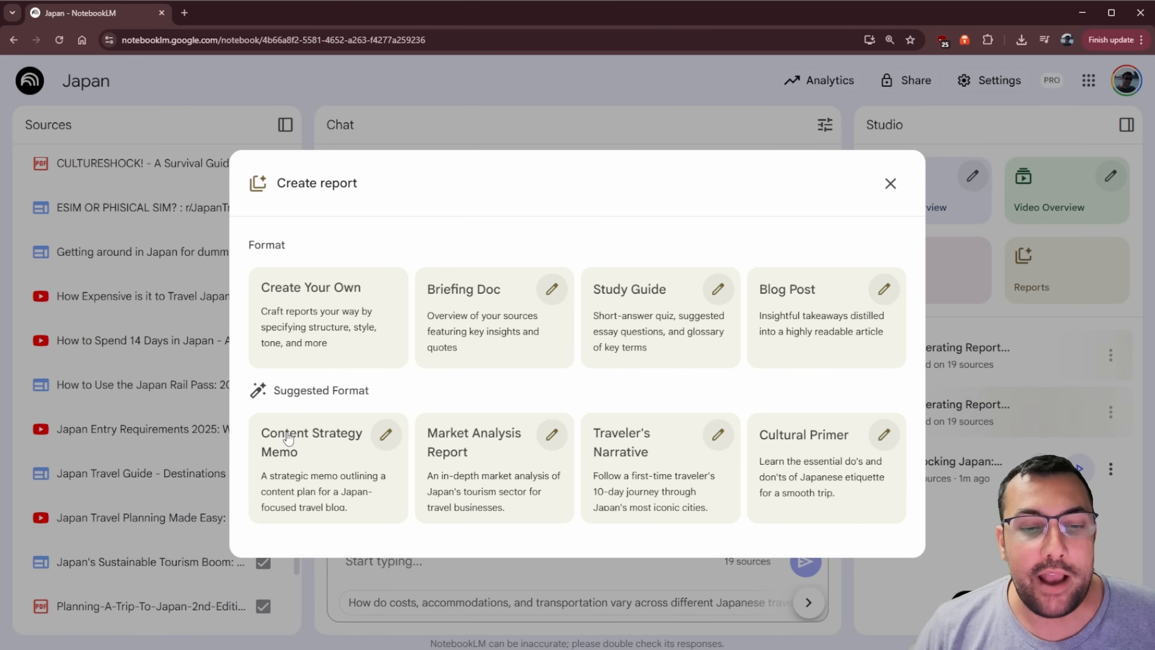
pyautogui.moveTo(476, 482)
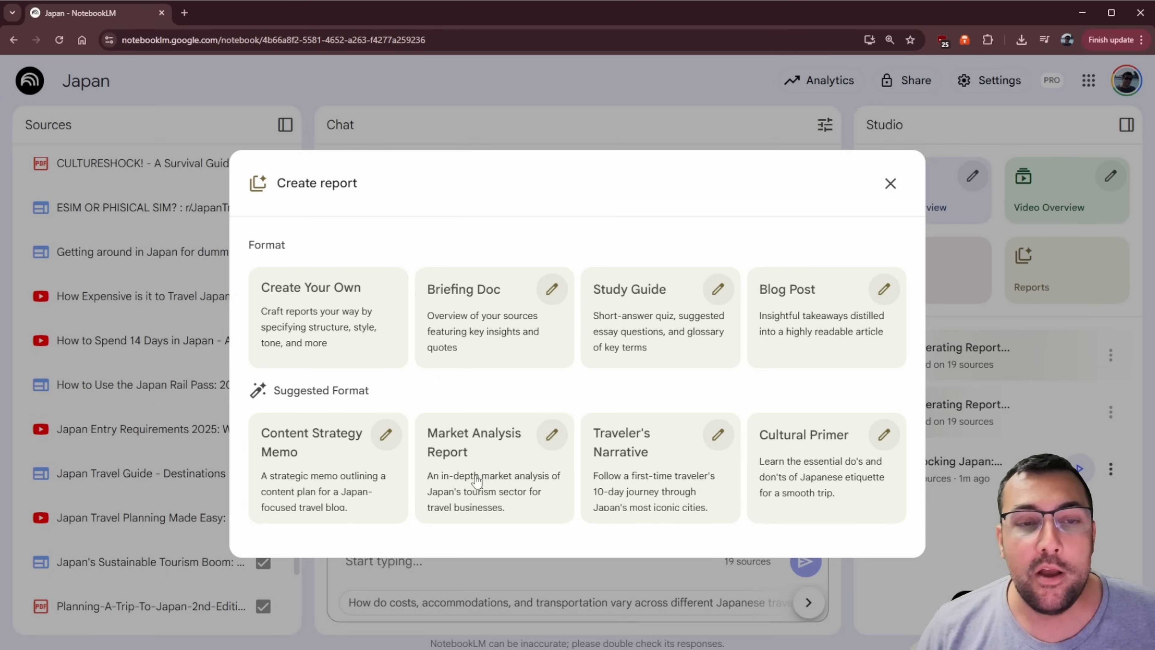
pyautogui.moveTo(832, 455)
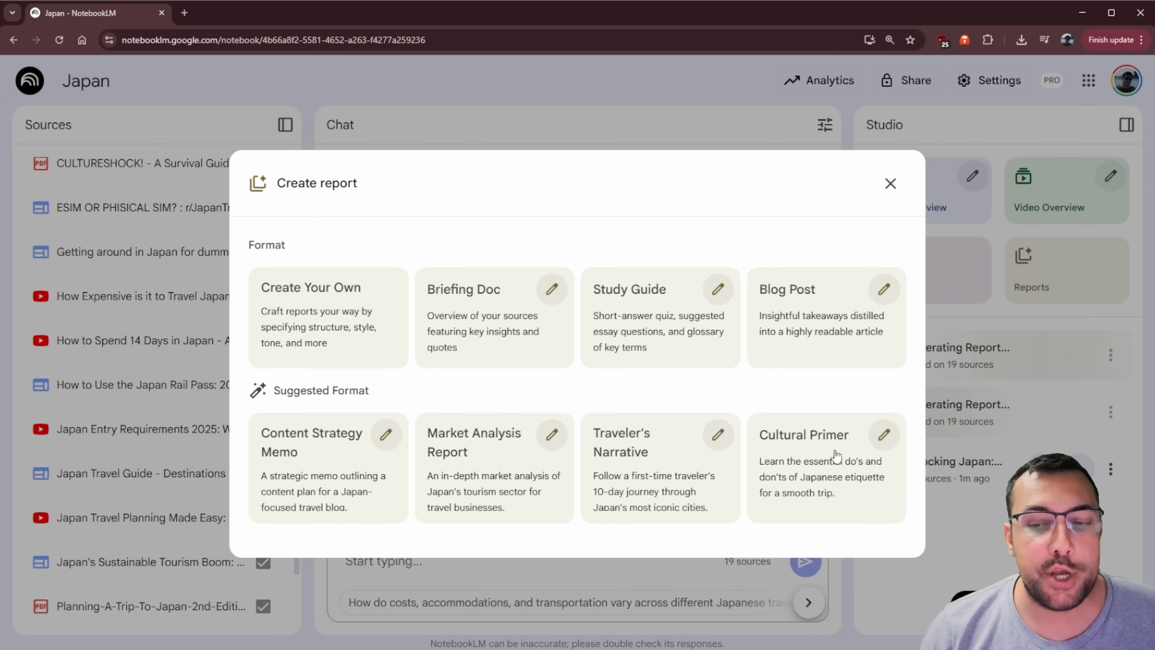
pyautogui.moveTo(689, 450)
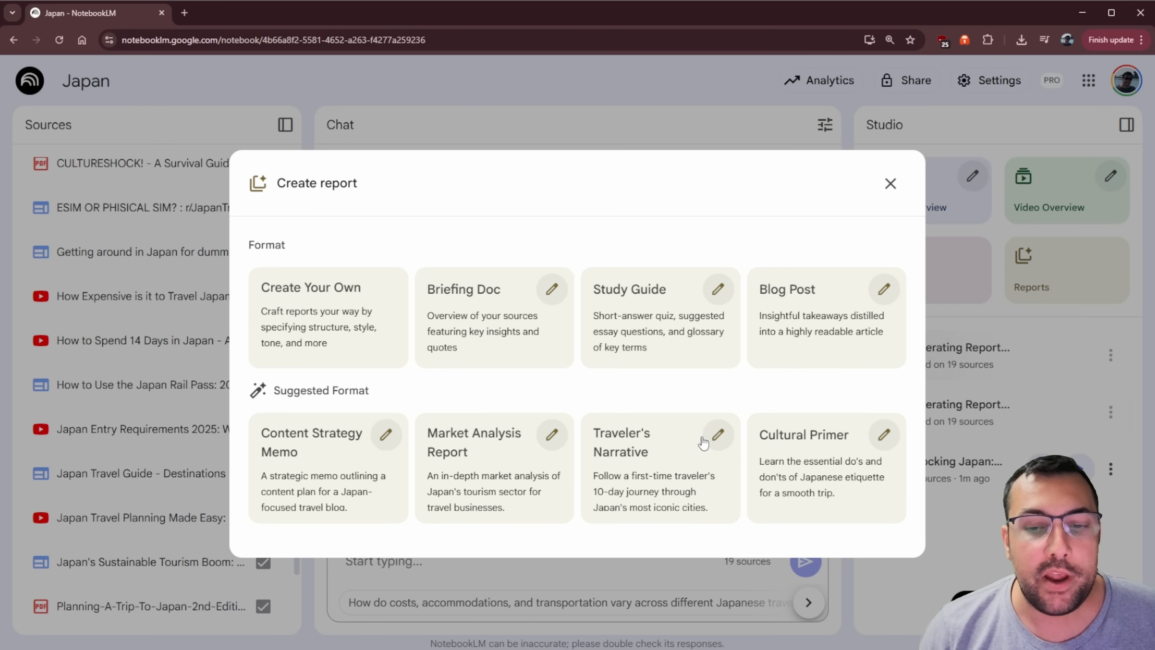
pyautogui.moveTo(746, 373)
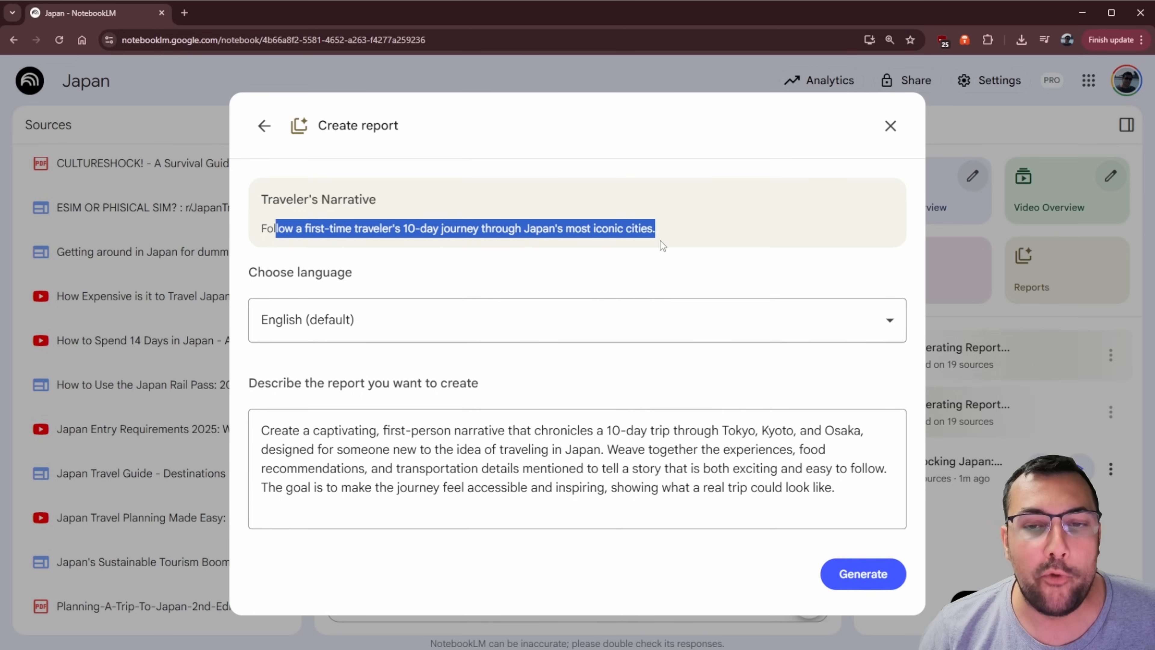
pyautogui.click(889, 125)
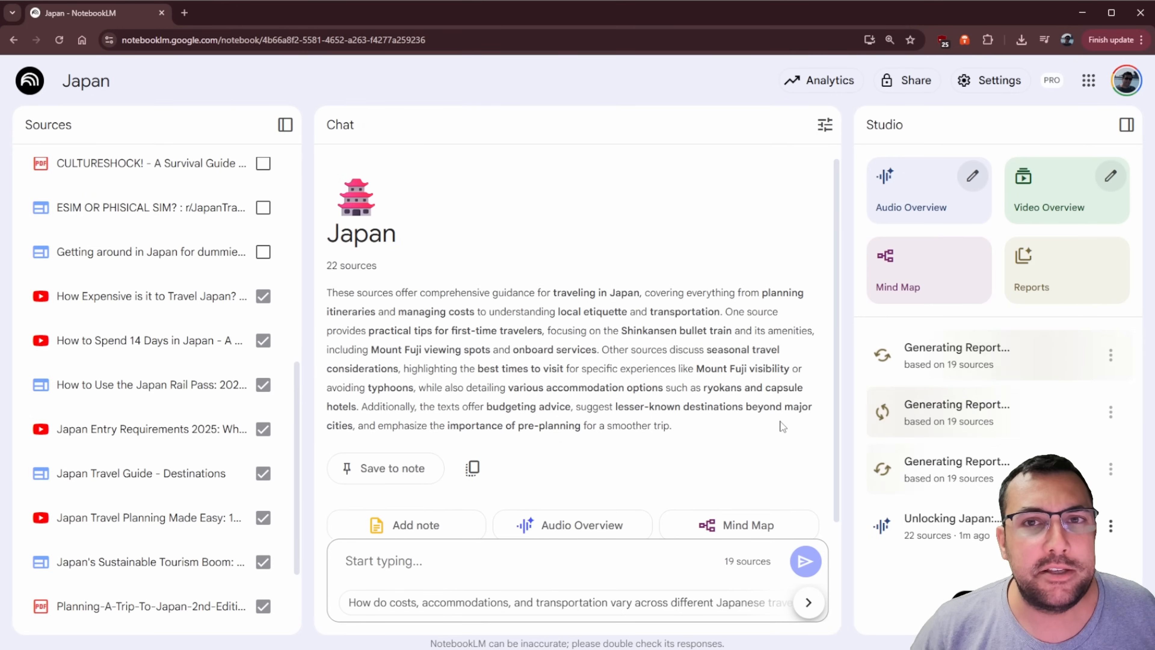
# Switch to the Youtube notebook tab with its 9 AI-tool video sources
pyautogui.scroll(3)
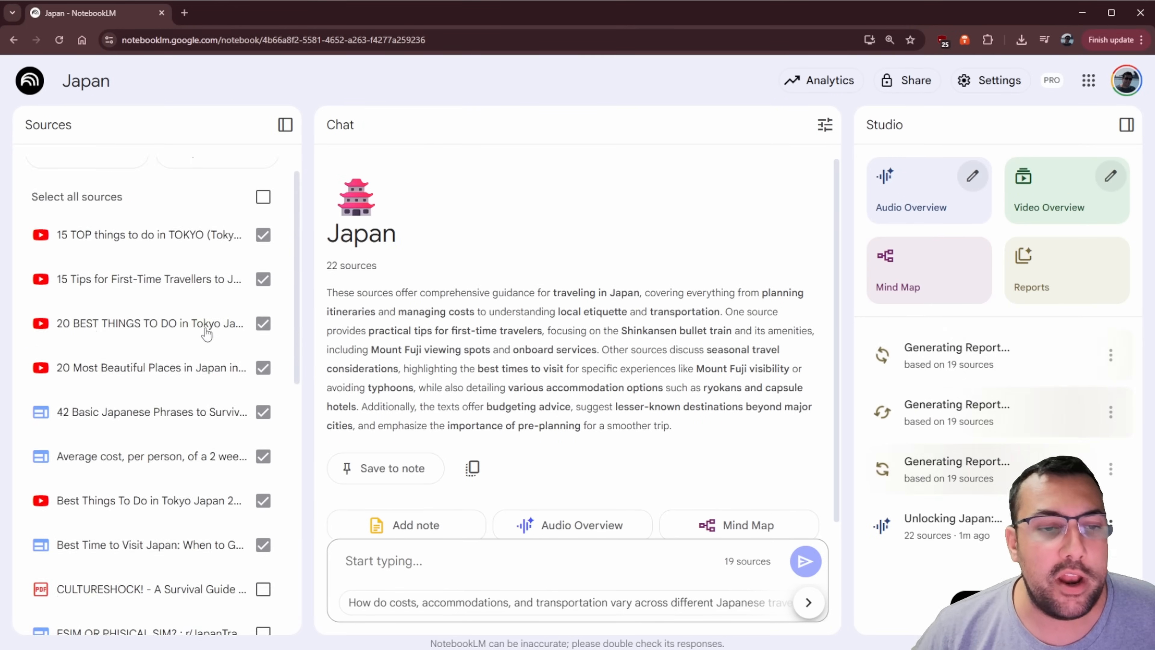
pyautogui.scroll(-3)
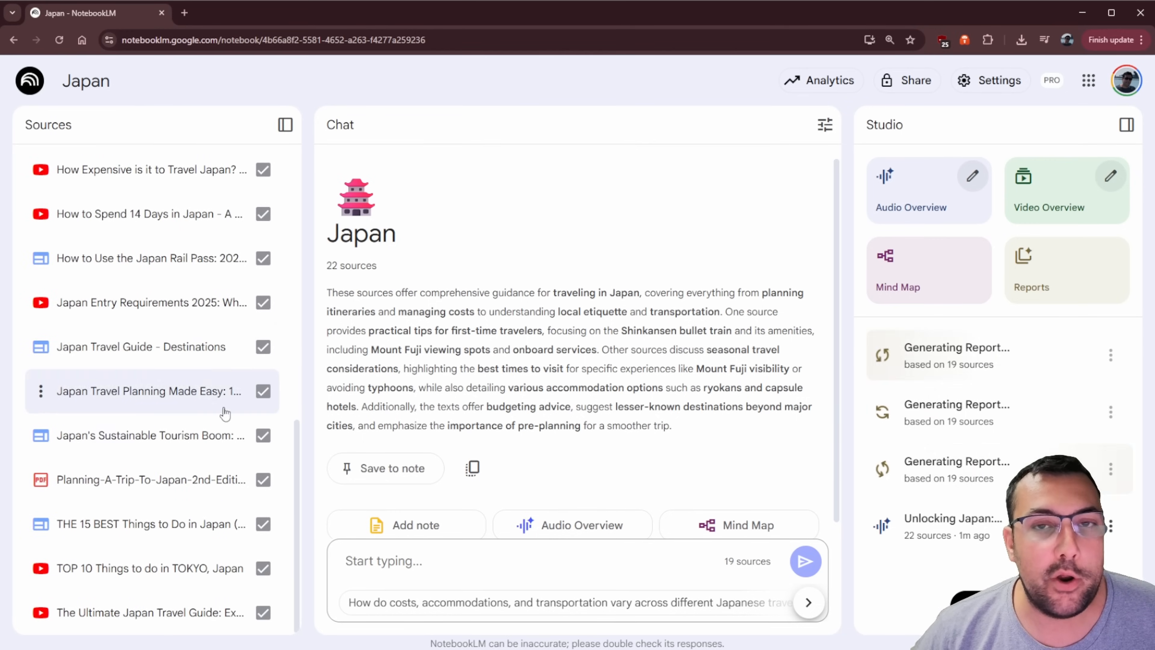
pyautogui.moveTo(221, 347)
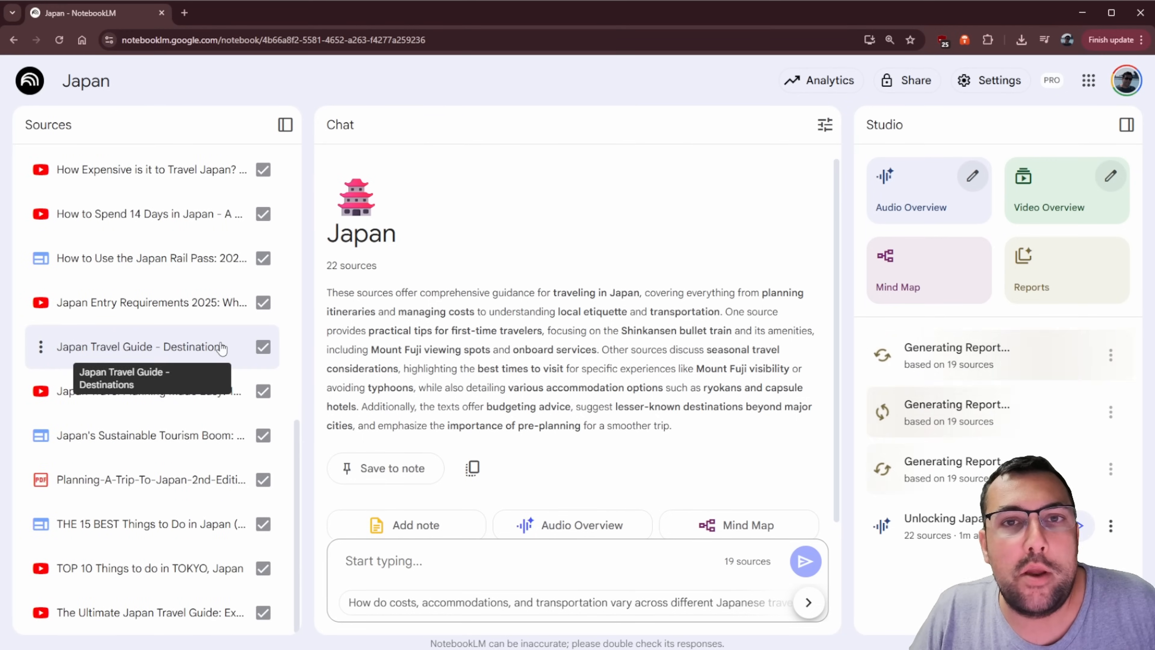
pyautogui.click(249, 13)
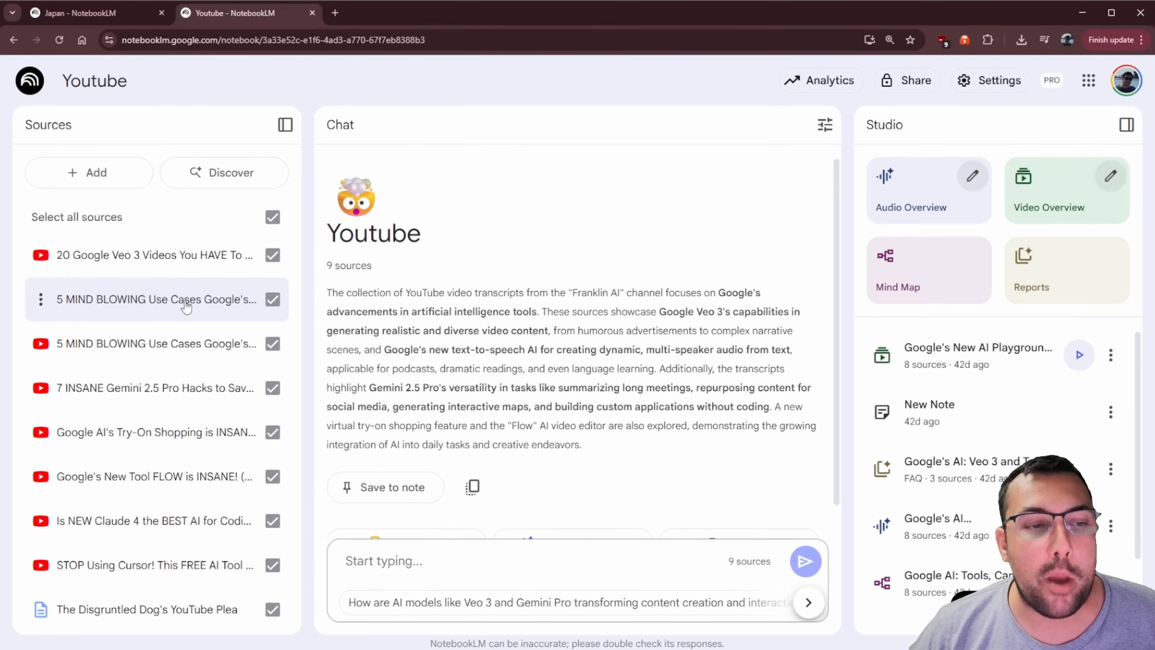
pyautogui.moveTo(1066, 268)
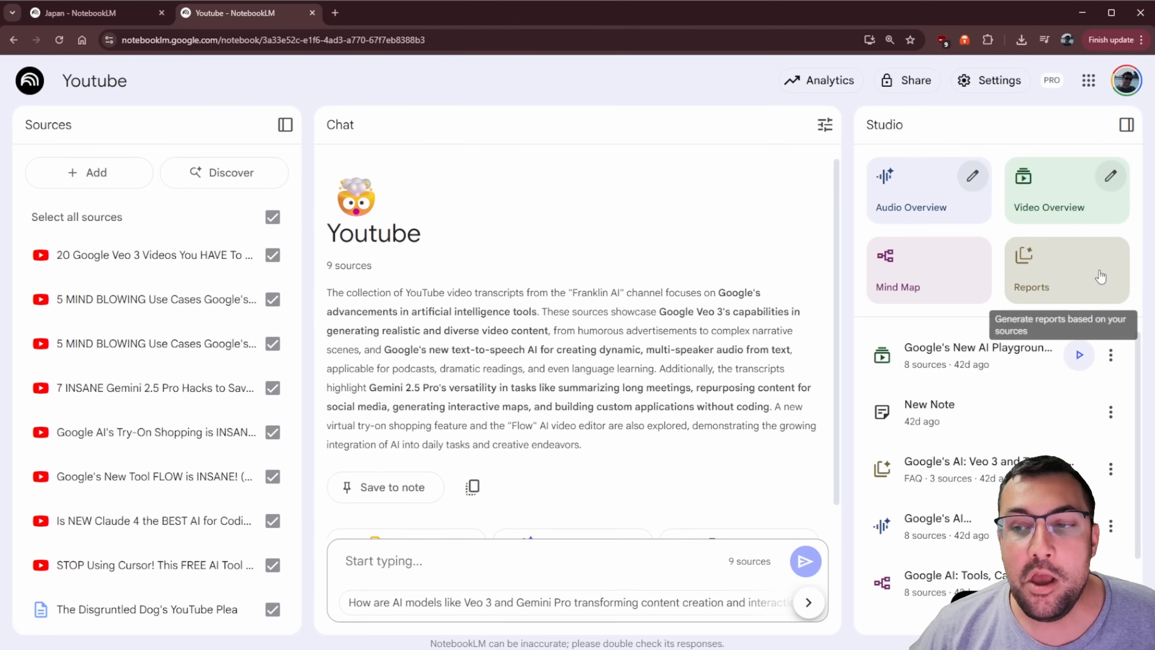
# Generate a Tool Comparison report from the Youtube notebook's 9 sources
pyautogui.click(1031, 286)
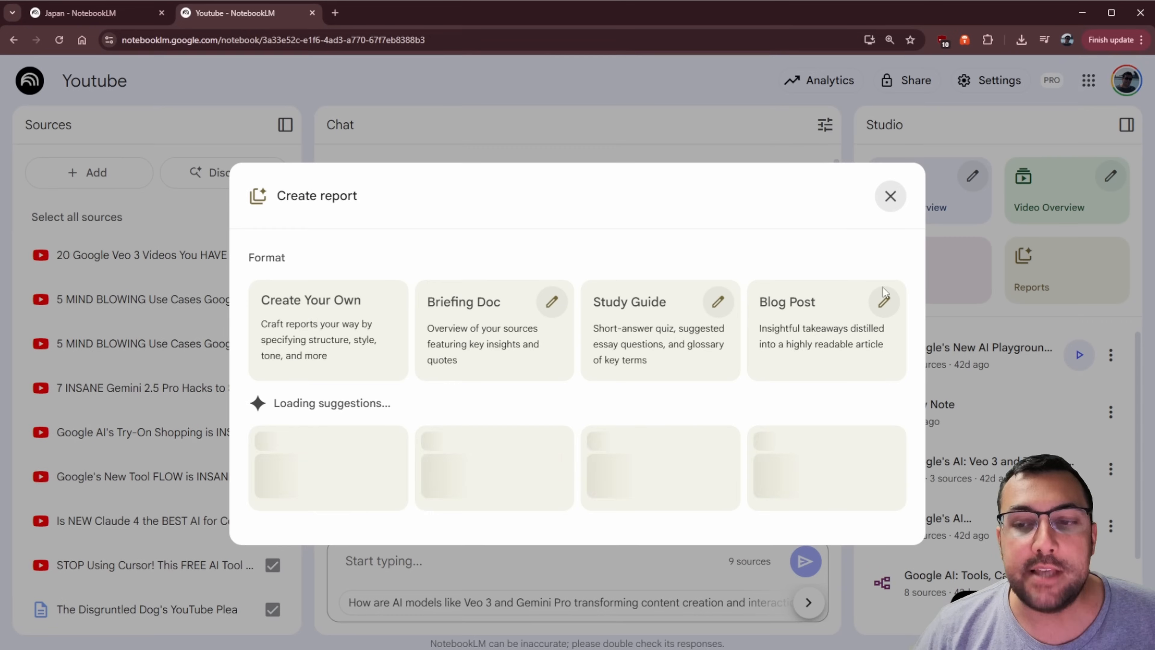
pyautogui.moveTo(357, 423)
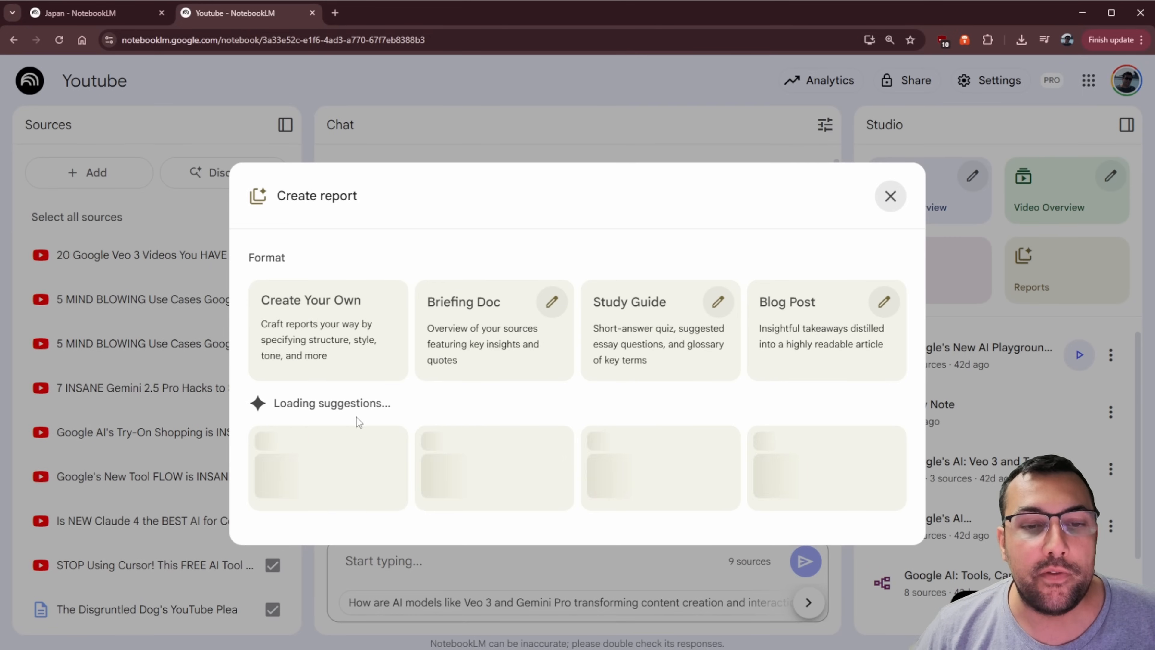
pyautogui.moveTo(476, 342)
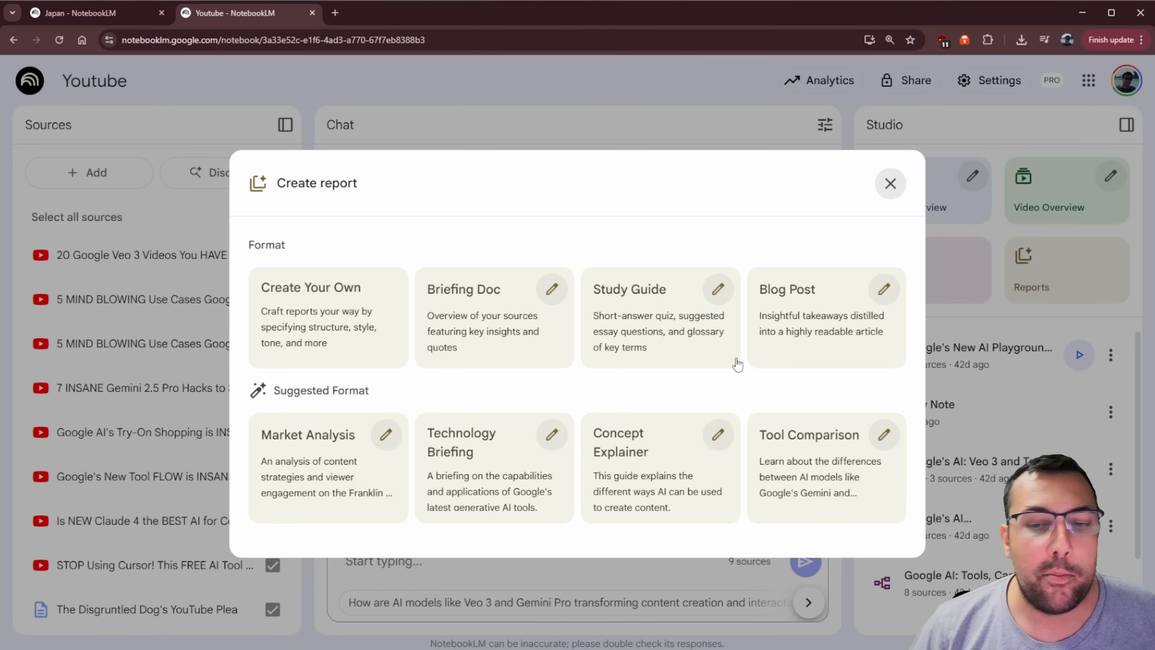
pyautogui.moveTo(676, 471)
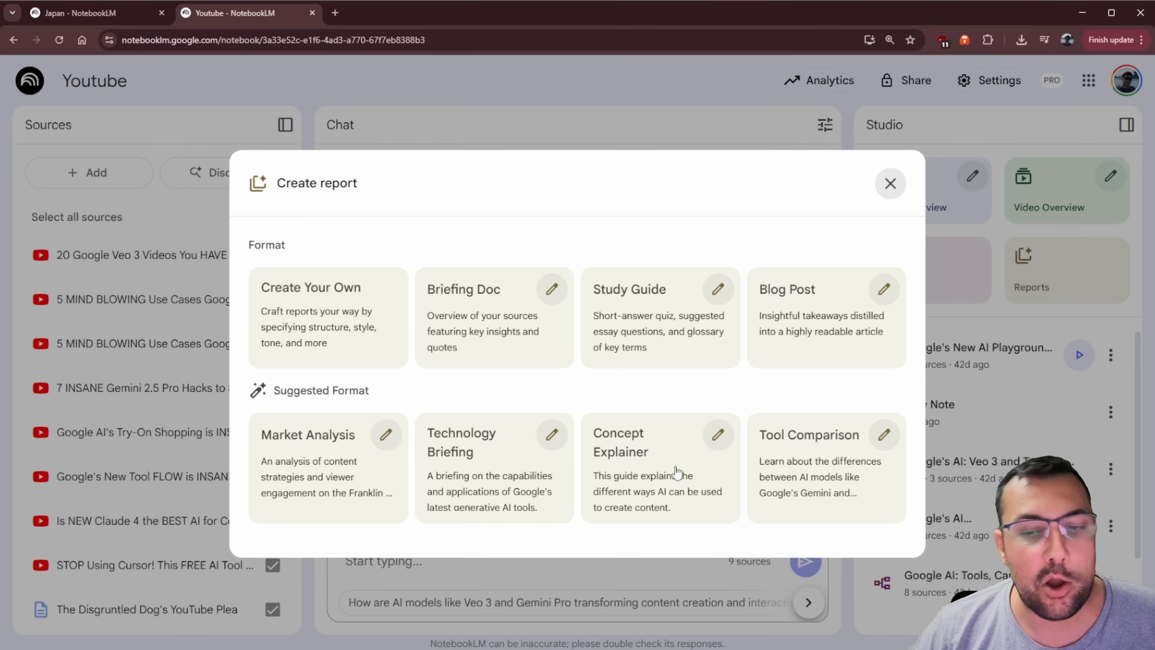
pyautogui.moveTo(718, 448)
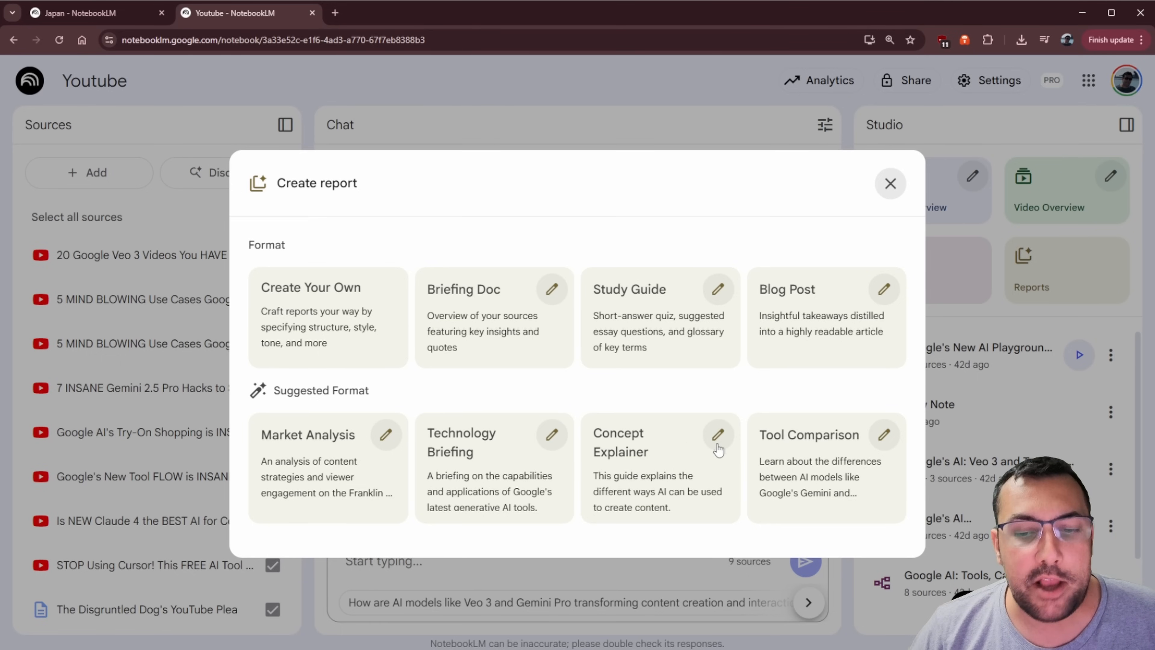
pyautogui.moveTo(714, 446)
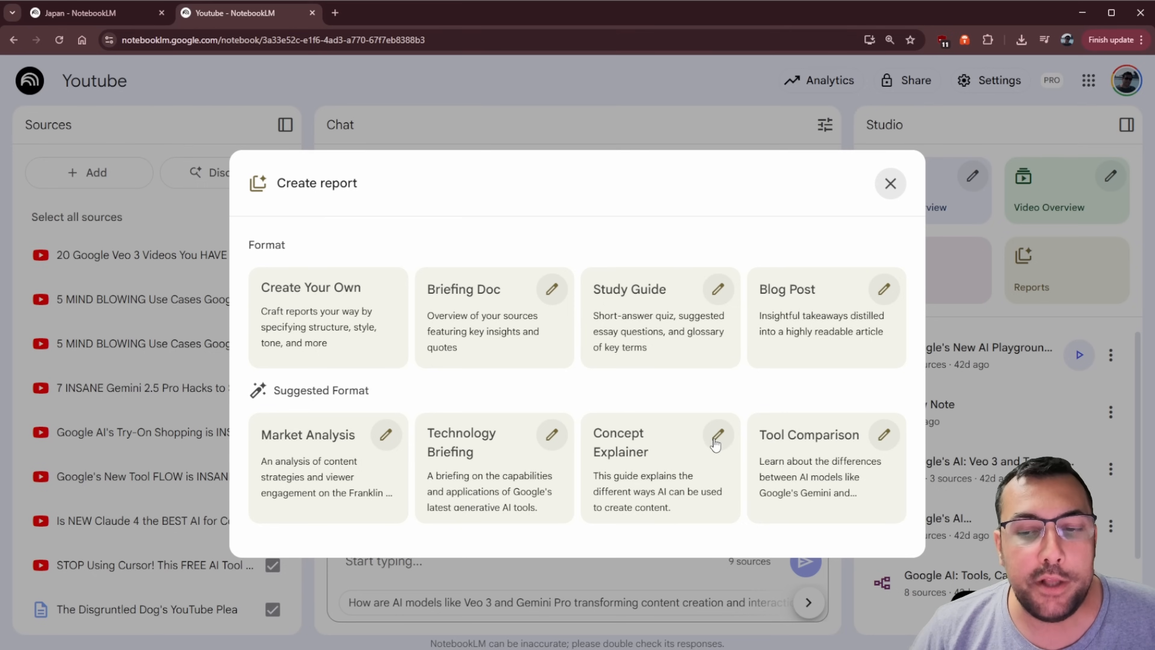
pyautogui.moveTo(881, 440)
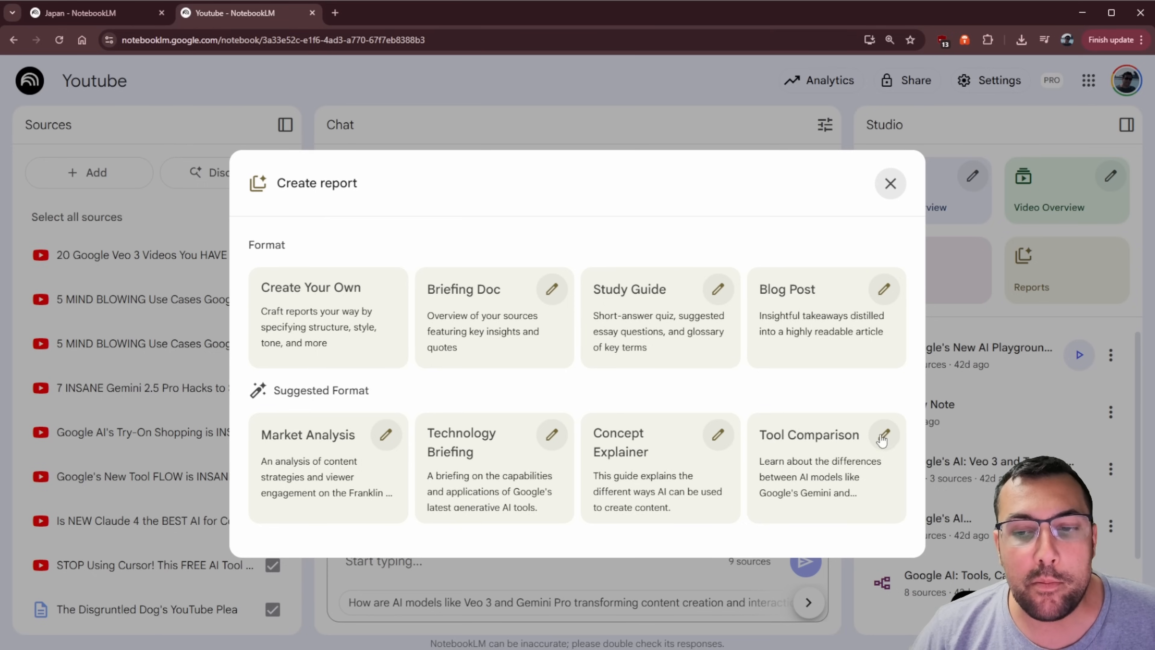
pyautogui.moveTo(145, 239)
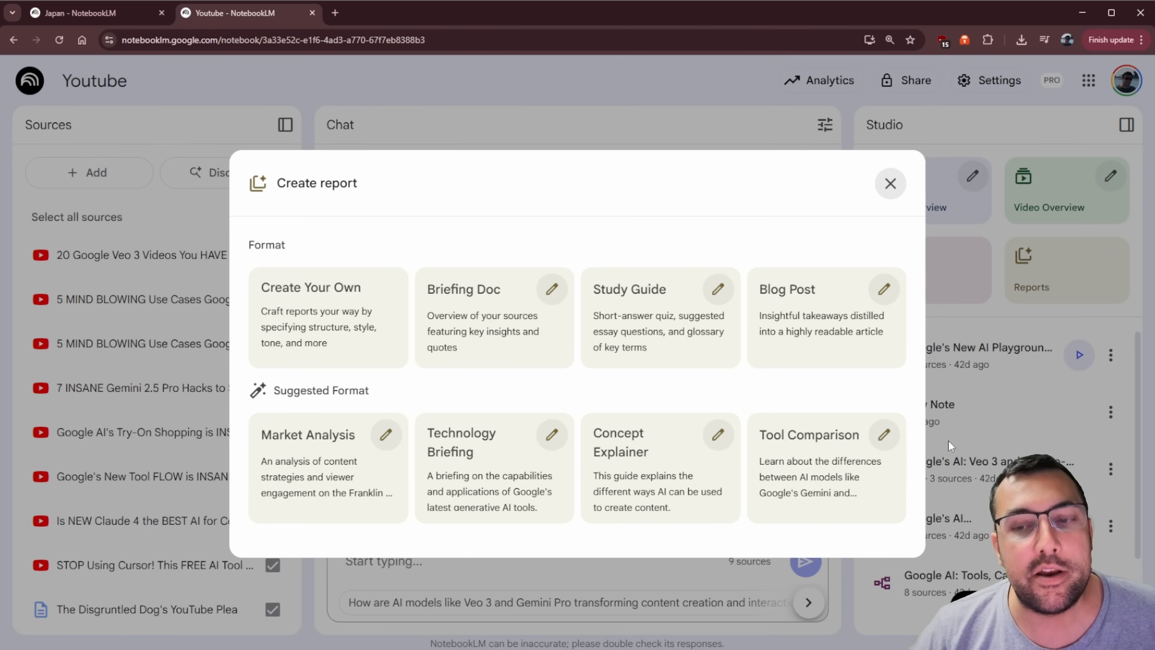
pyautogui.click(824, 453)
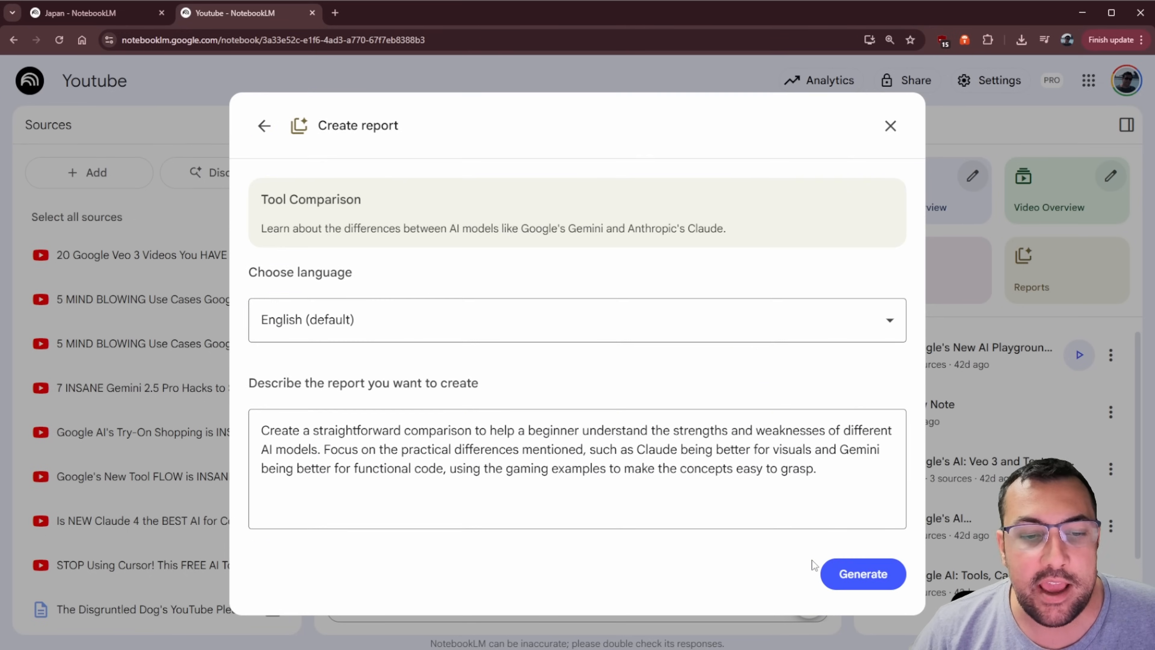
pyautogui.click(863, 573)
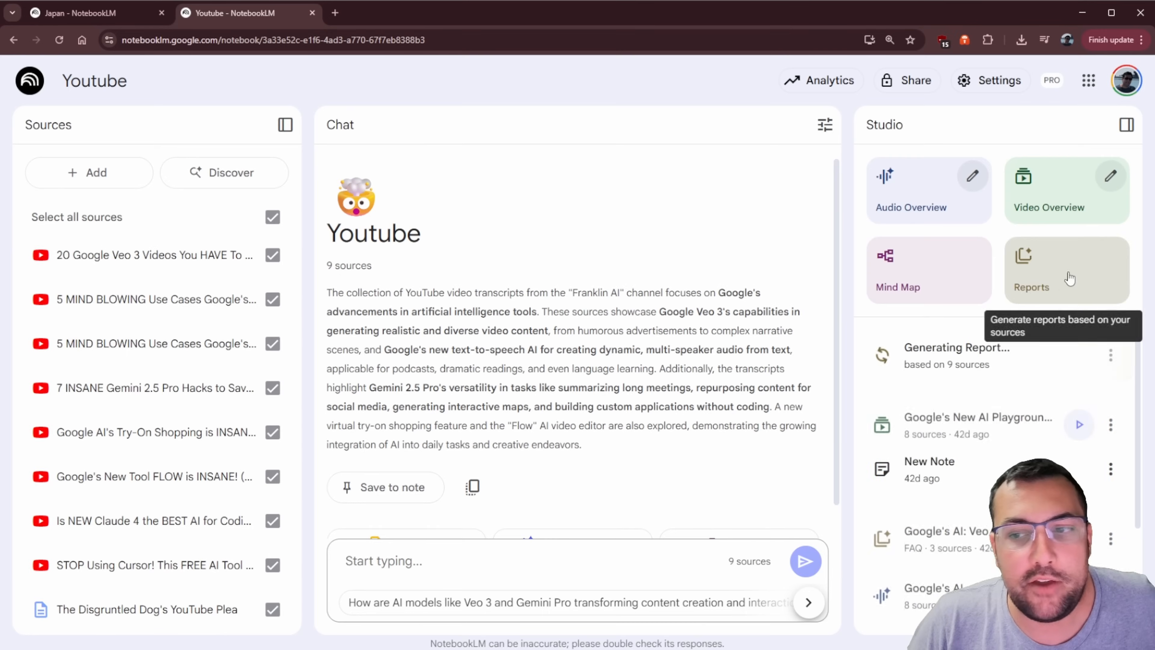
# Generate a Concept Explainer report from the same 9 sources
pyautogui.click(1031, 269)
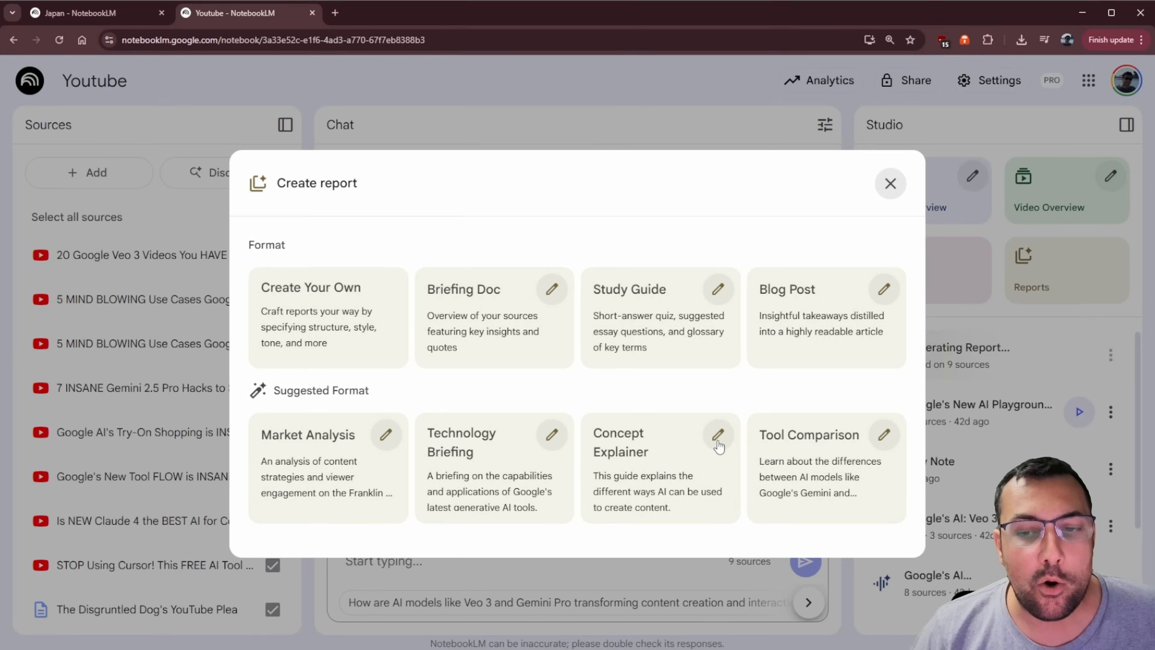
pyautogui.click(659, 442)
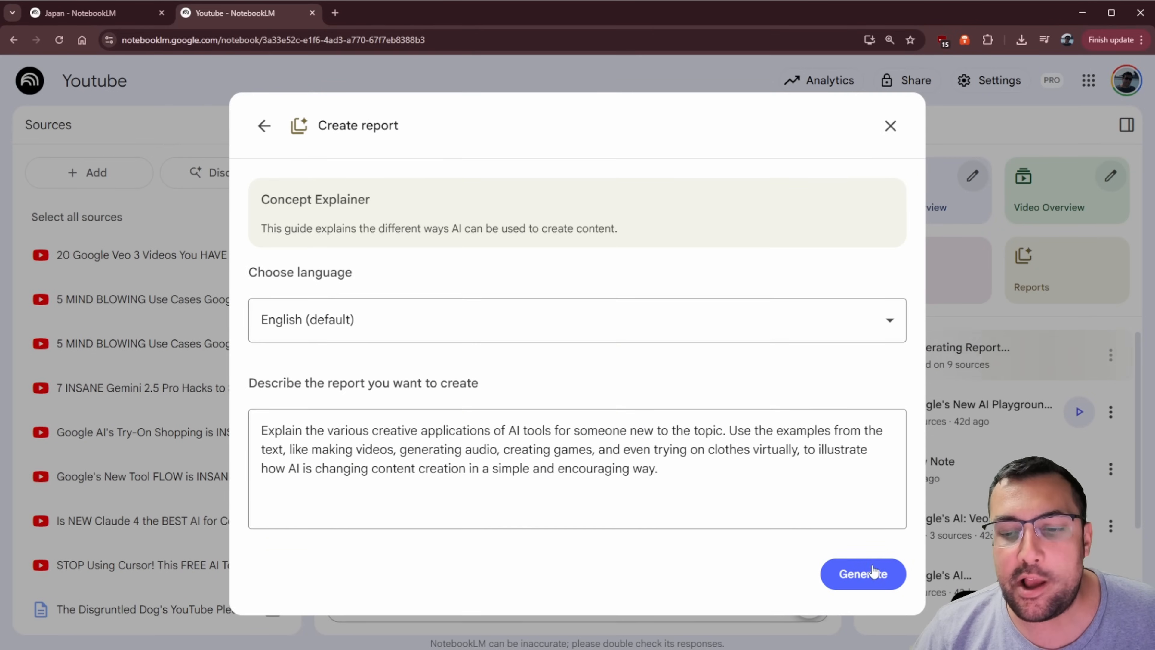
pyautogui.click(863, 574)
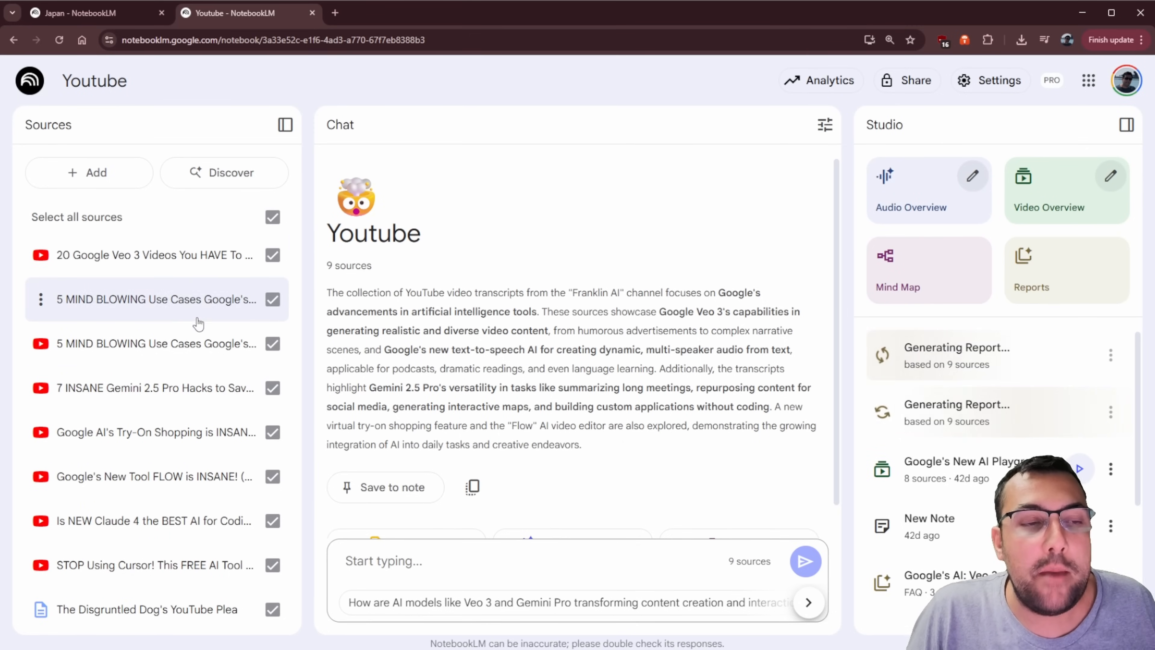
pyautogui.moveTo(180, 520)
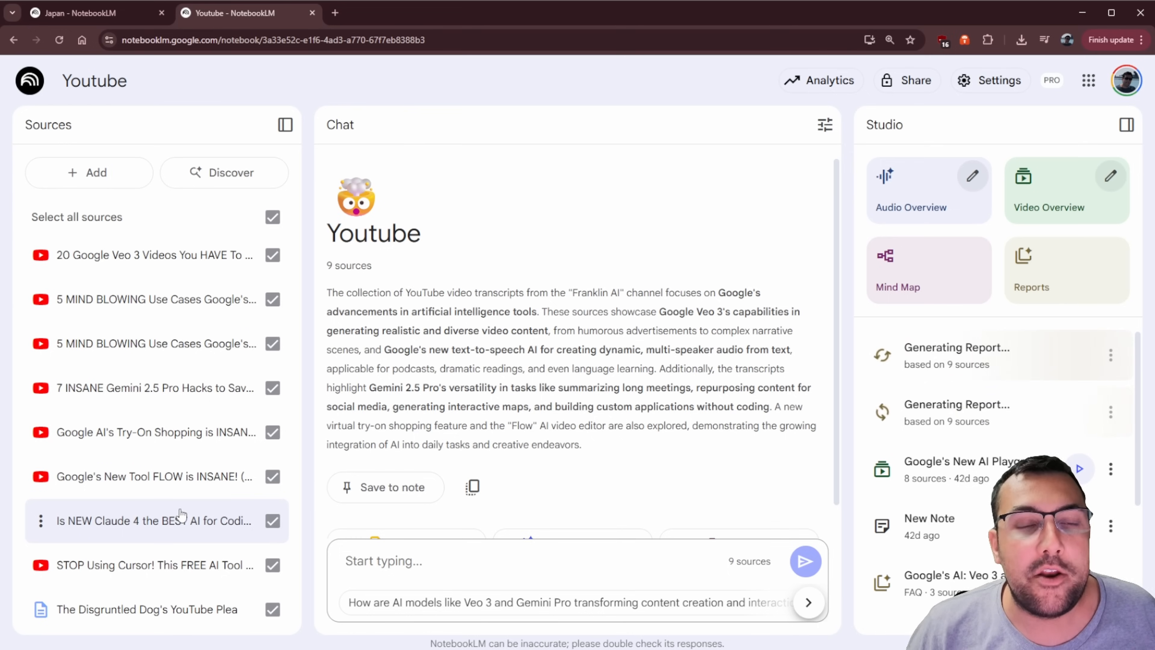
# Return to the Japan notebook, view the Japan Travel Guide mind map, then close it
pyautogui.click(89, 12)
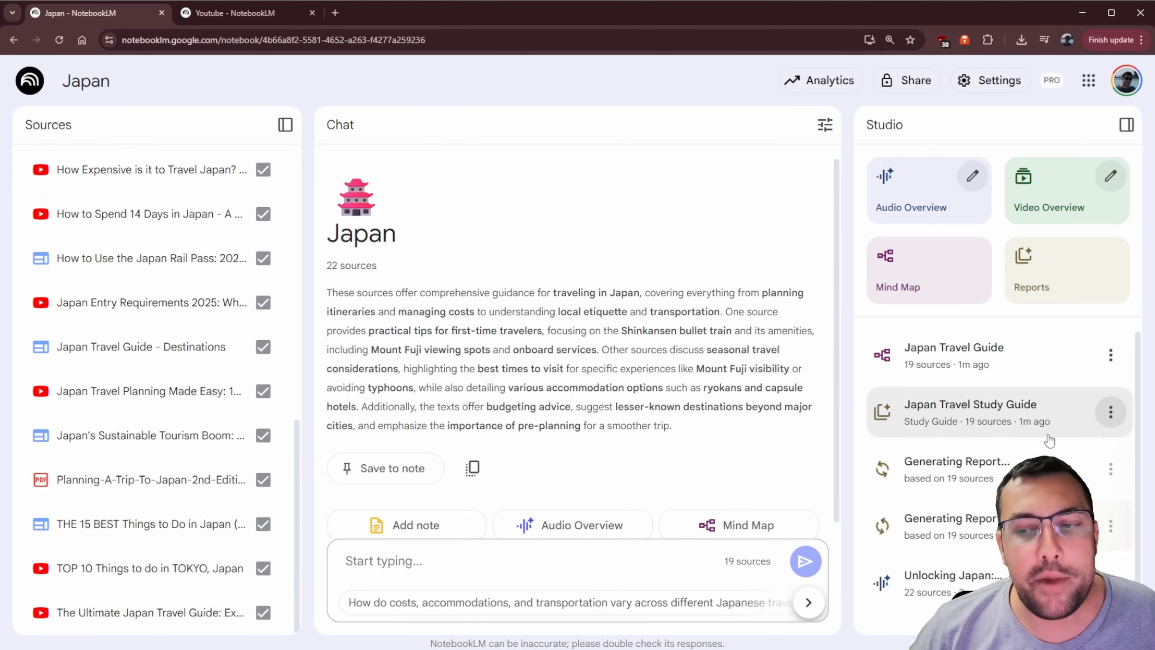
pyautogui.moveTo(1022, 380)
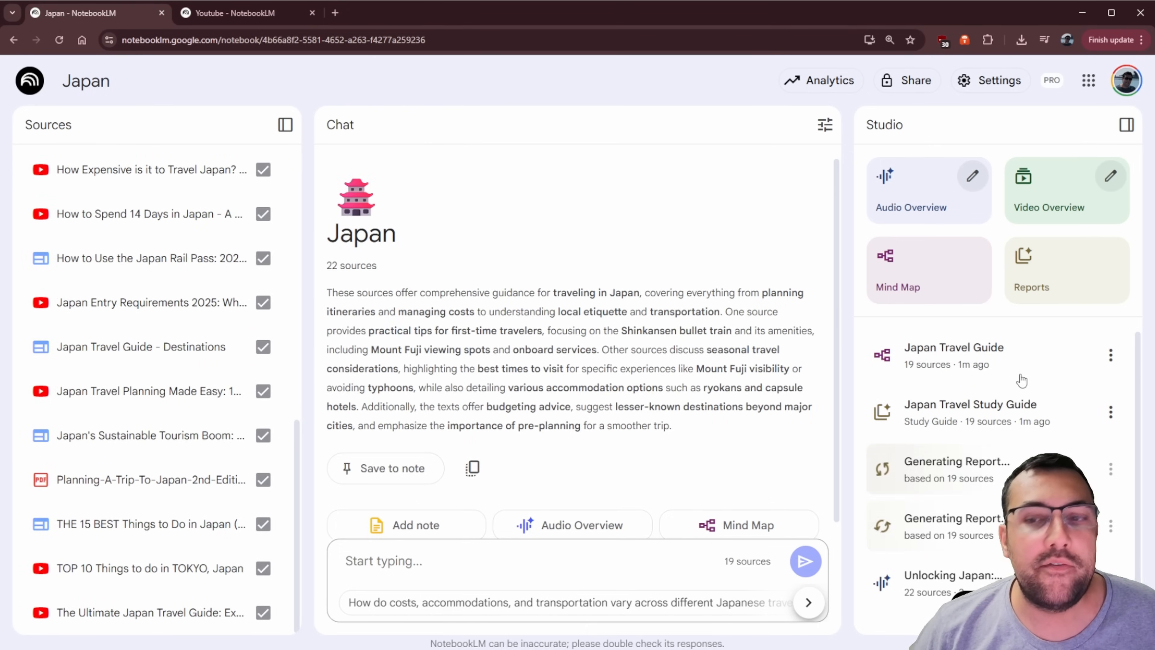
pyautogui.click(953, 355)
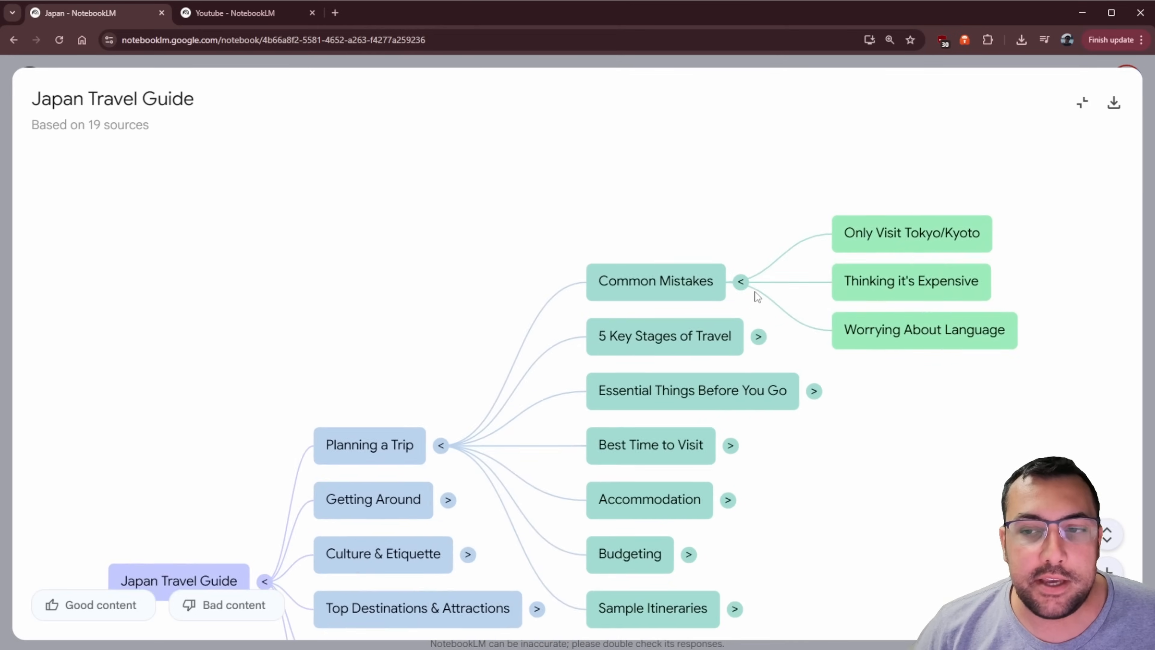
pyautogui.click(1081, 102)
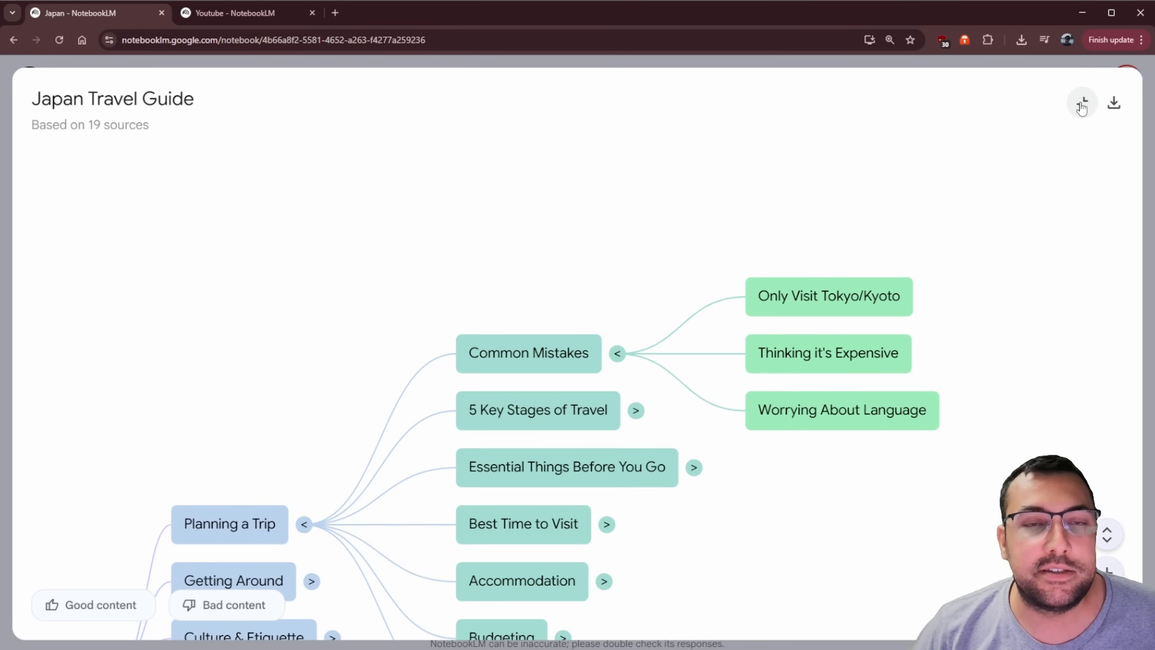
pyautogui.click(1082, 102)
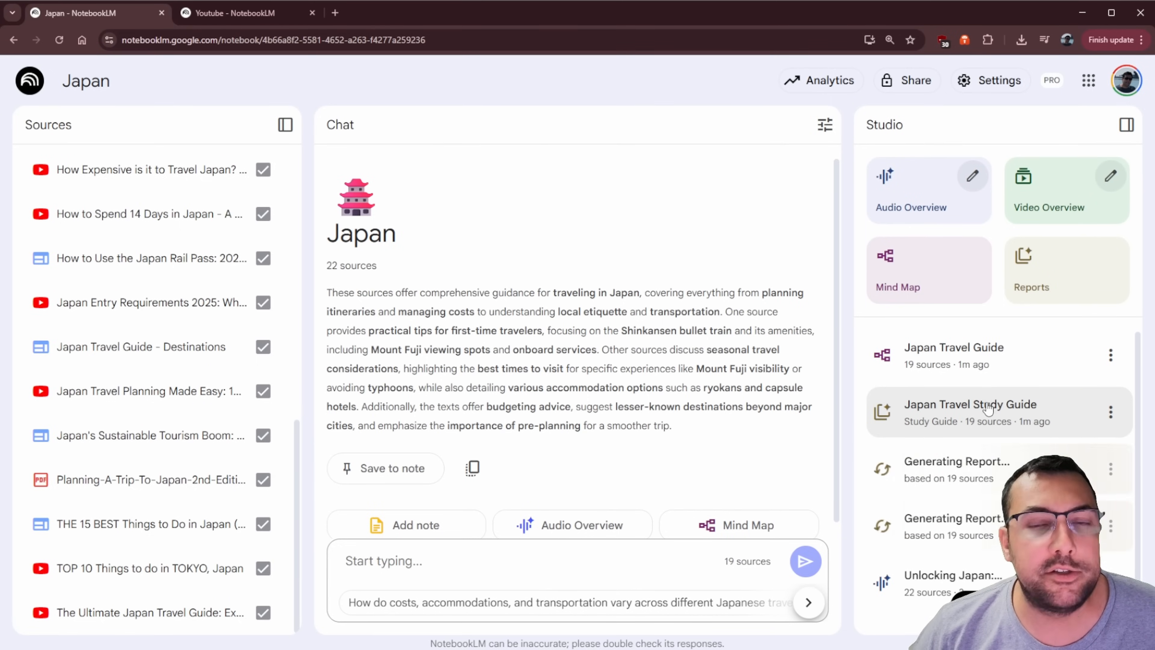
pyautogui.click(969, 404)
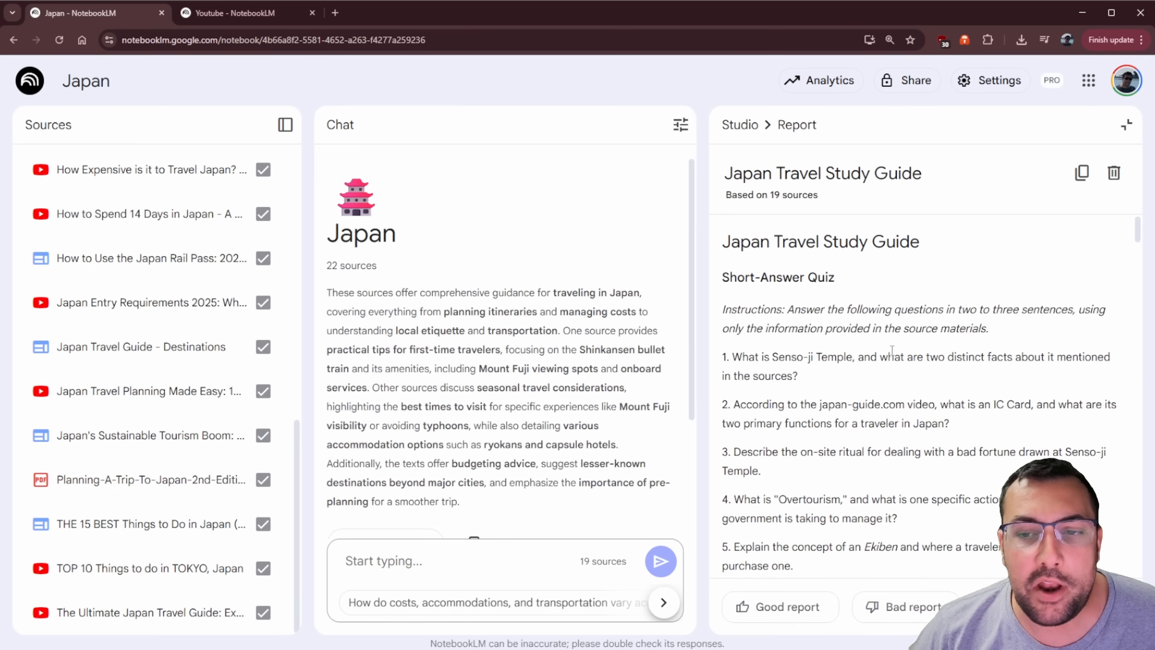
pyautogui.scroll(-3)
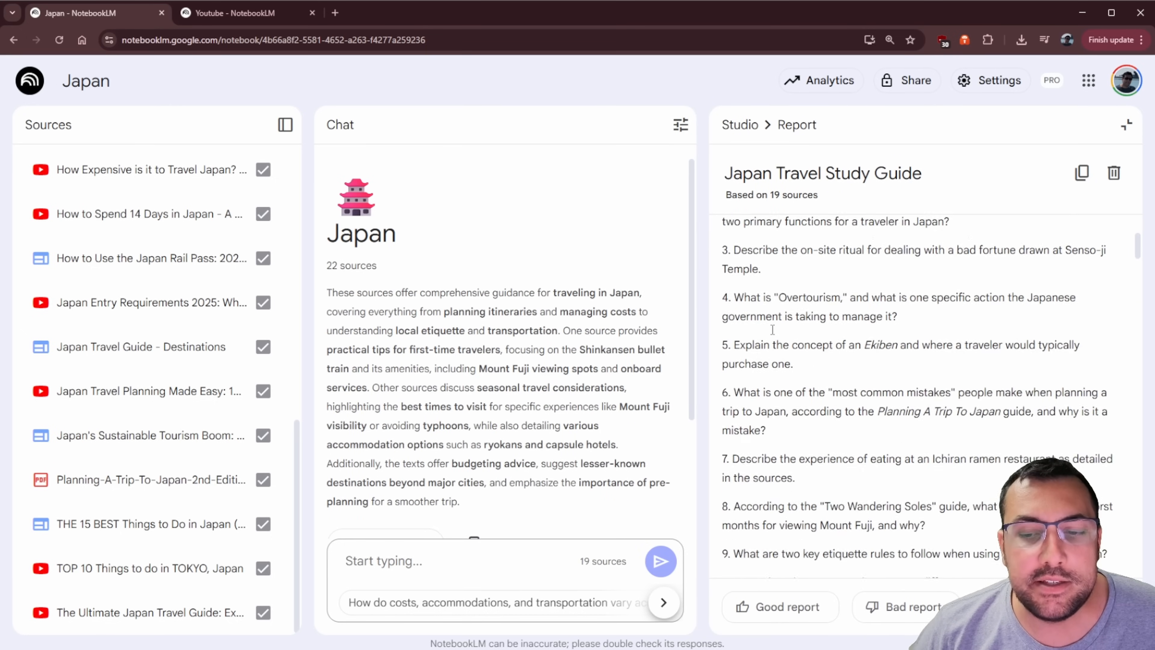
pyautogui.scroll(-3)
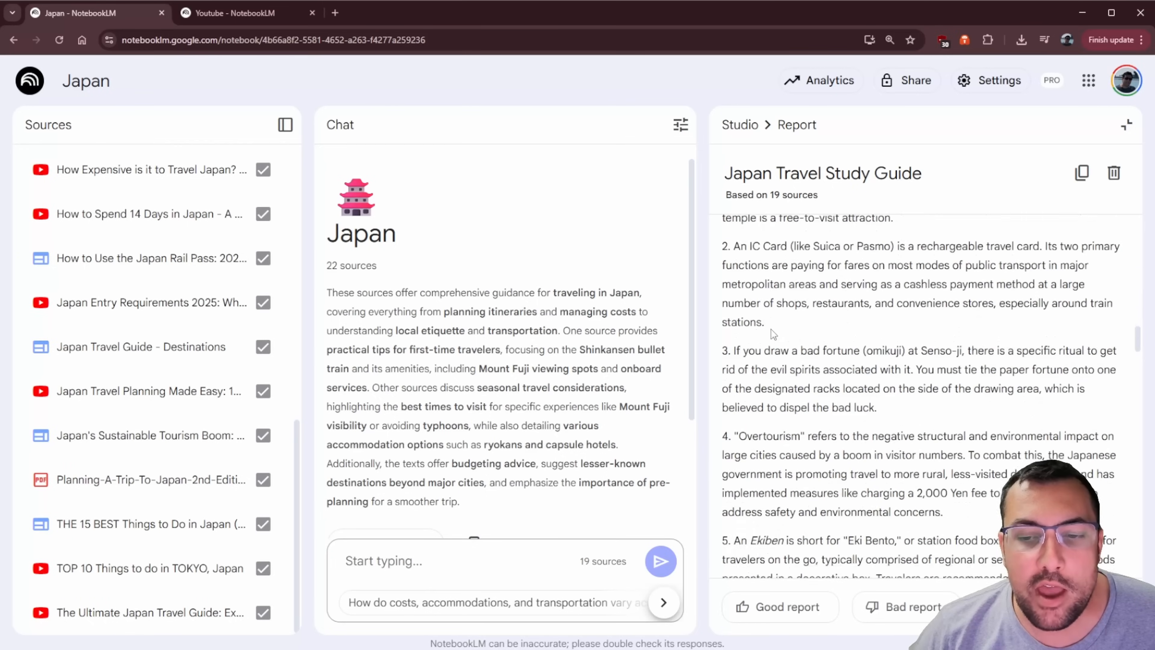
pyautogui.scroll(-3)
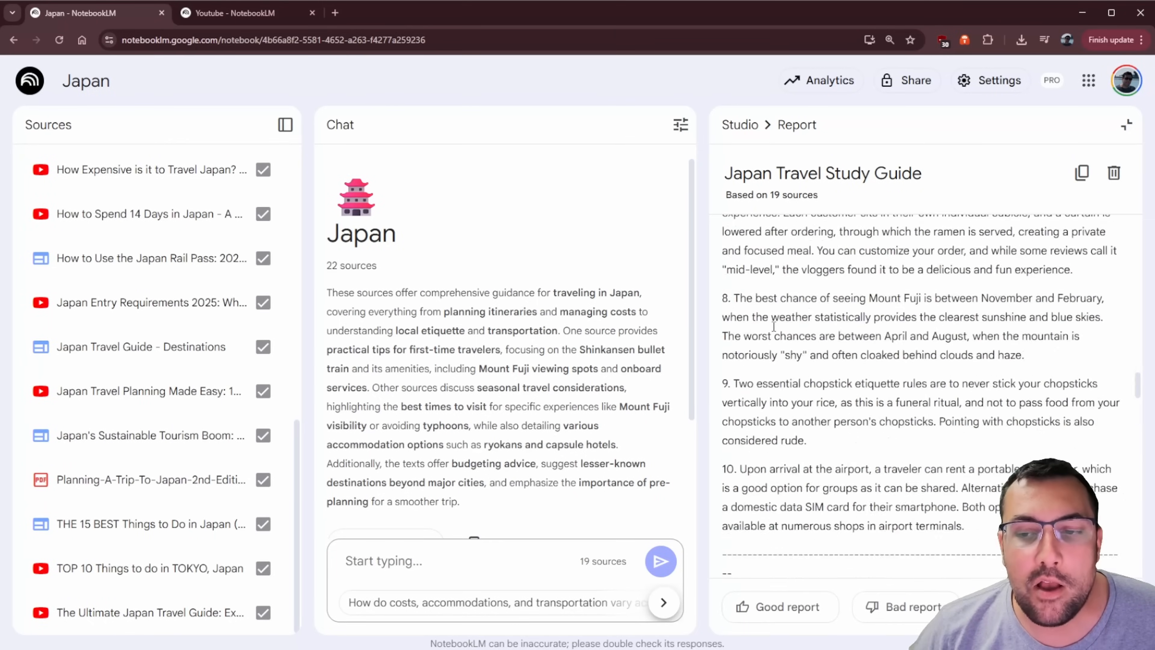
pyautogui.scroll(3)
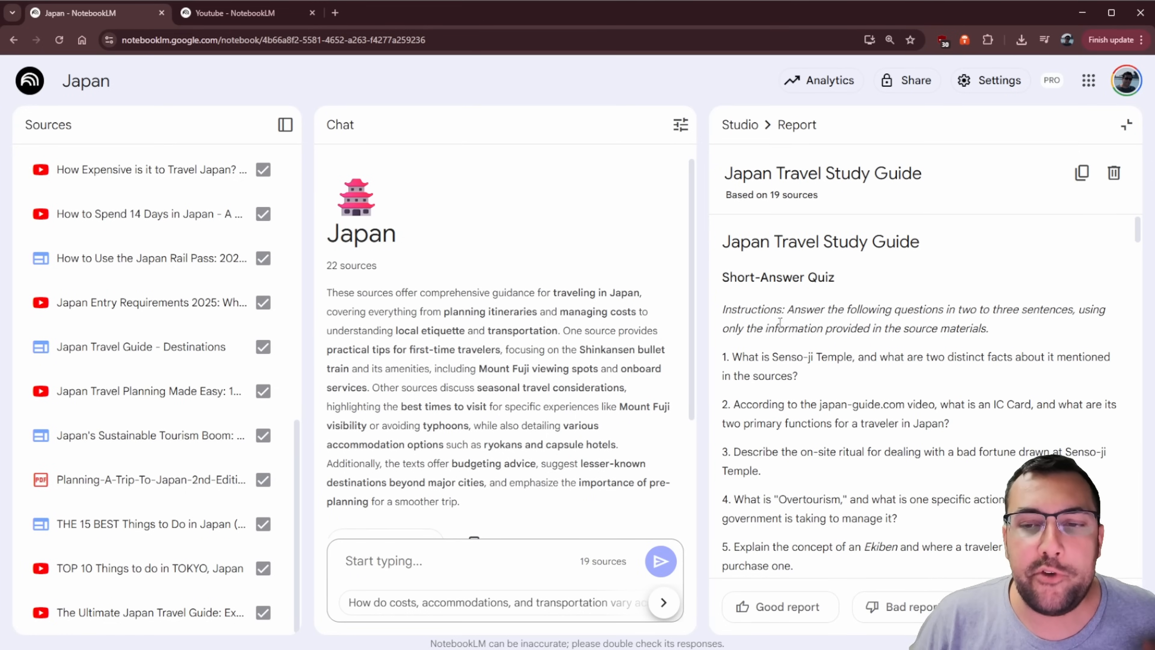
pyautogui.moveTo(820, 351)
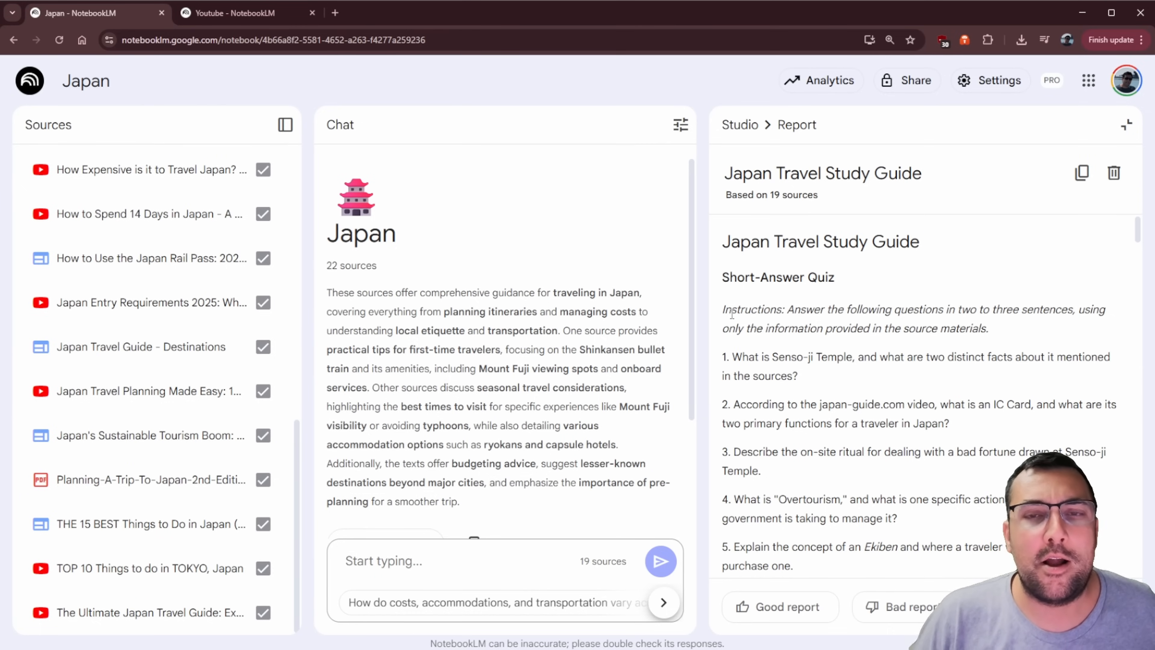
pyautogui.scroll(-3)
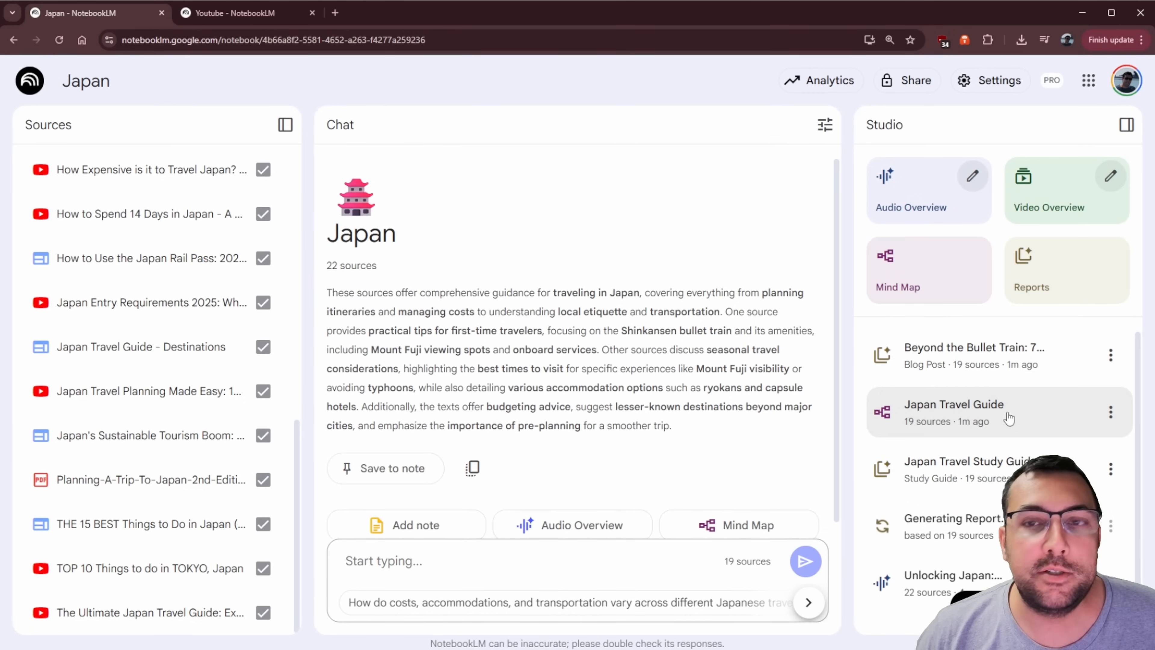
pyautogui.click(972, 355)
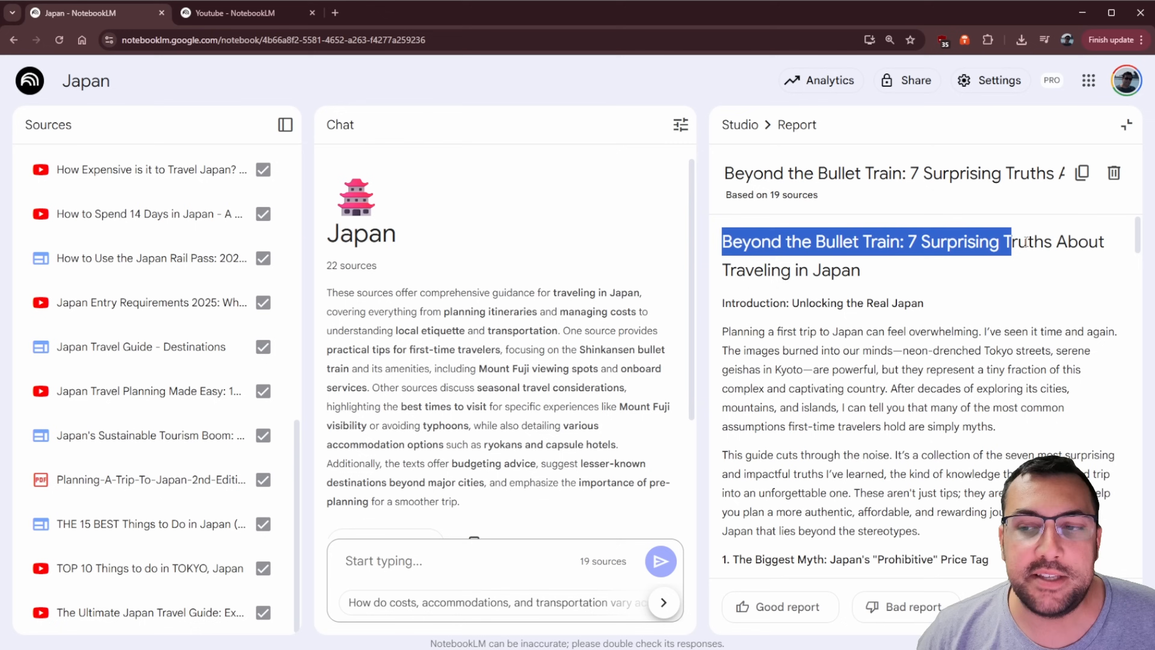
pyautogui.click(939, 308)
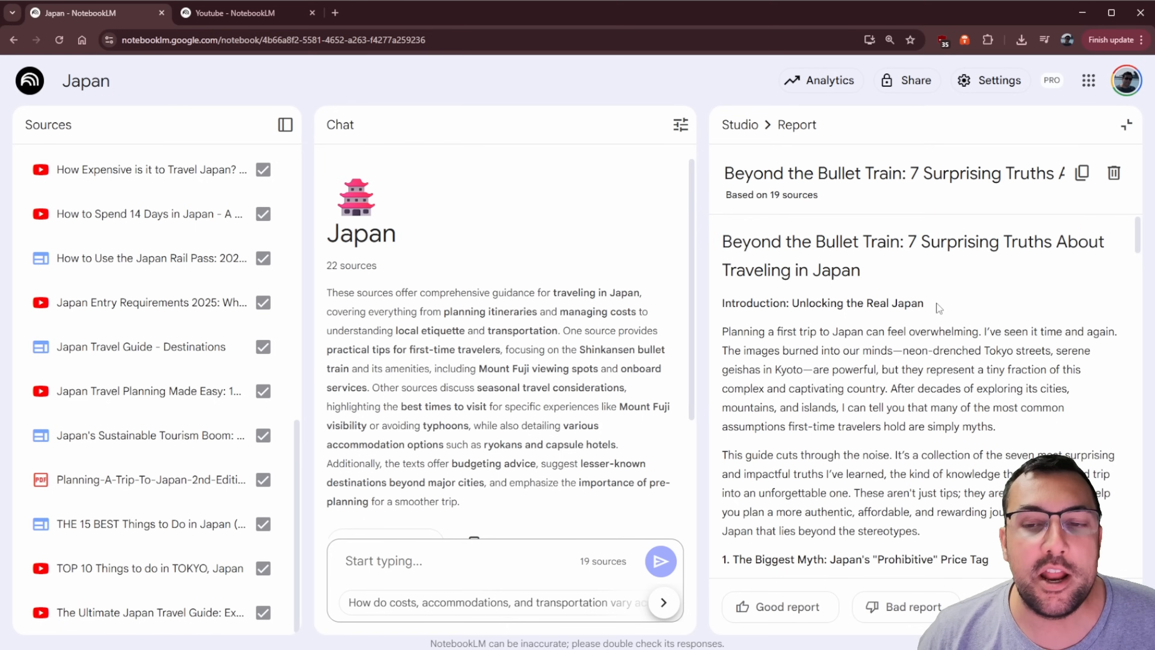
pyautogui.moveTo(908, 317)
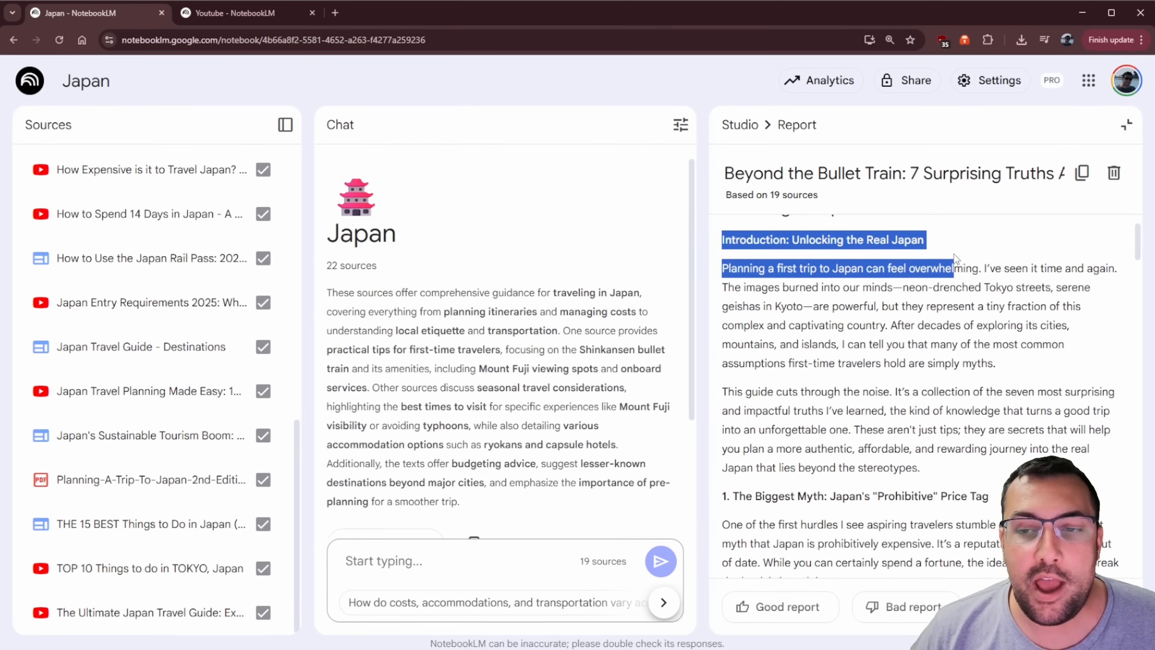
pyautogui.scroll(-3)
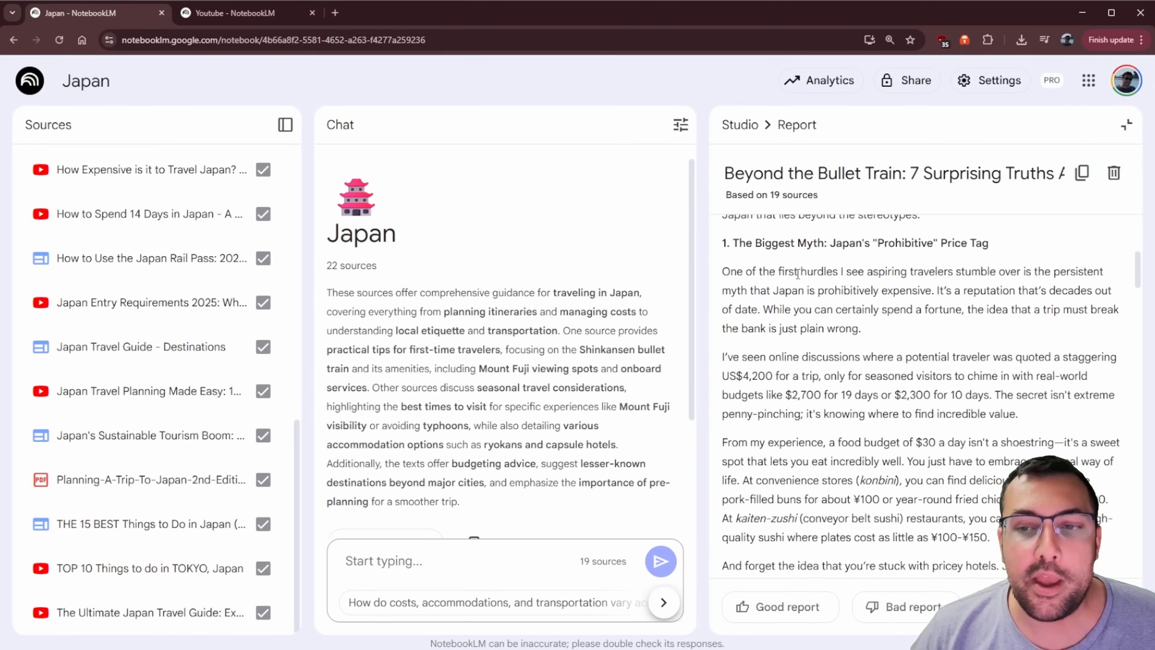
pyautogui.scroll(-3)
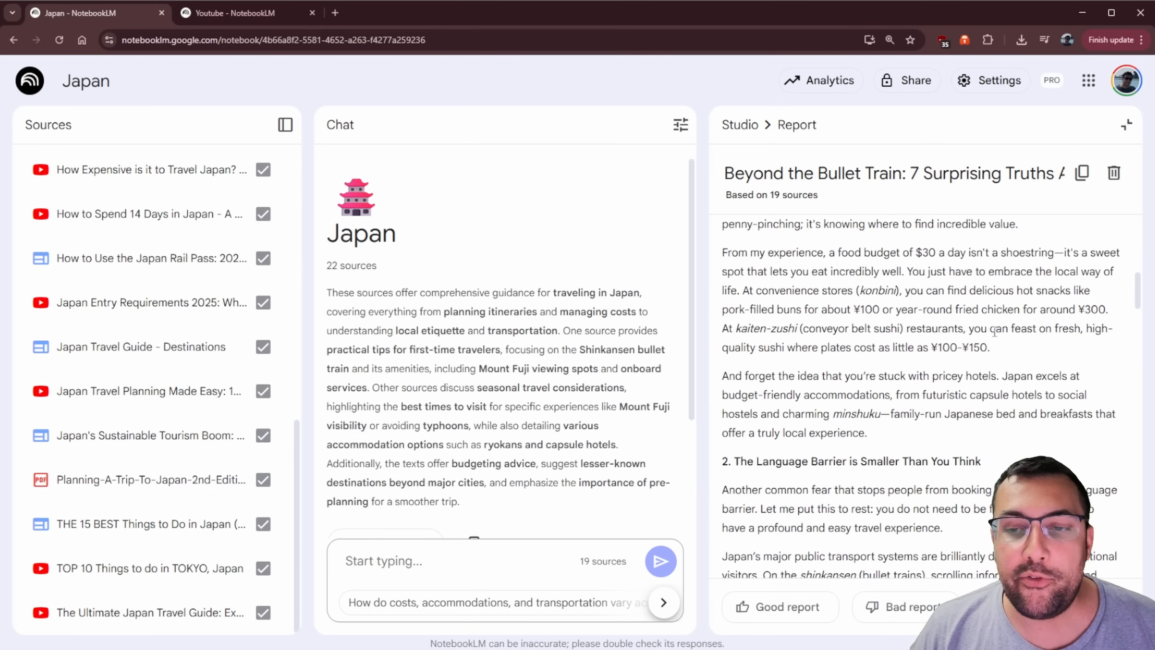
pyautogui.scroll(-3)
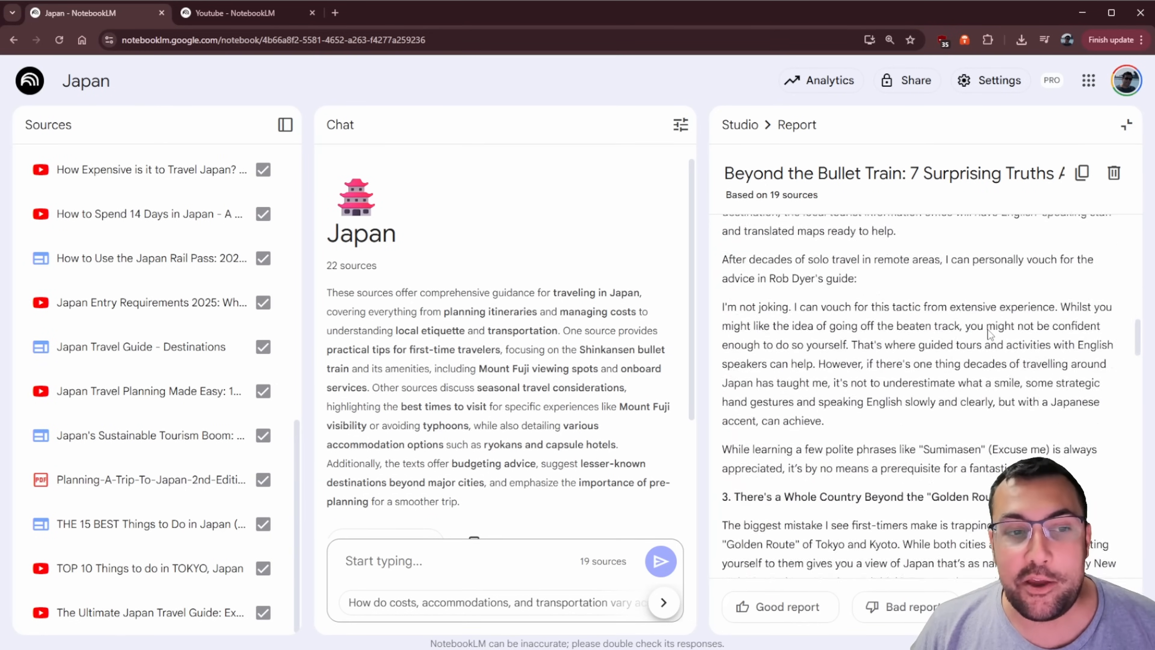
pyautogui.scroll(-3)
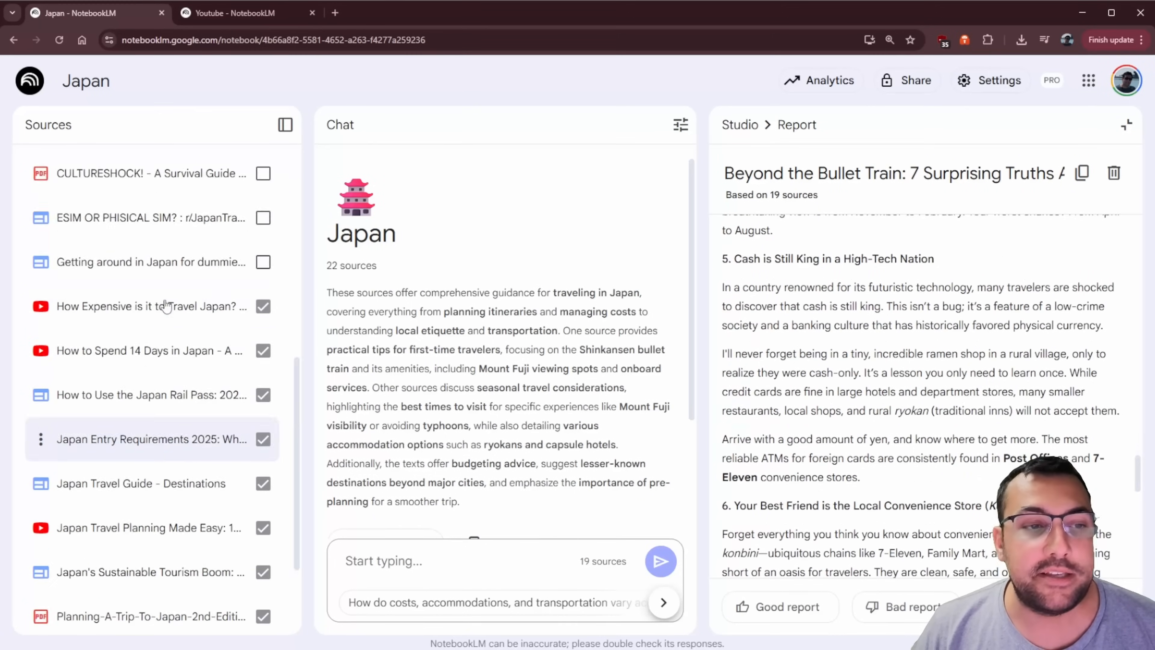
pyautogui.scroll(3)
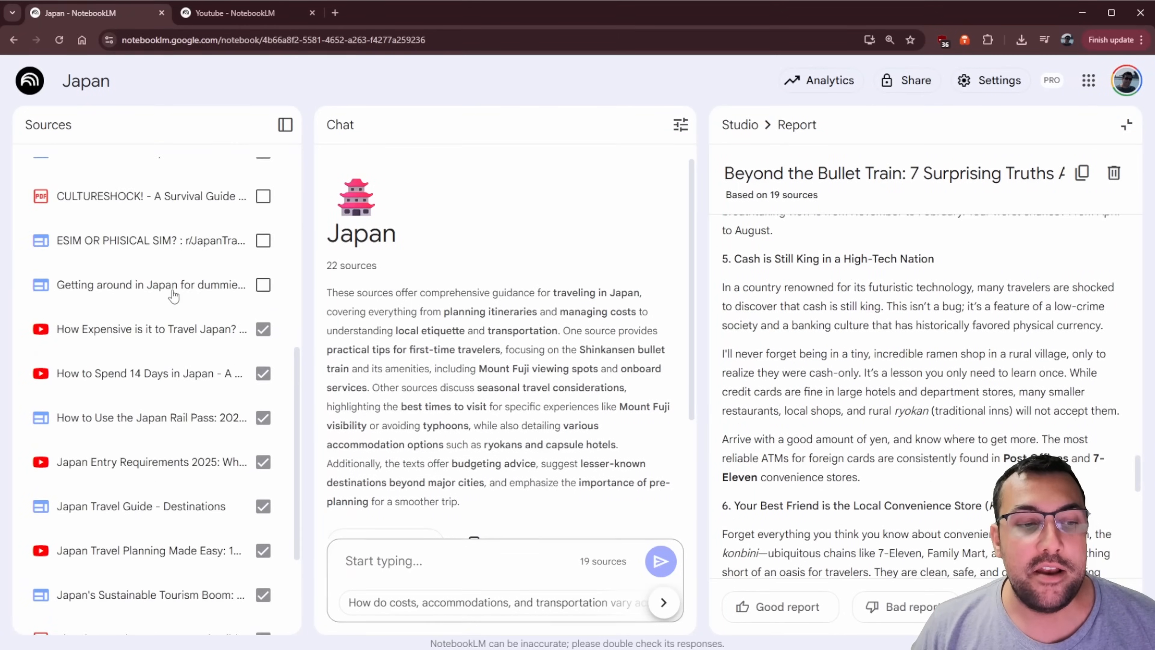
pyautogui.scroll(3)
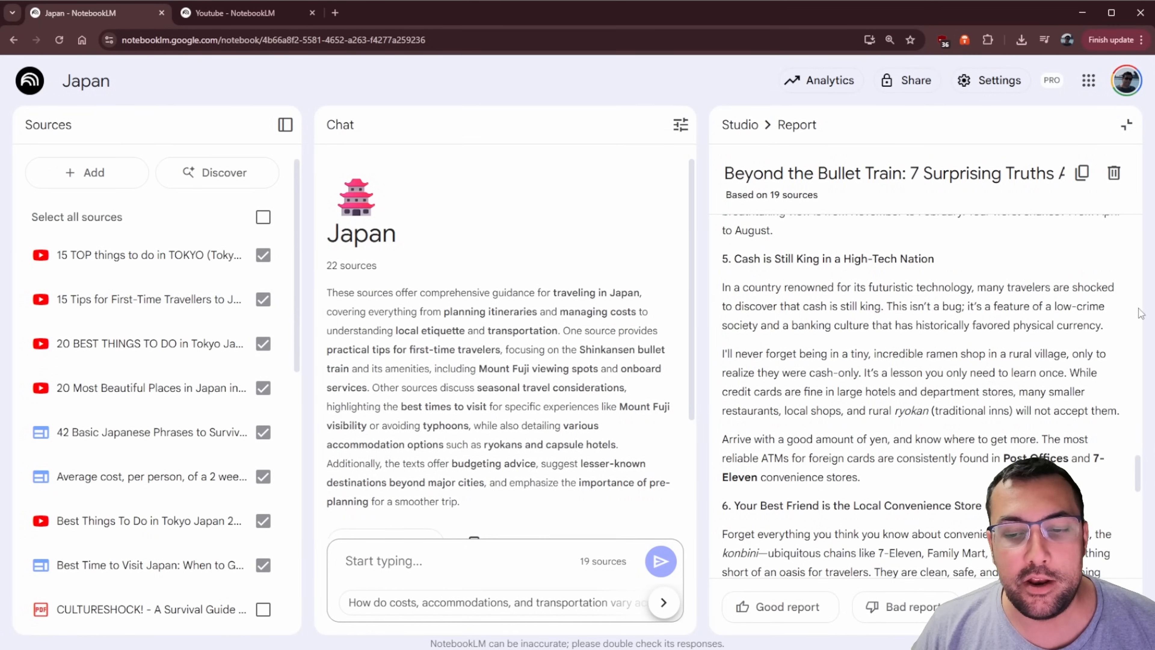
pyautogui.scroll(-3)
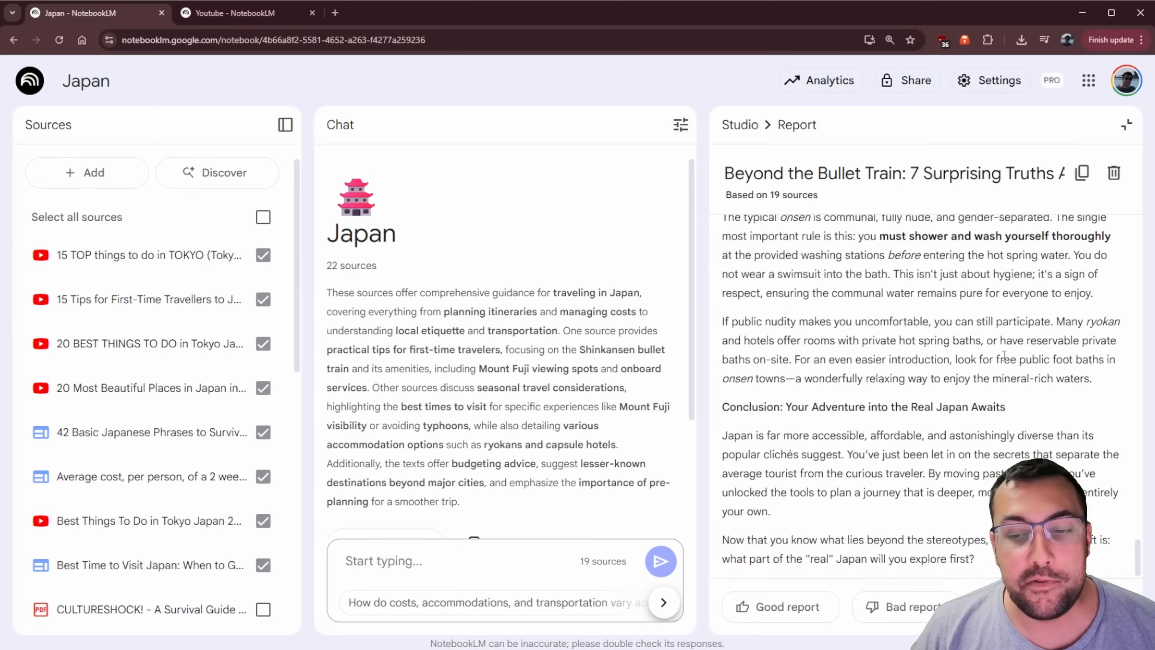
pyautogui.scroll(3)
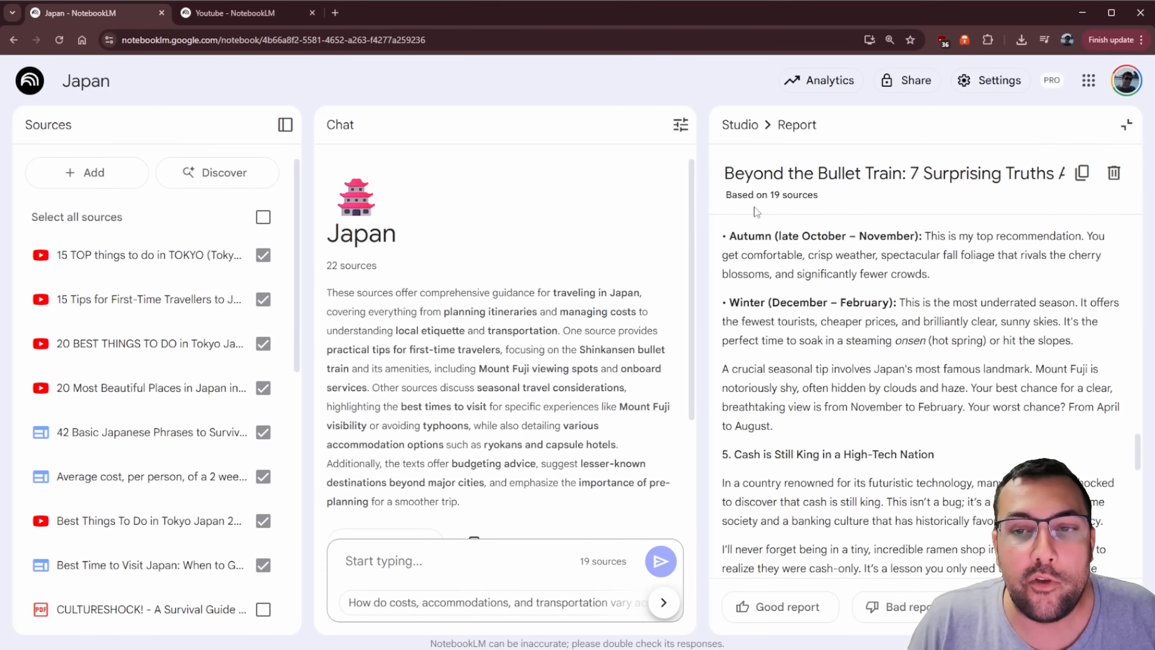
pyautogui.scroll(3)
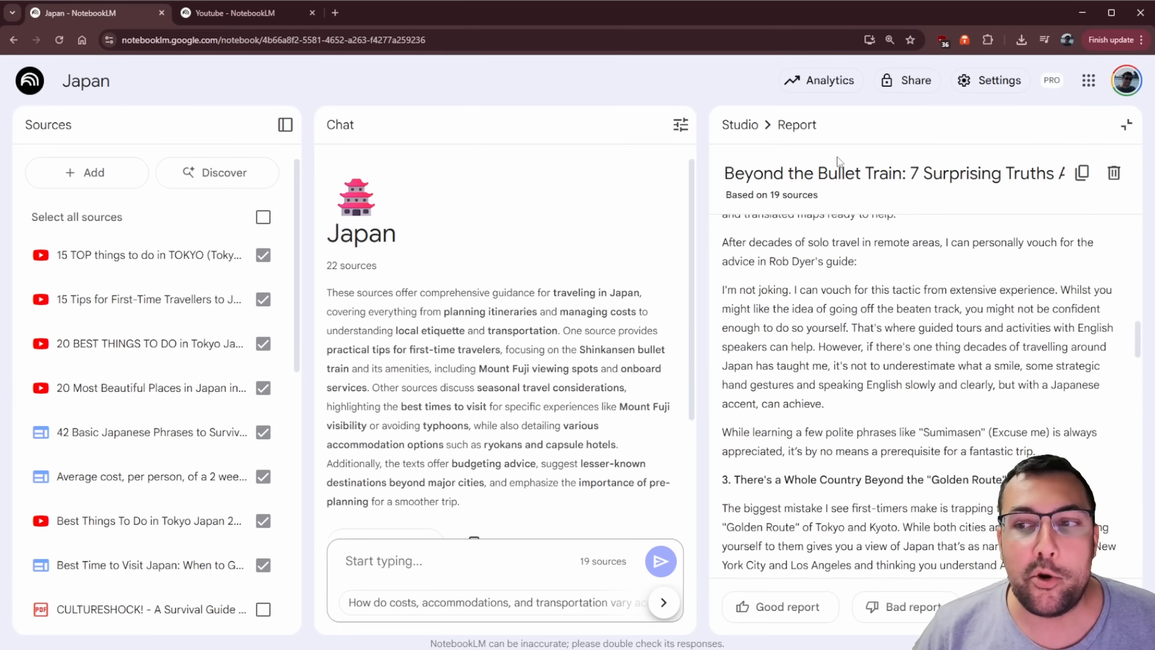
pyautogui.click(1083, 172)
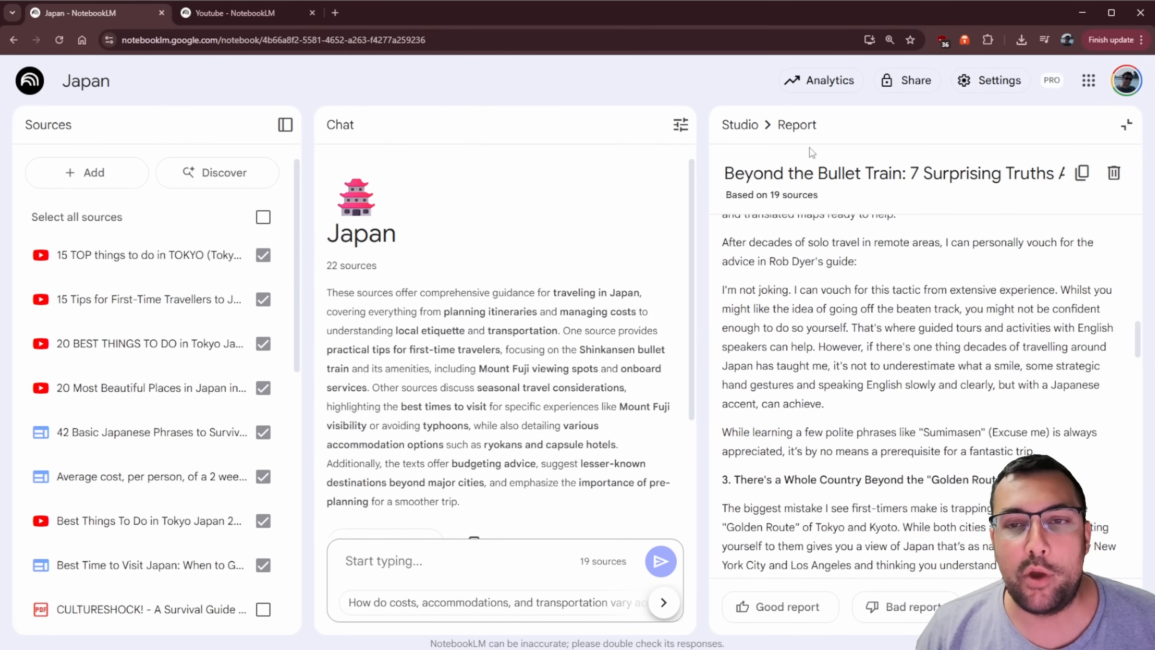
pyautogui.click(739, 124)
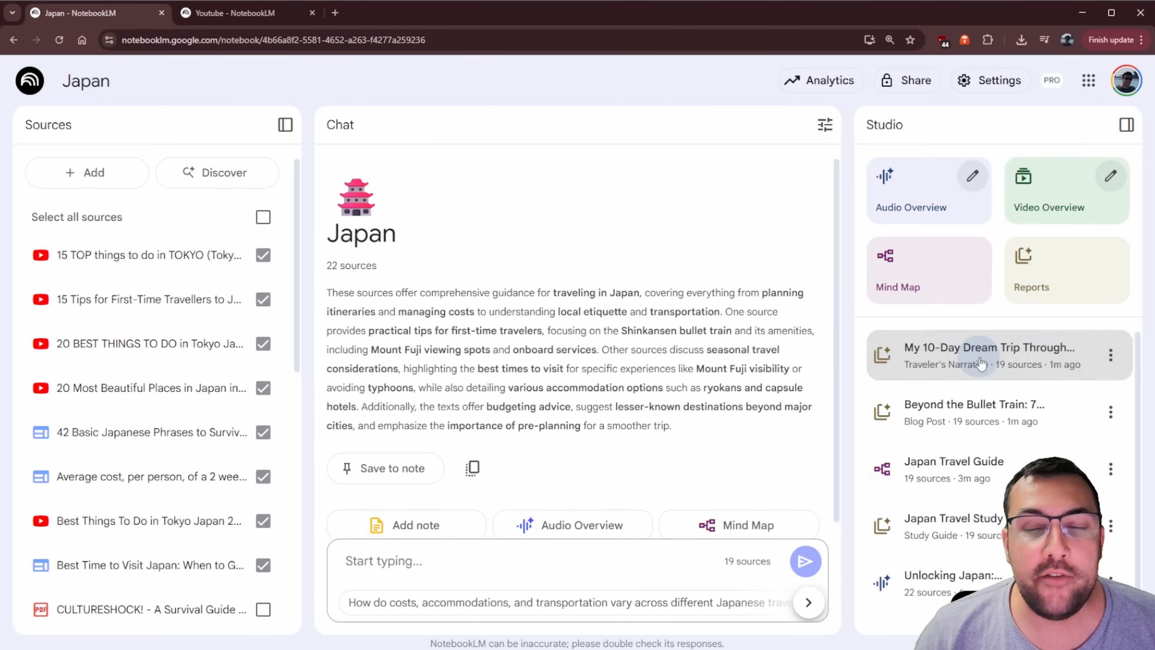
pyautogui.click(990, 355)
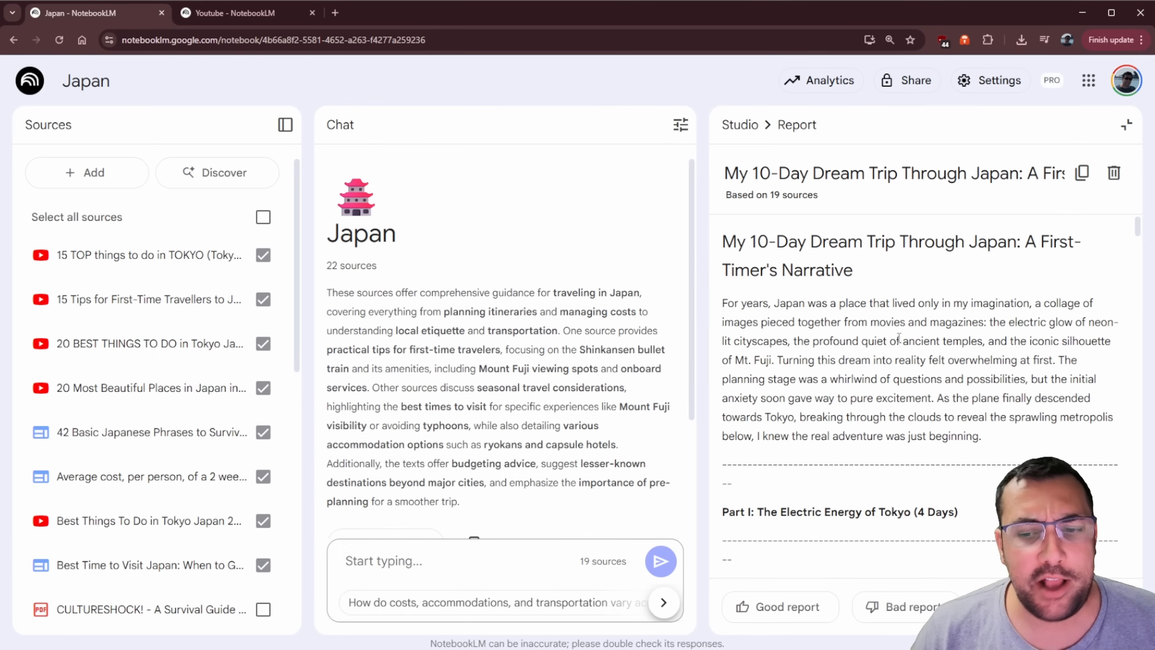
pyautogui.scroll(-3)
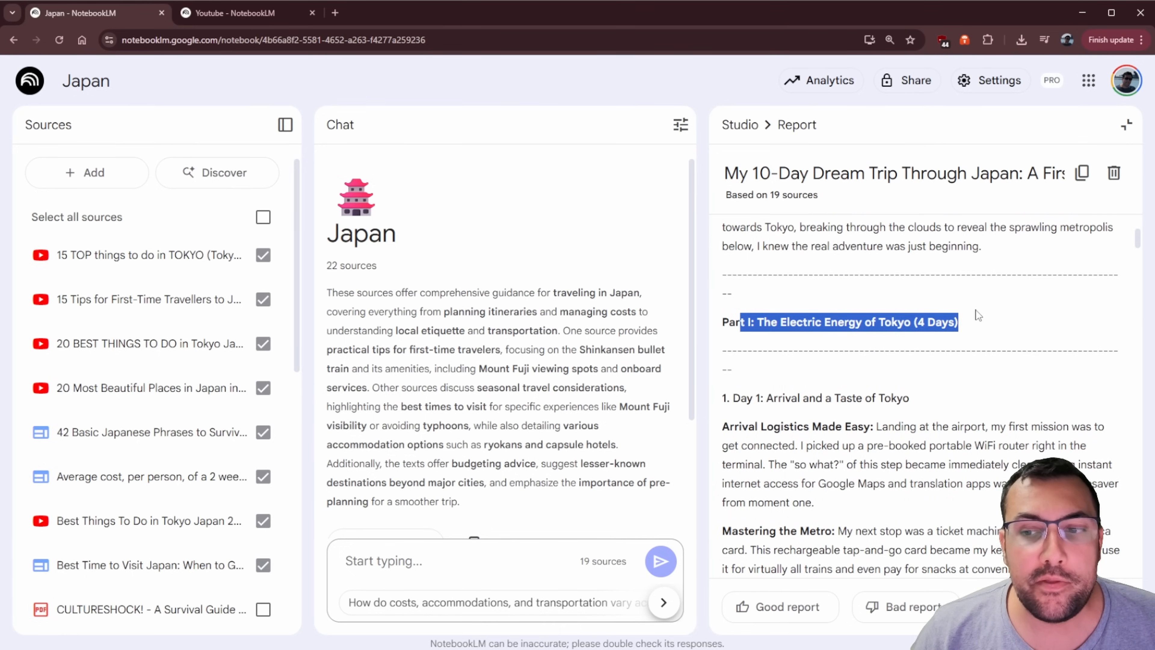
pyautogui.scroll(-3)
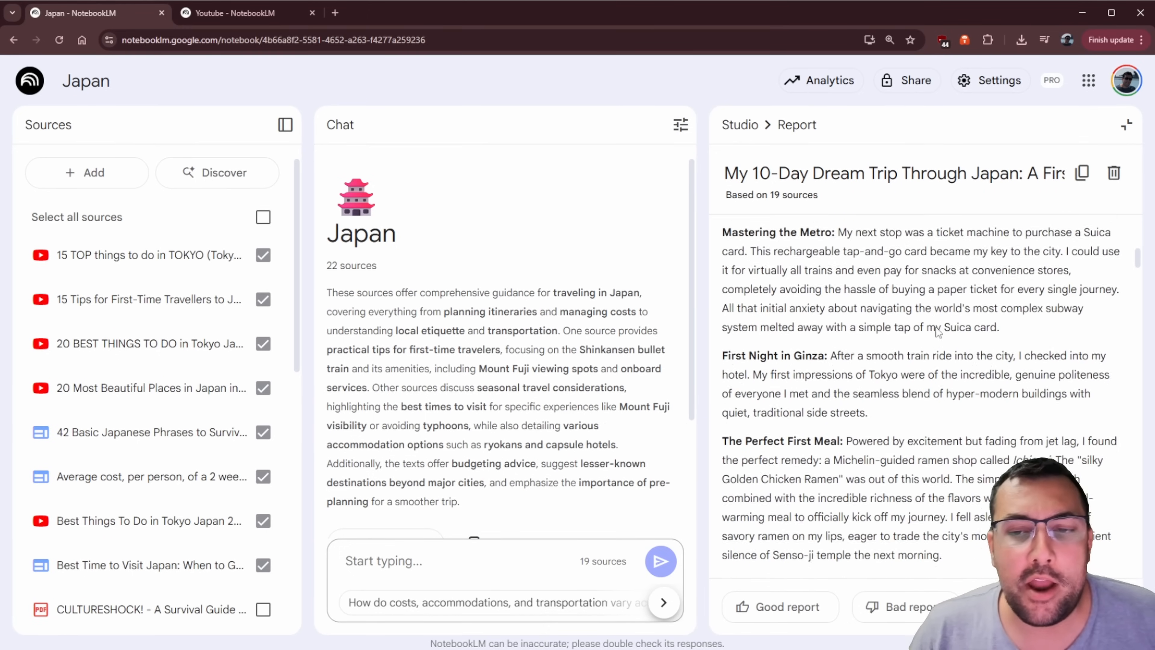
pyautogui.scroll(-3)
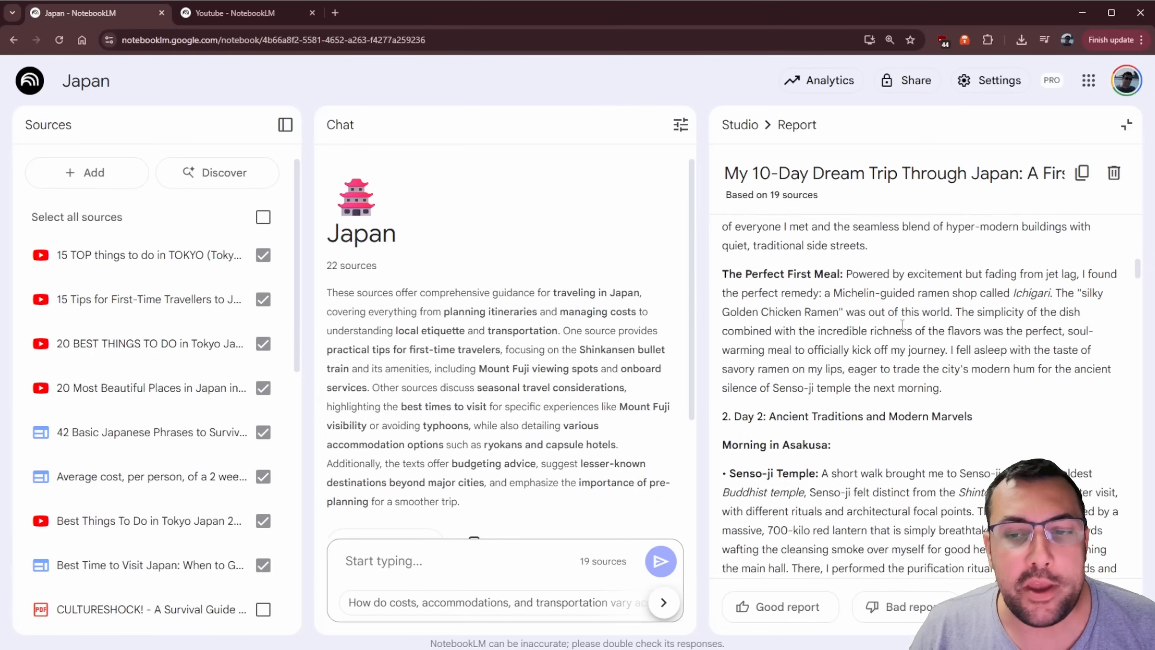
pyautogui.scroll(-3)
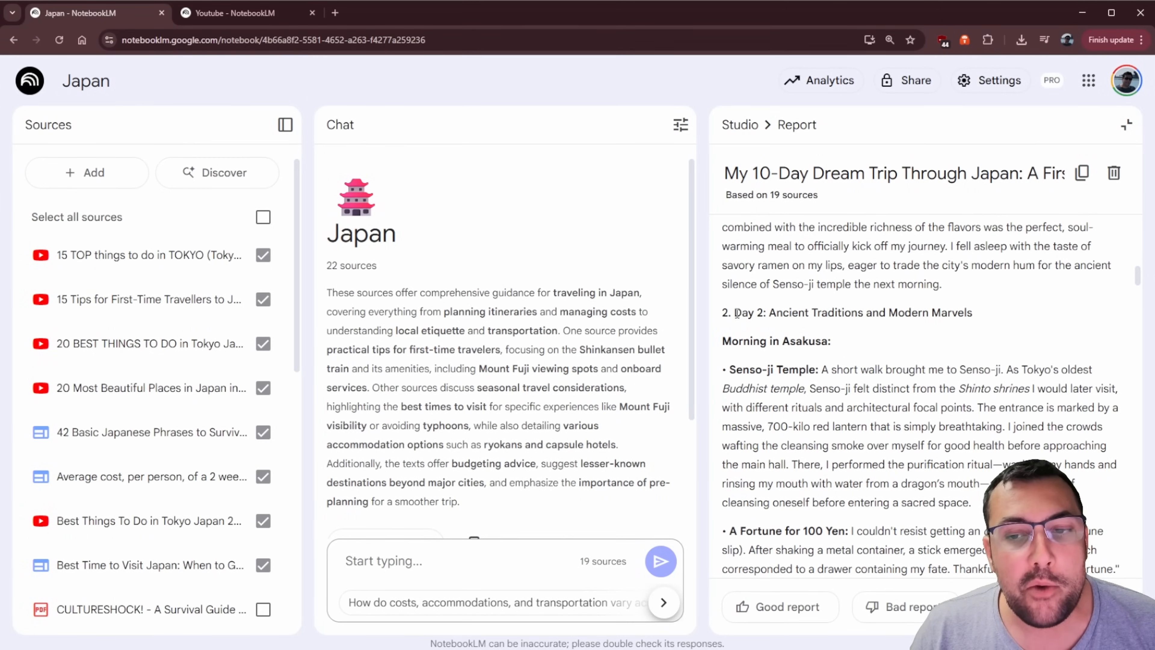
pyautogui.scroll(-3)
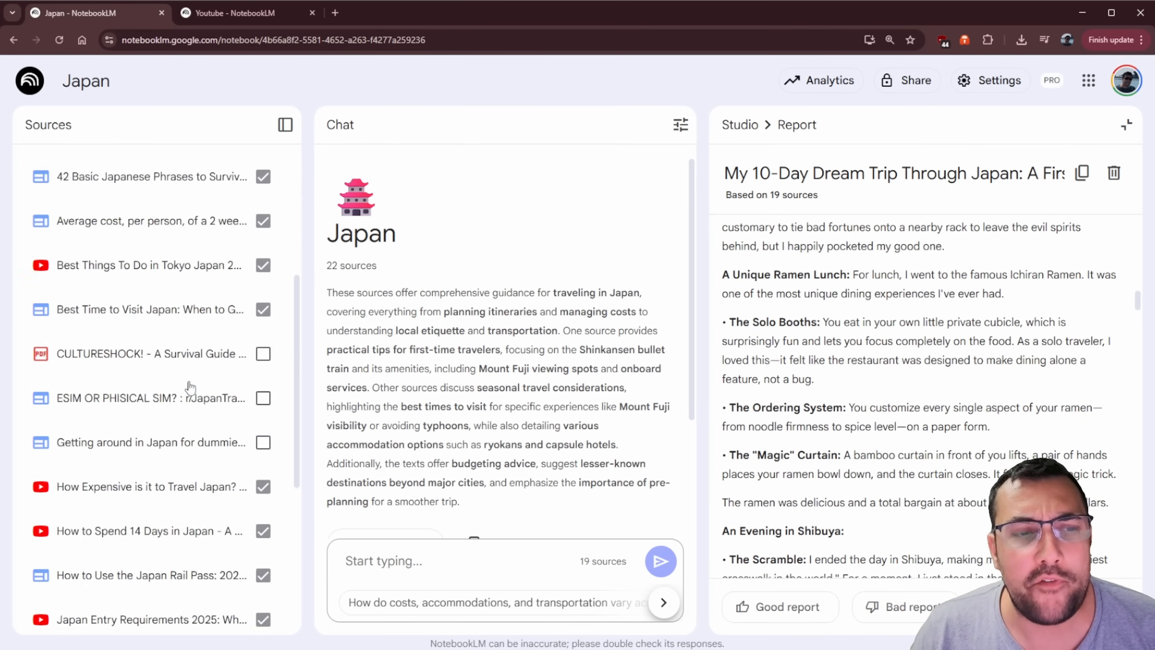
pyautogui.scroll(3)
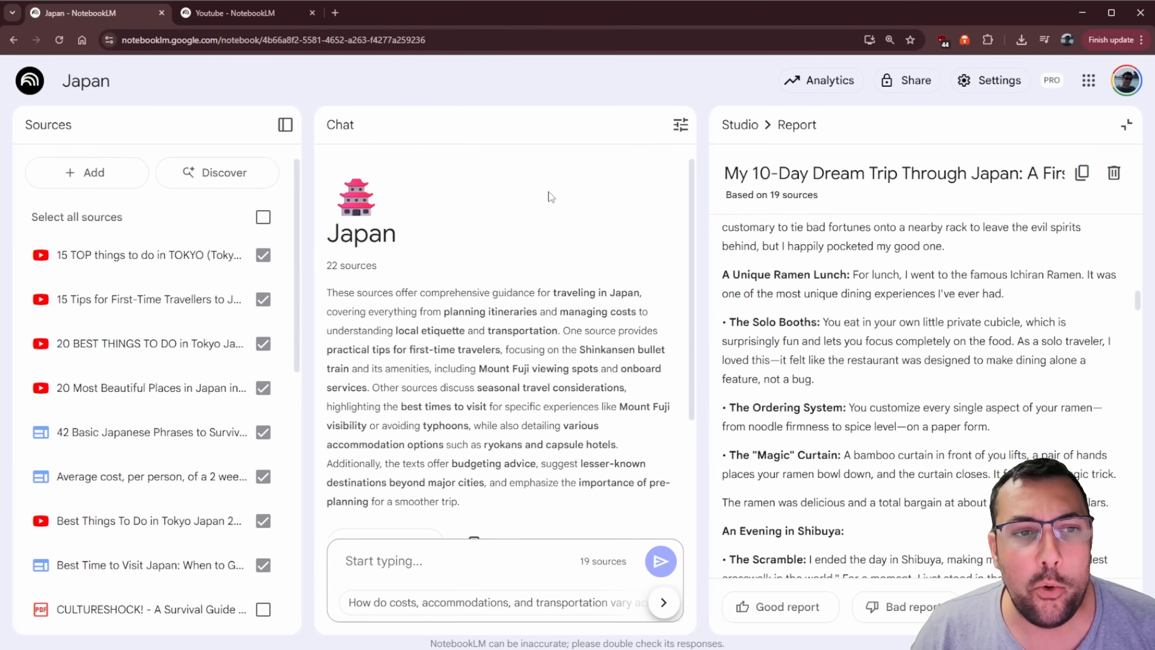
pyautogui.scroll(-3)
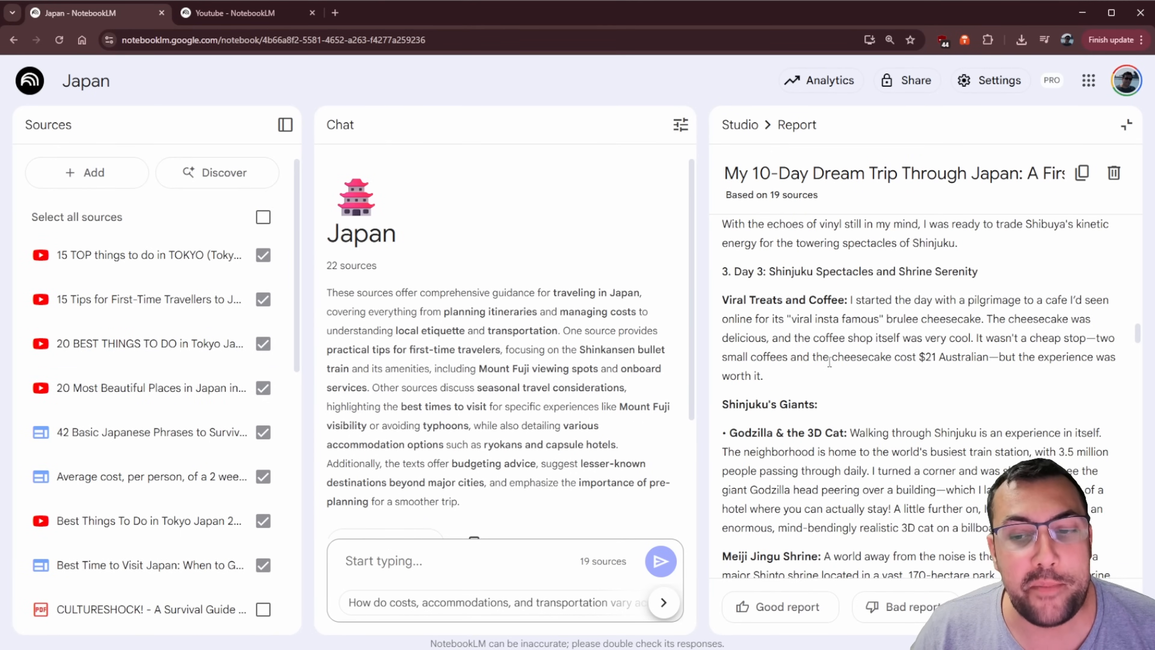
pyautogui.scroll(-3)
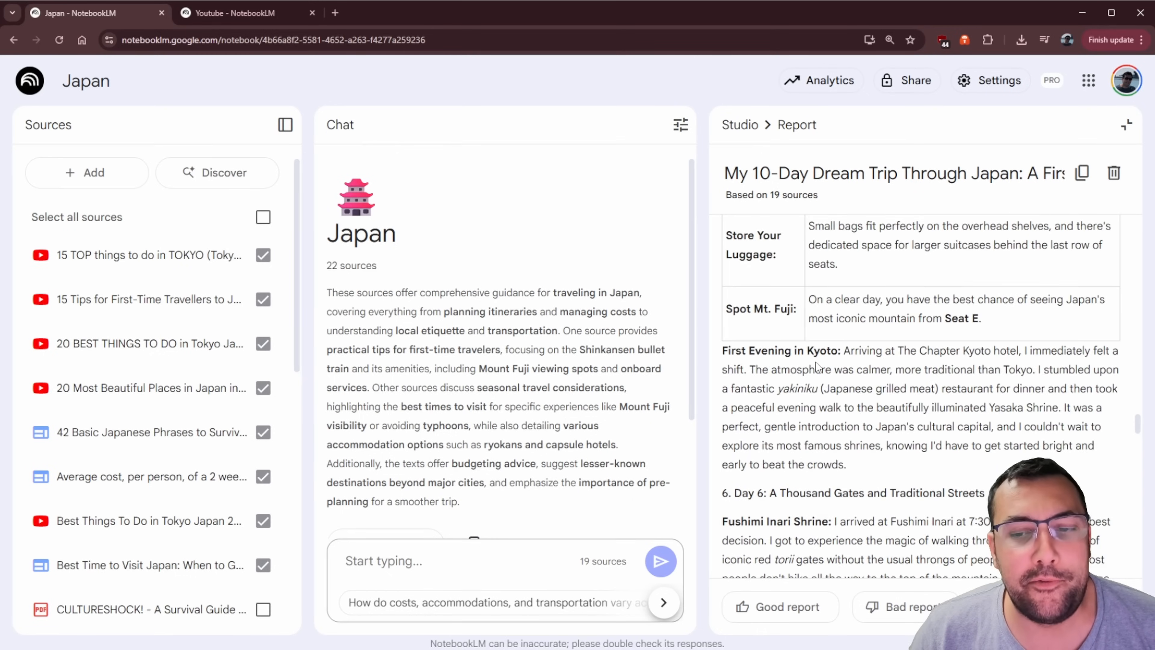
pyautogui.scroll(3)
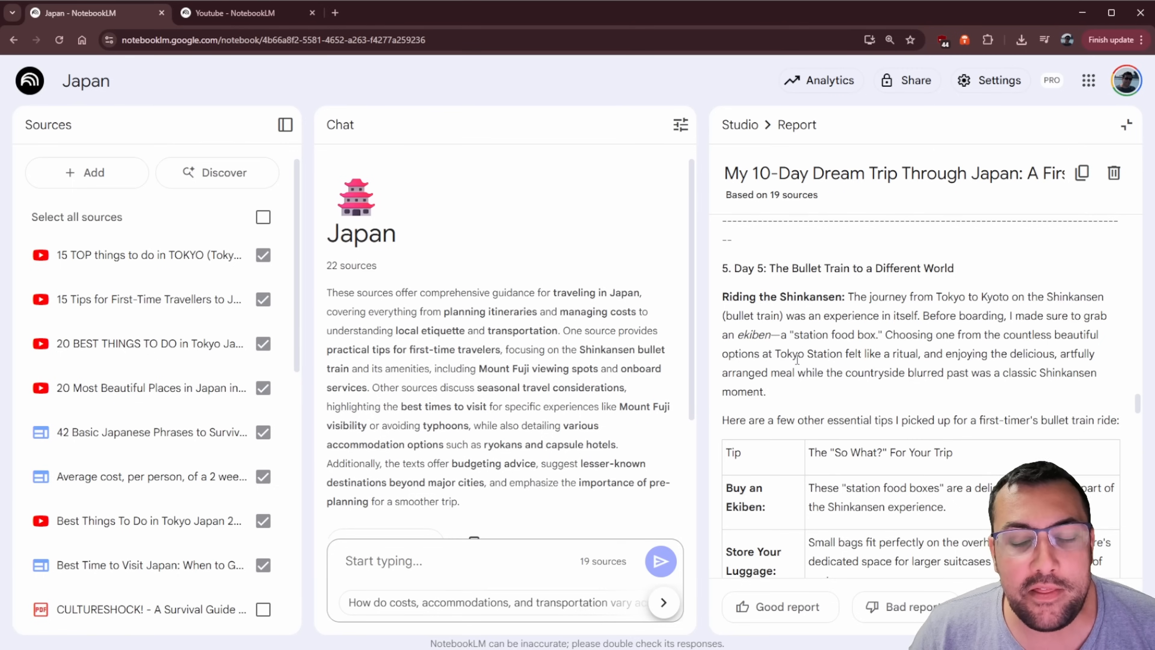
pyautogui.scroll(-3)
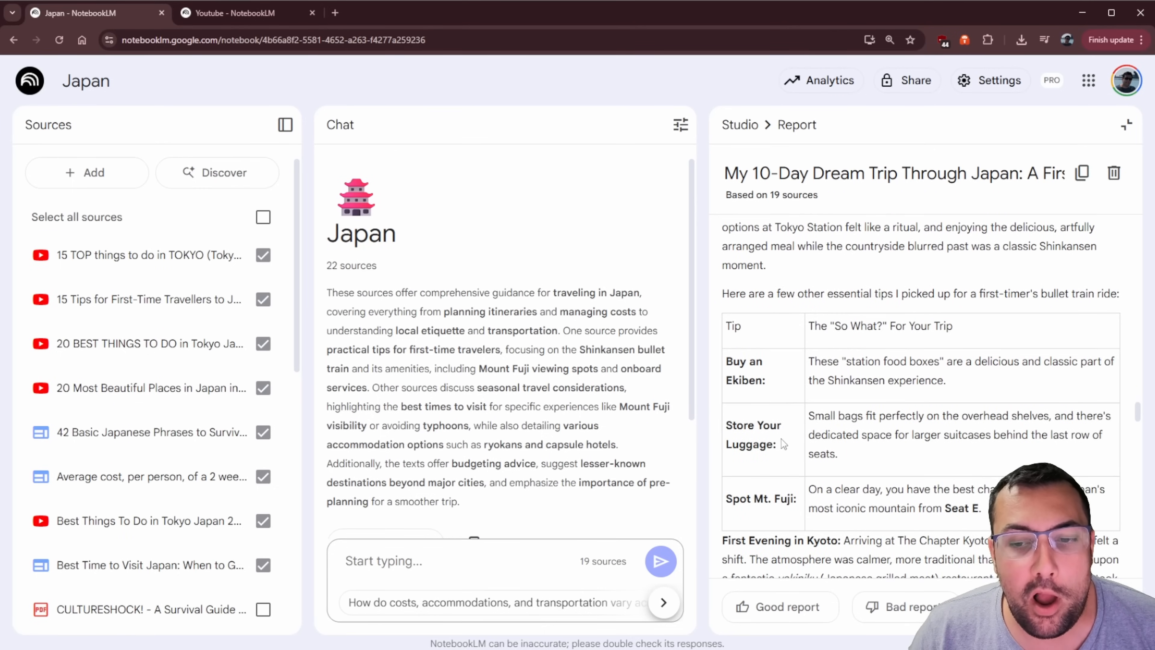
pyautogui.scroll(-3)
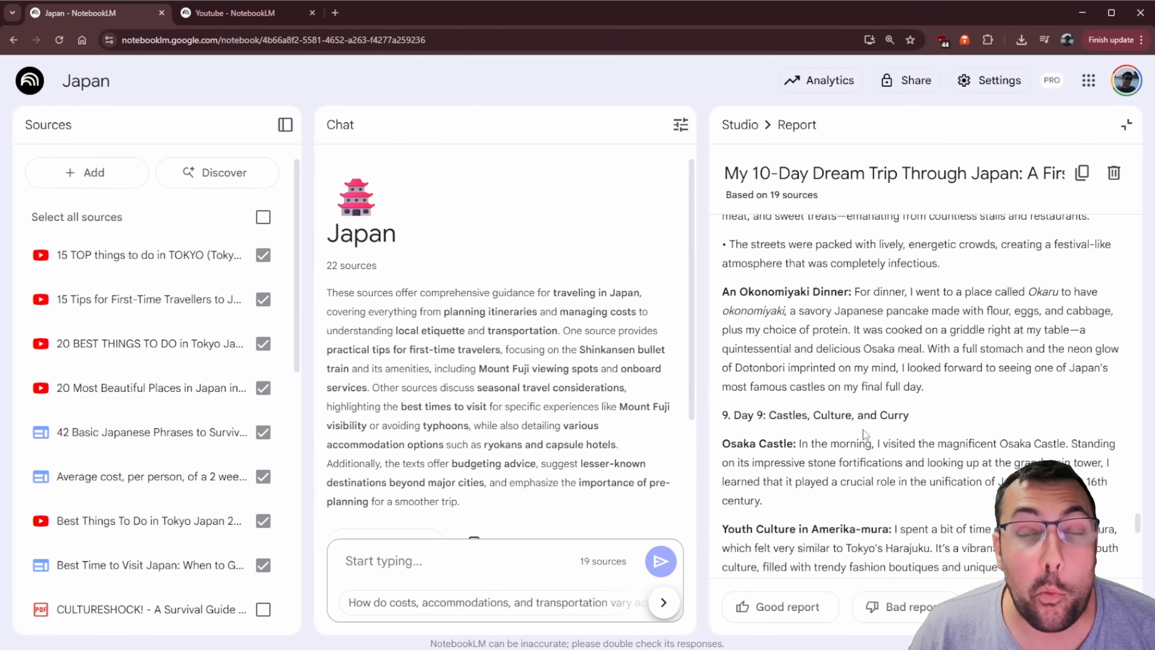
# Read through the Youtube notebook's Technology Briefing on Google's AI tools, then return to Studio
pyautogui.click(230, 13)
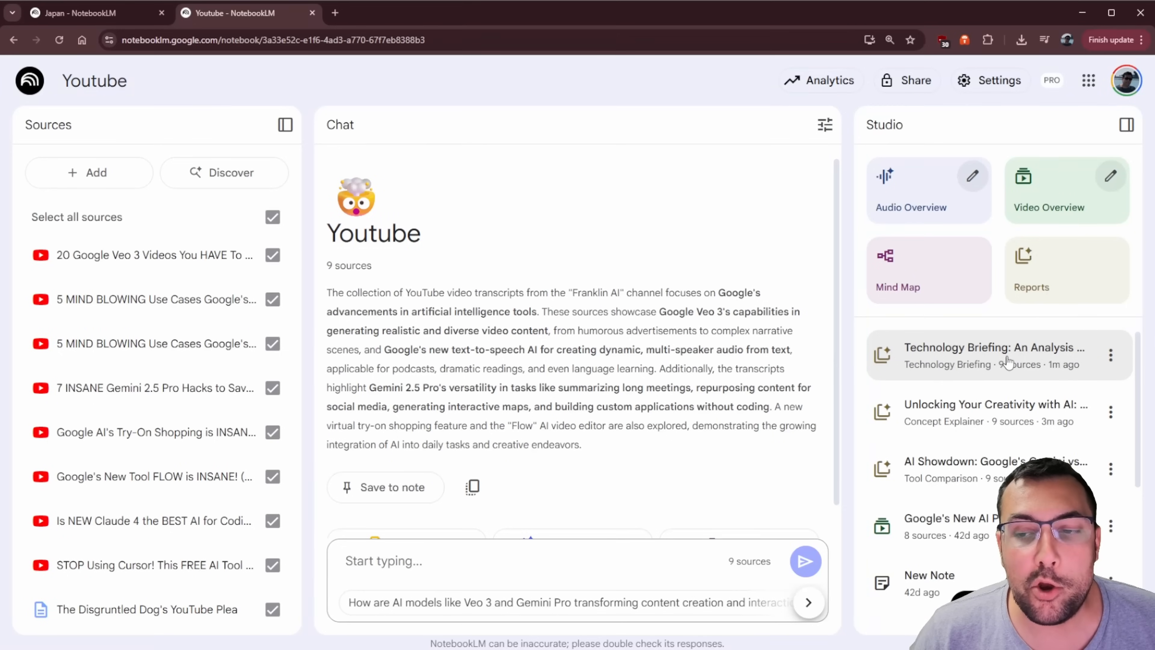
pyautogui.click(992, 355)
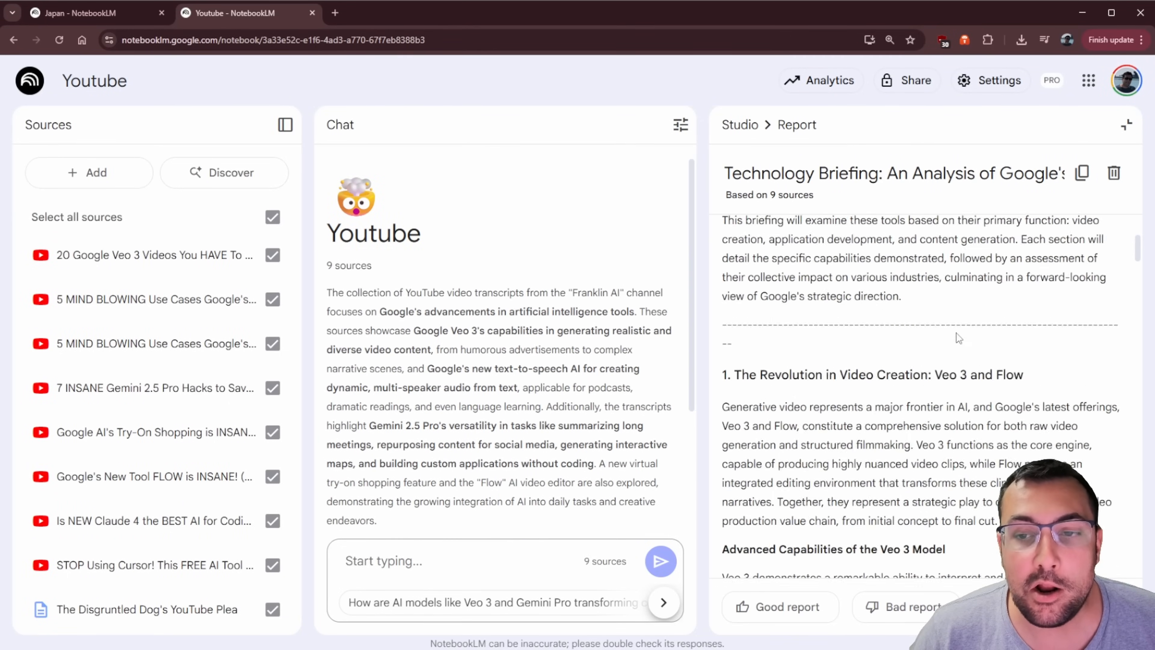
pyautogui.scroll(-3)
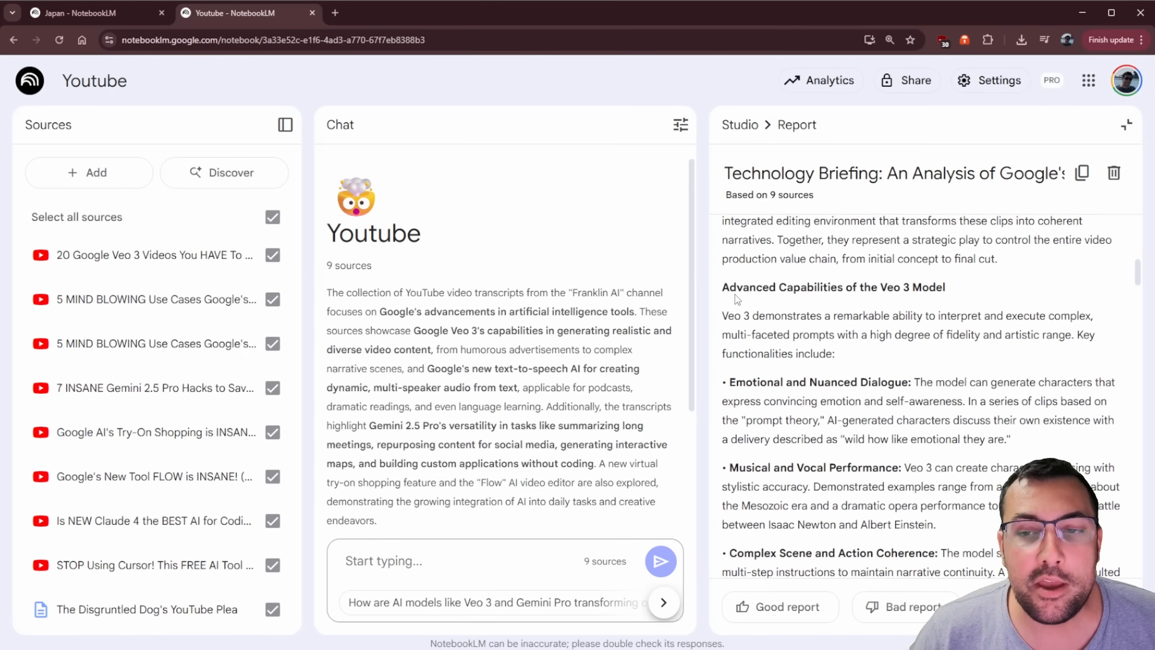
pyautogui.scroll(-3)
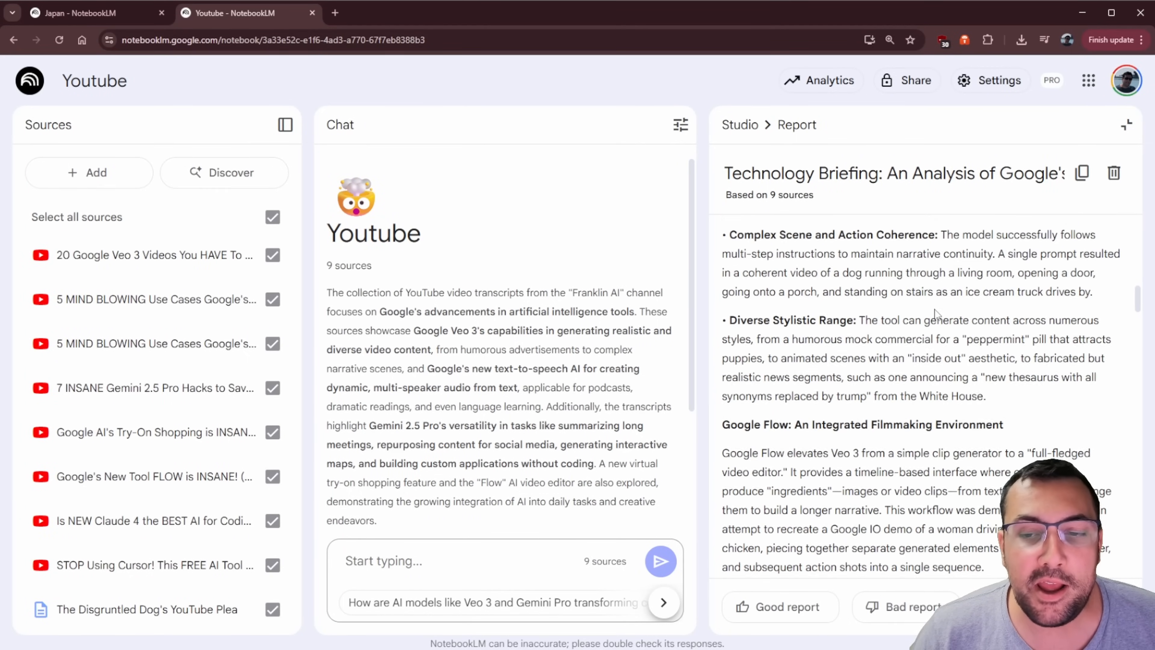
pyautogui.scroll(-3)
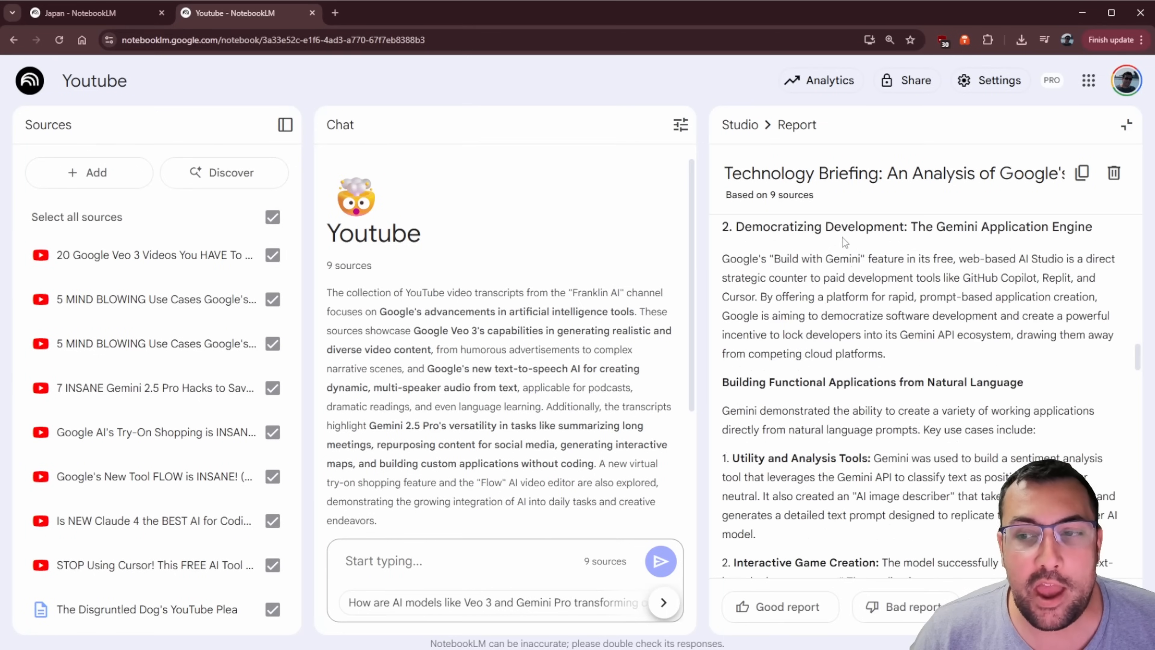
pyautogui.scroll(-3)
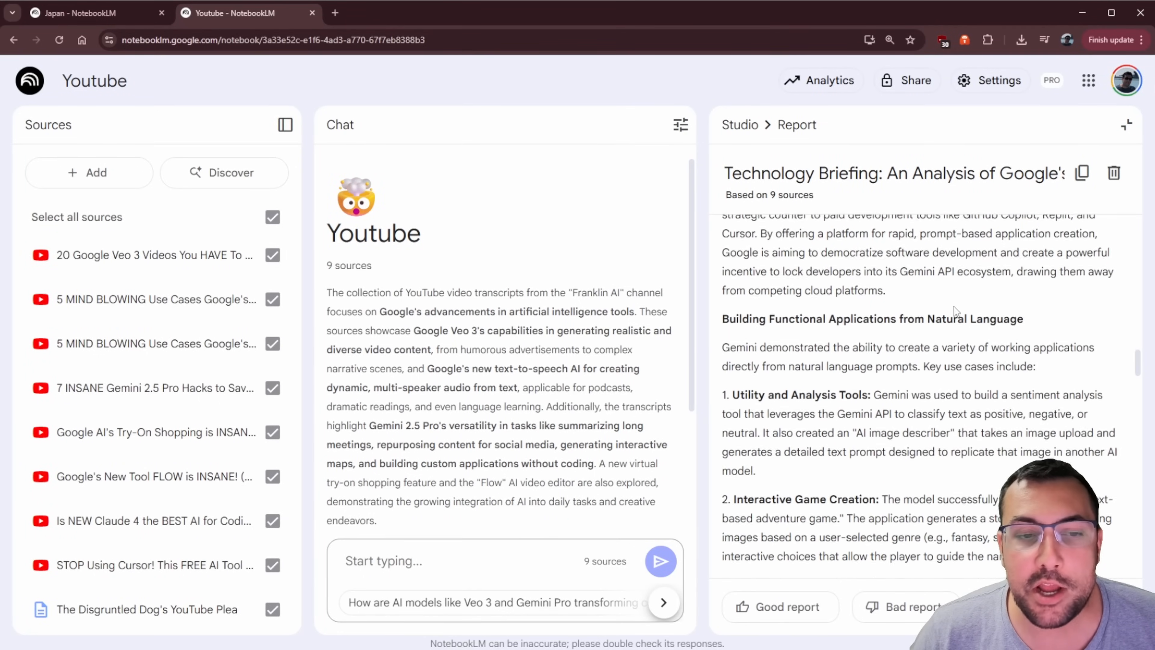
pyautogui.click(739, 124)
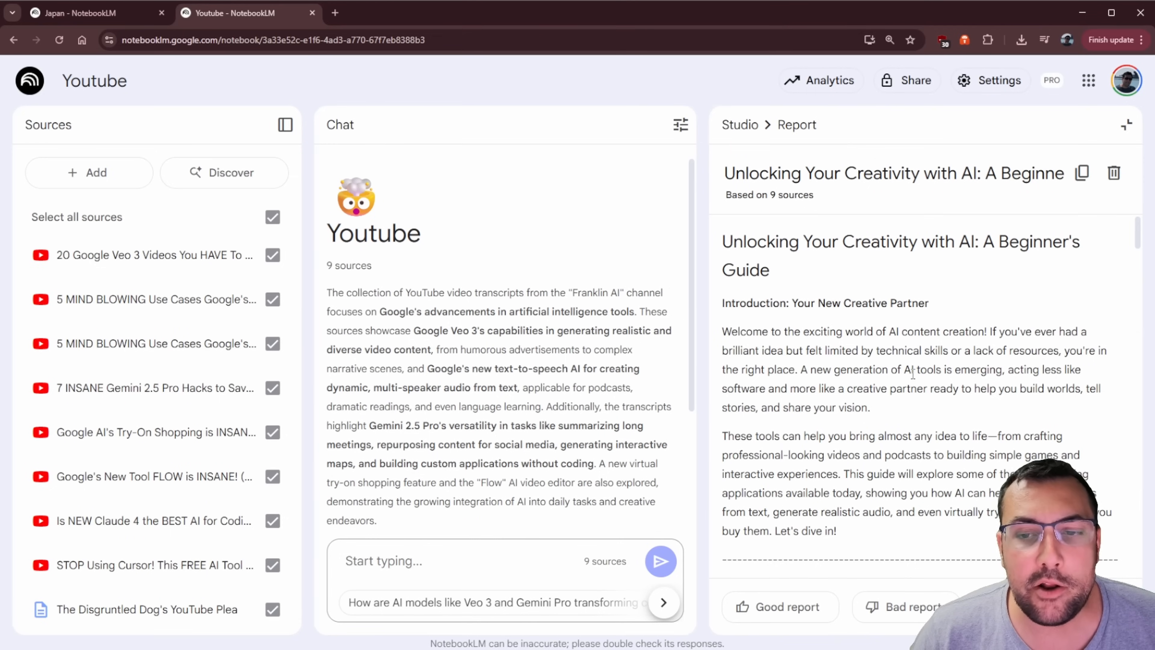
# Read through the 'Unlocking Your Creativity with AI: A Beginner's Guide' explainer and return to Studio
pyautogui.scroll(-3)
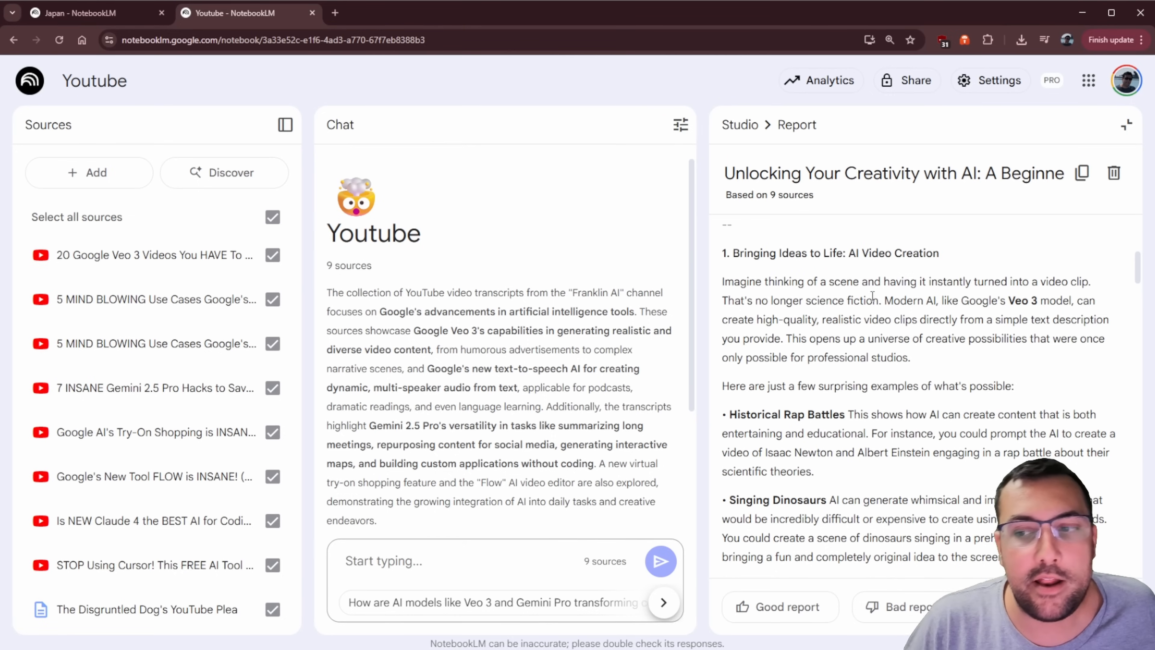
pyautogui.scroll(-3)
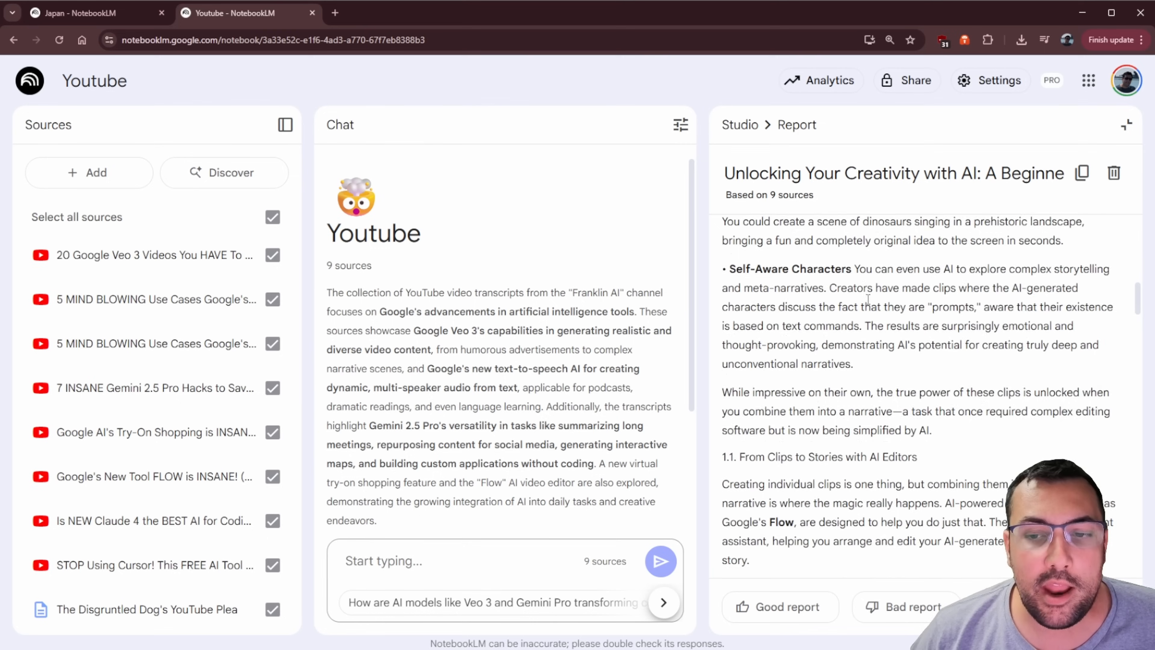
pyautogui.scroll(-3)
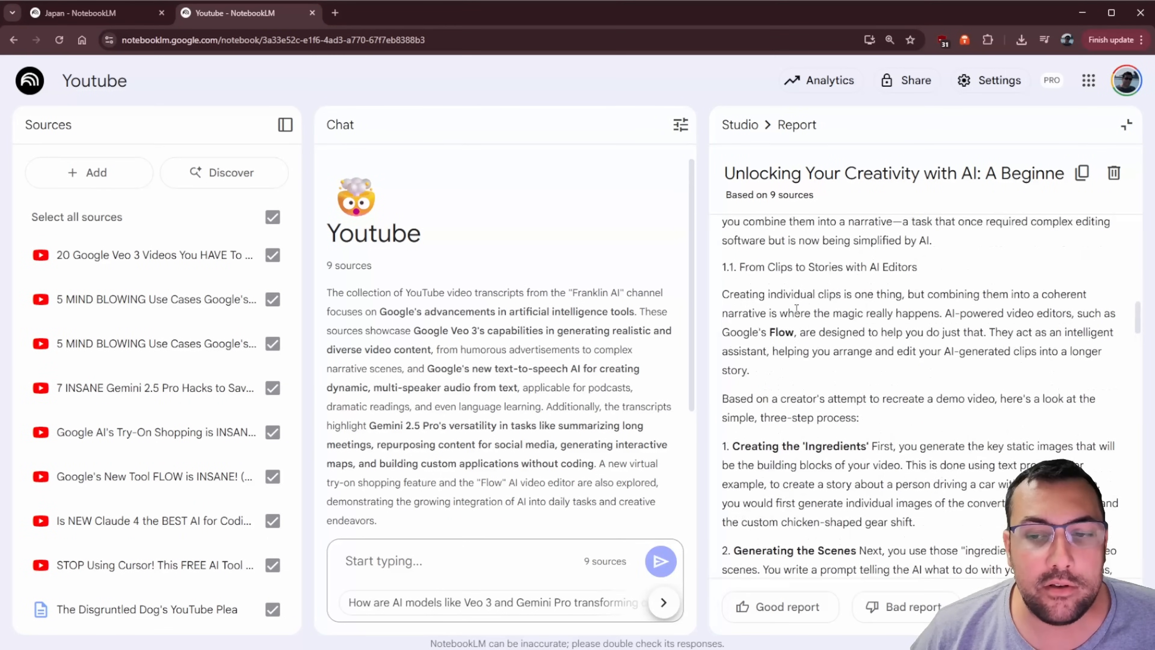
pyautogui.scroll(-3)
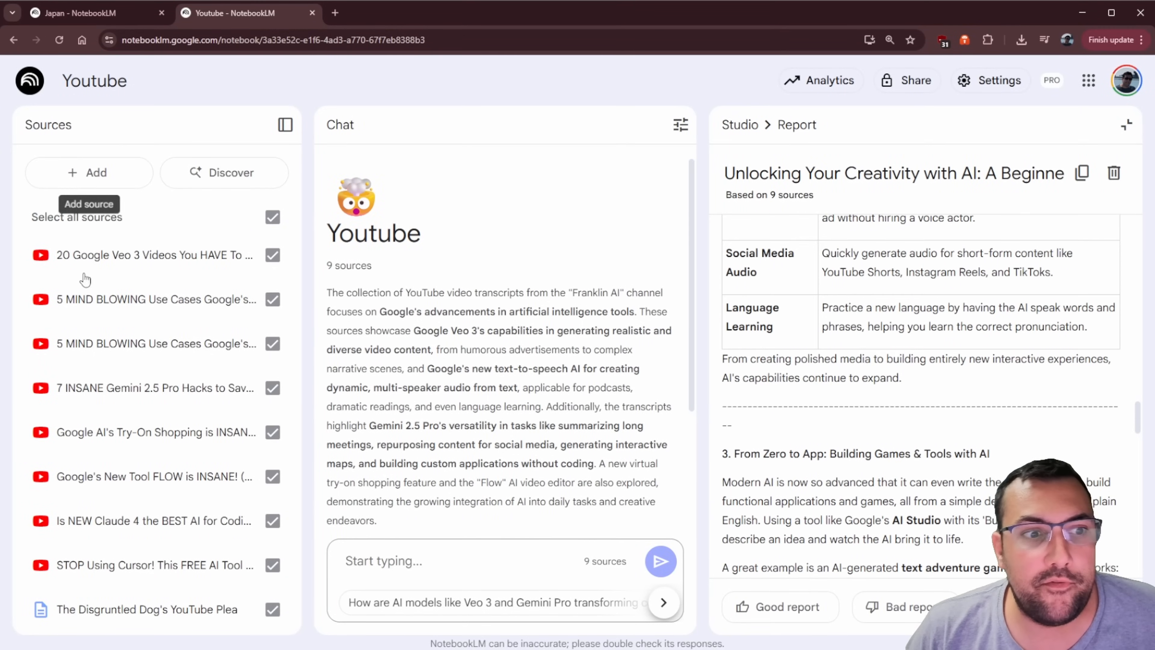
pyautogui.moveTo(740, 124)
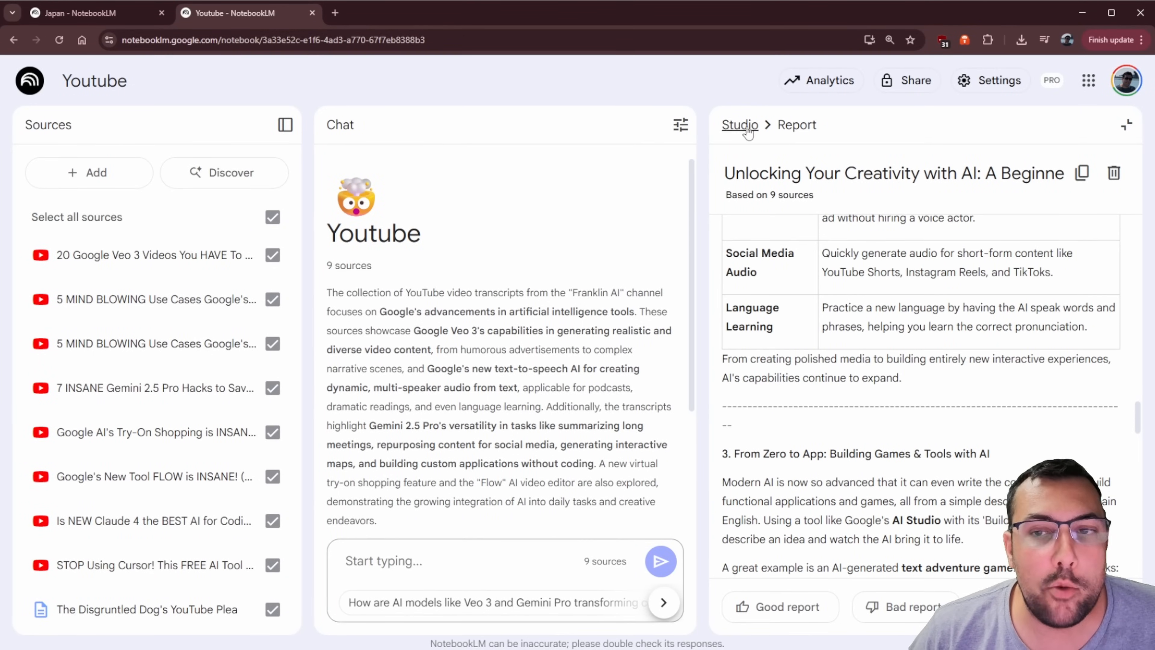
pyautogui.click(739, 125)
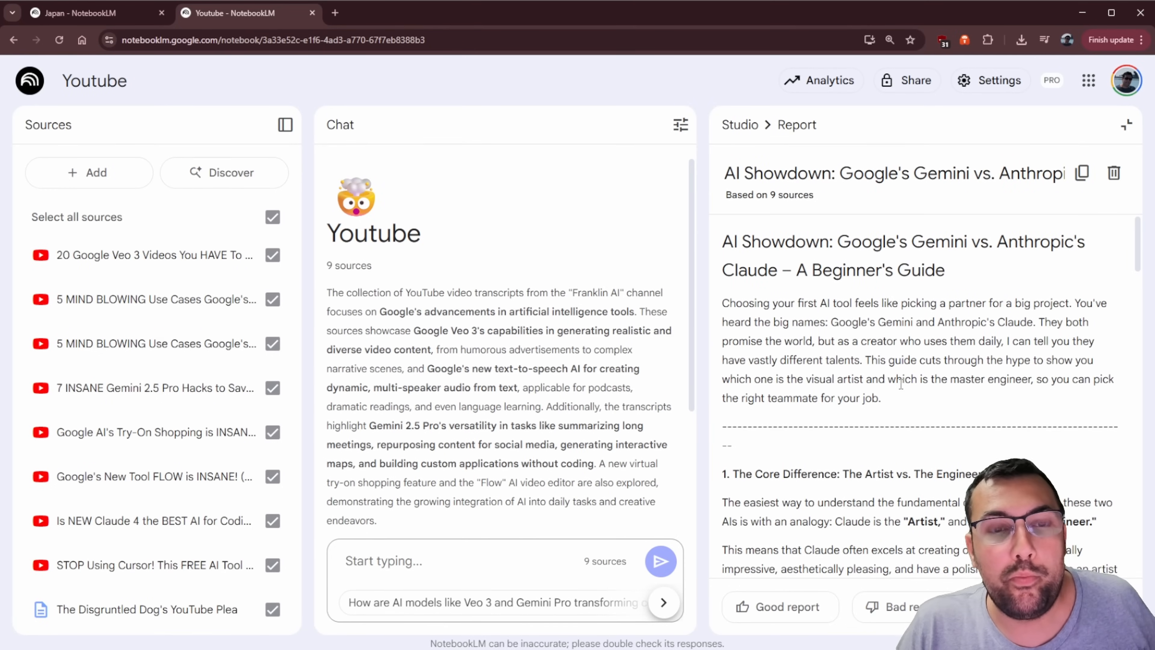
# Read the 'AI Showdown: Gemini vs. Claude' report through its game comparisons to the conclusion
pyautogui.scroll(-3)
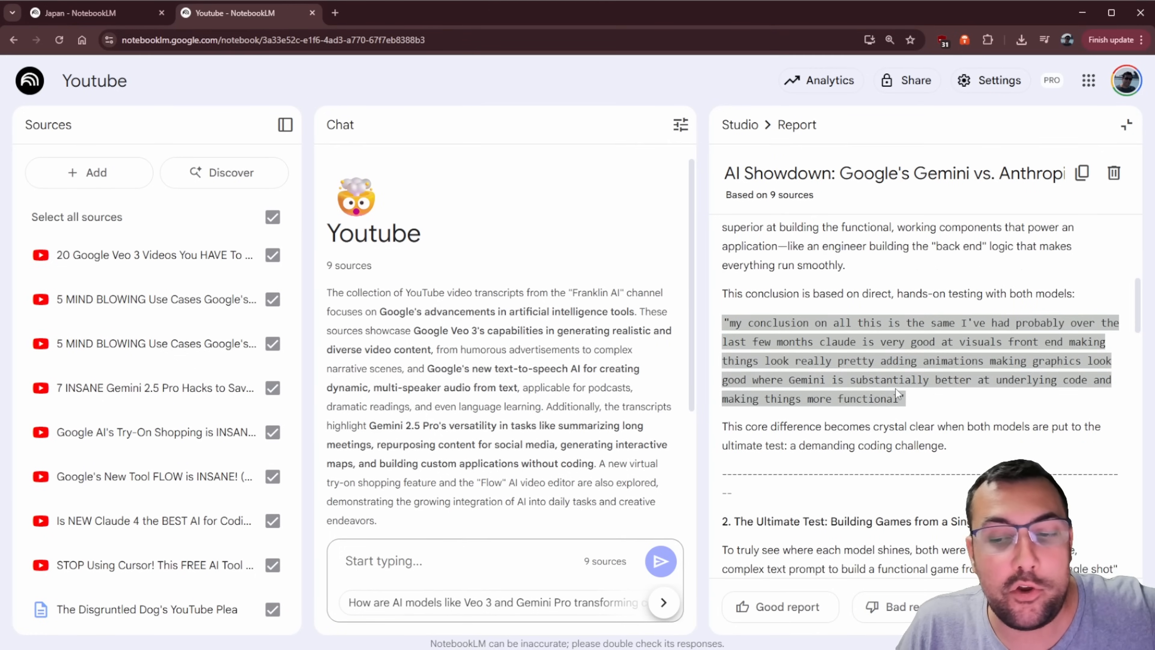
pyautogui.scroll(-3)
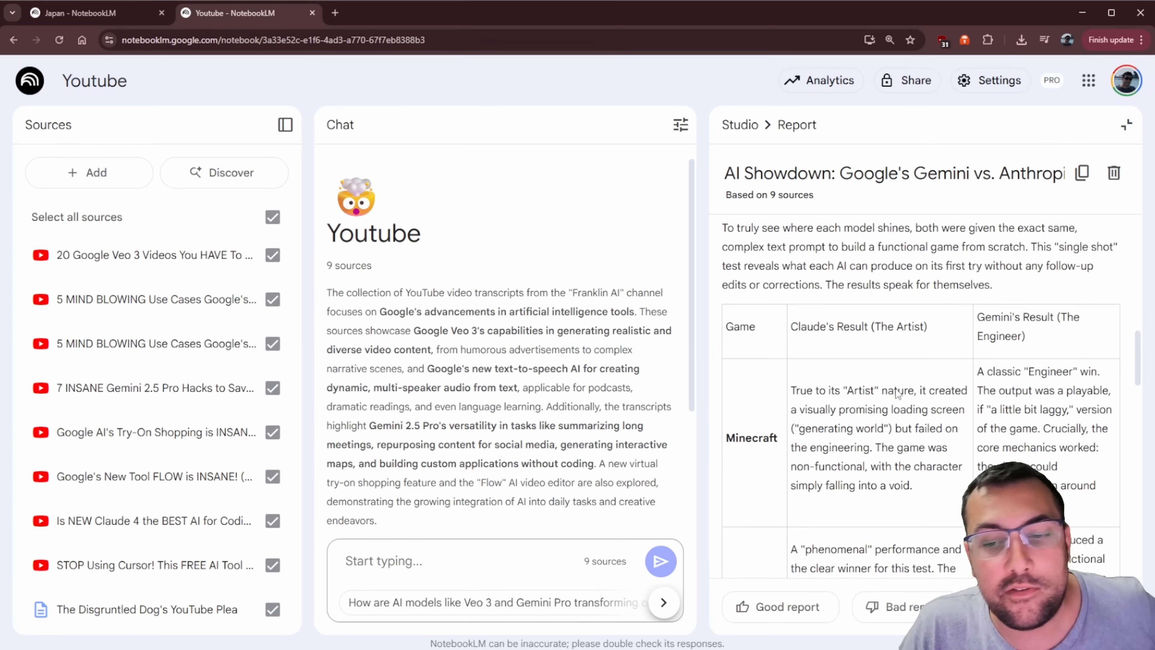
pyautogui.scroll(-3)
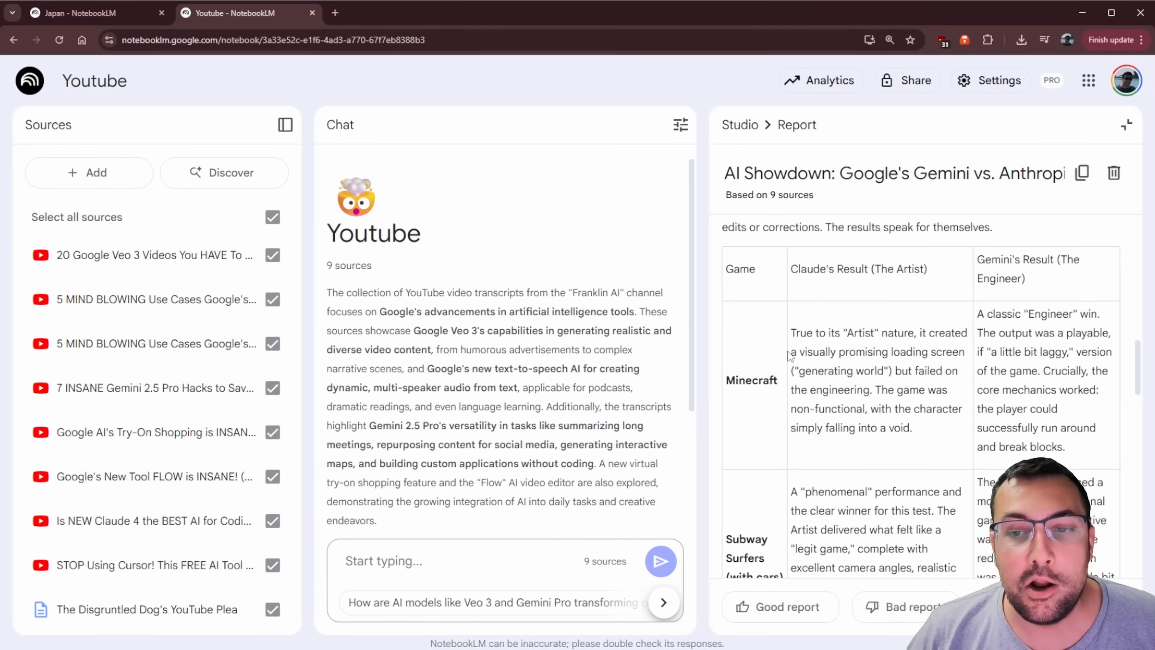
pyautogui.moveTo(831, 330)
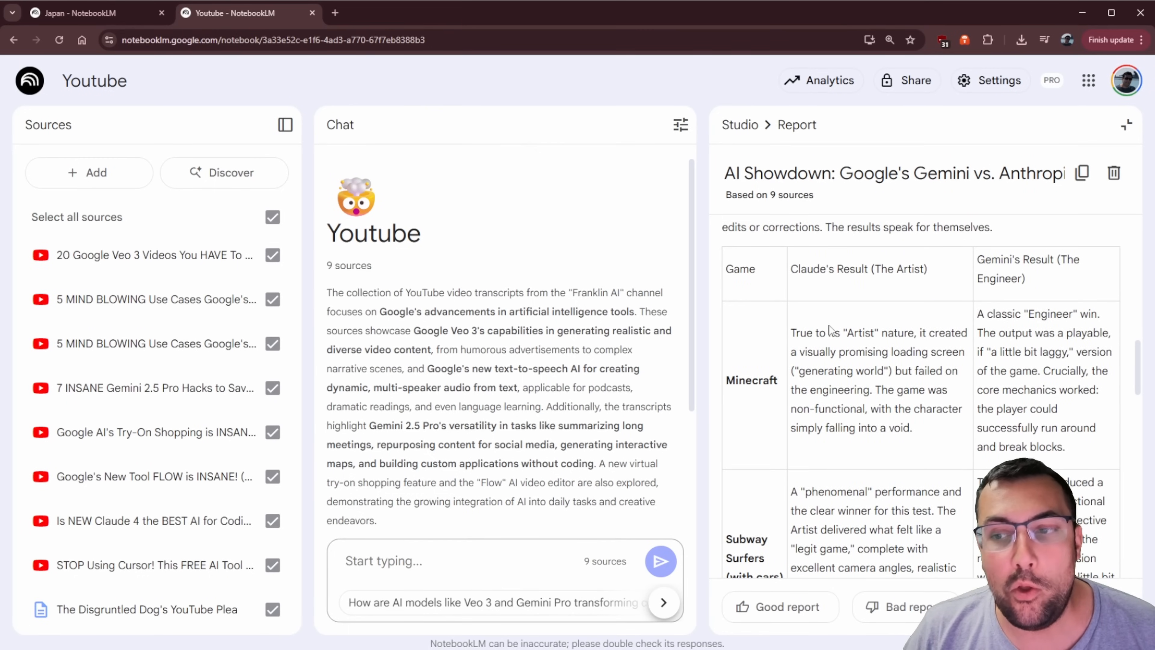
pyautogui.doubleClick(866, 269)
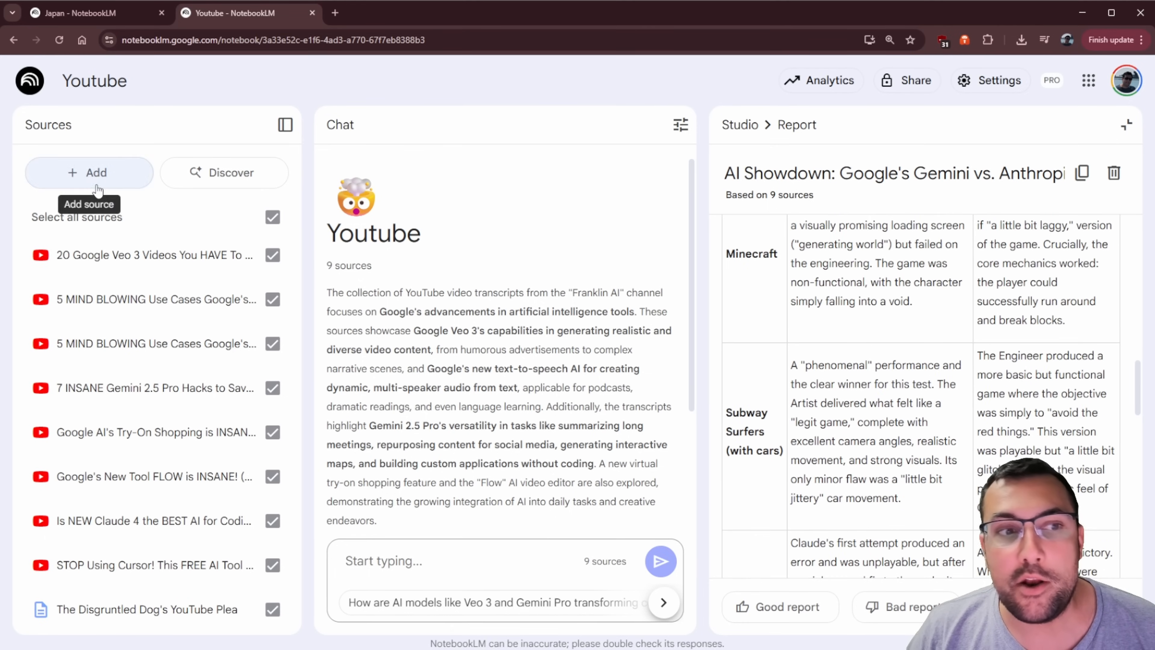
pyautogui.moveTo(151, 255)
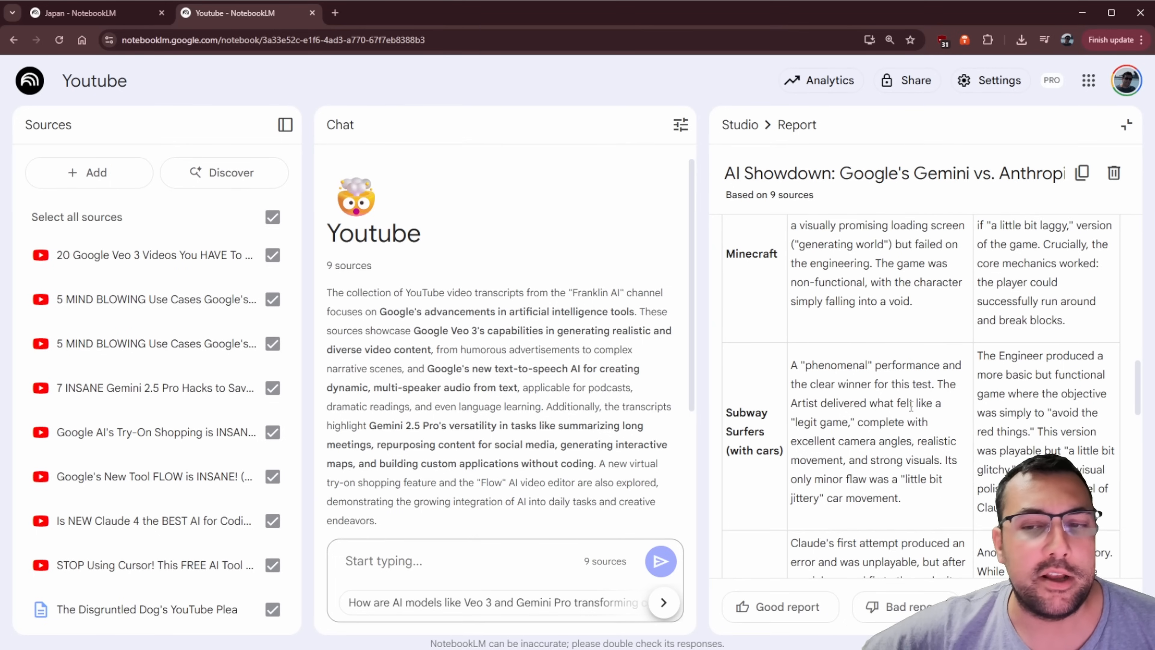
pyautogui.scroll(3)
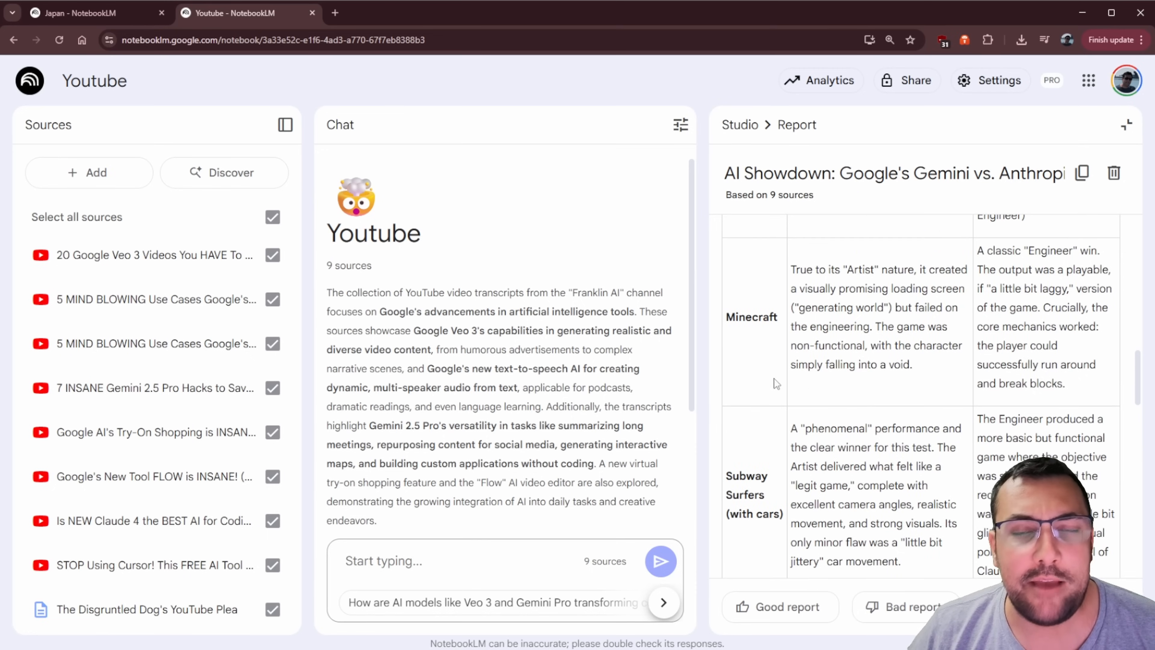
pyautogui.scroll(-3)
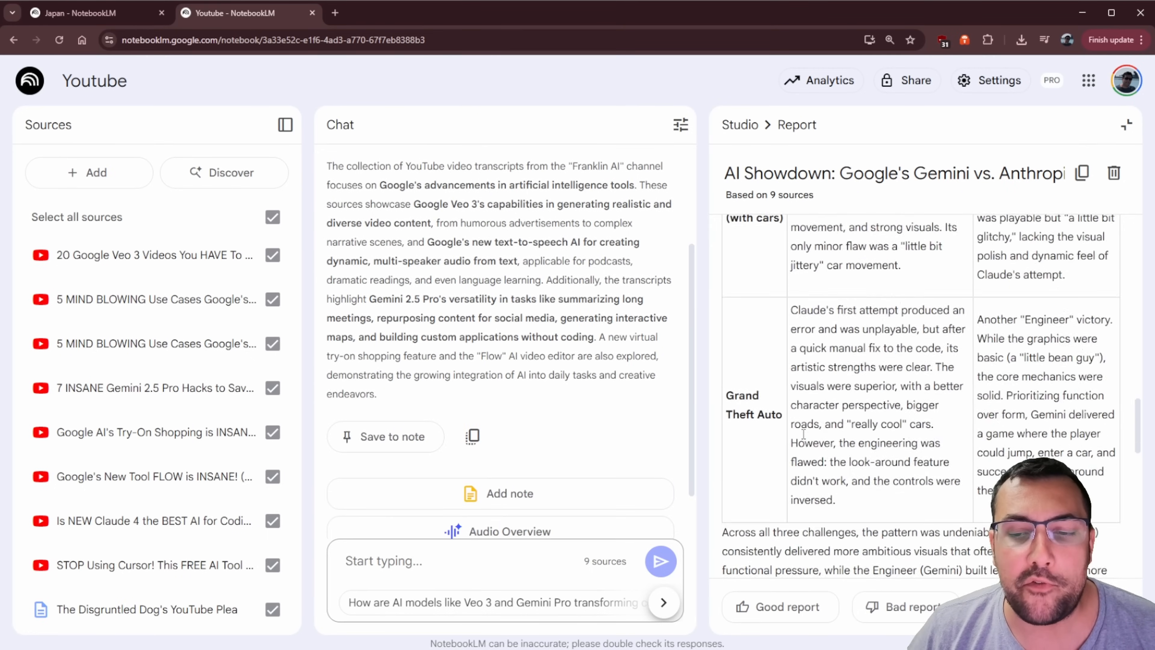
pyautogui.scroll(3)
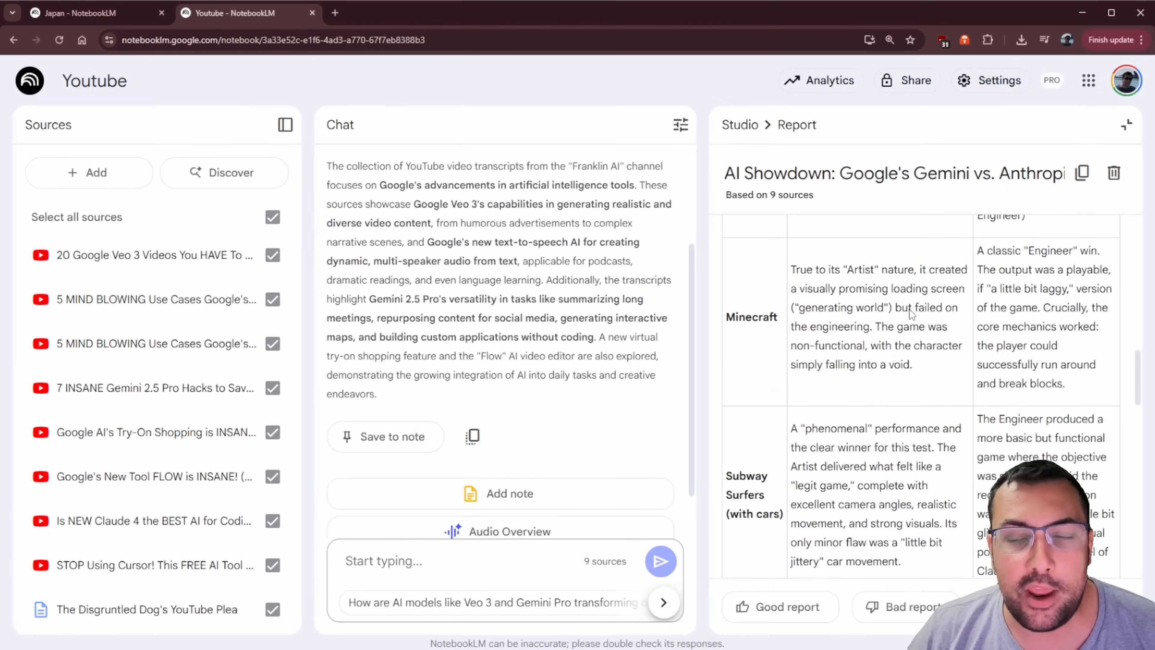
pyautogui.scroll(-3)
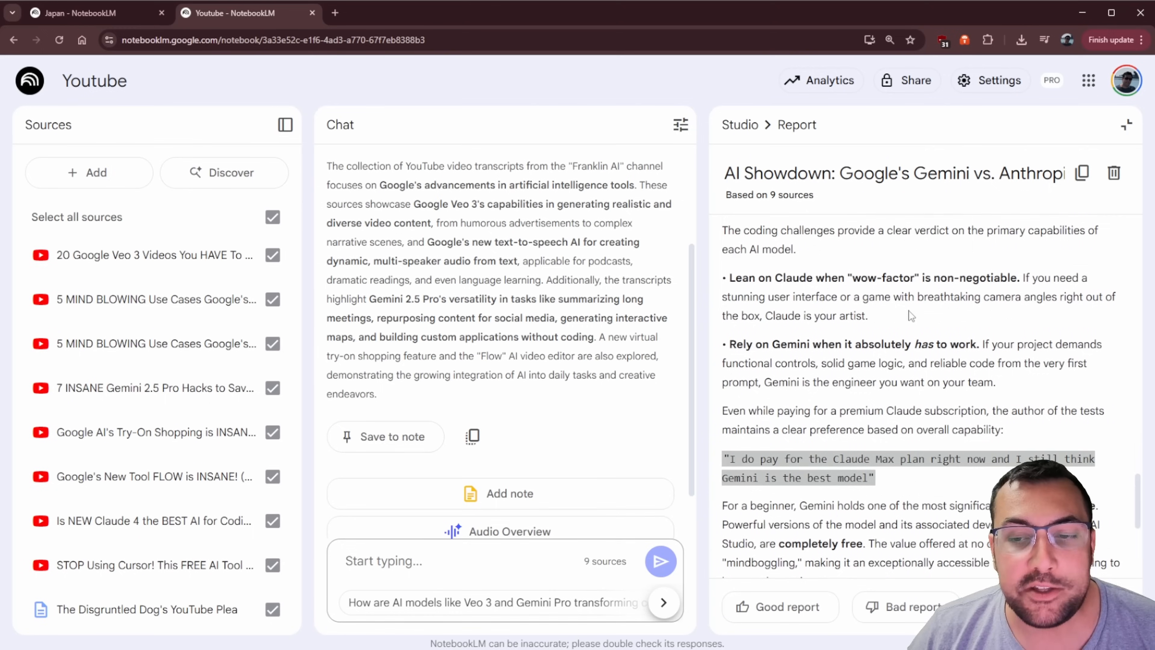
pyautogui.scroll(3)
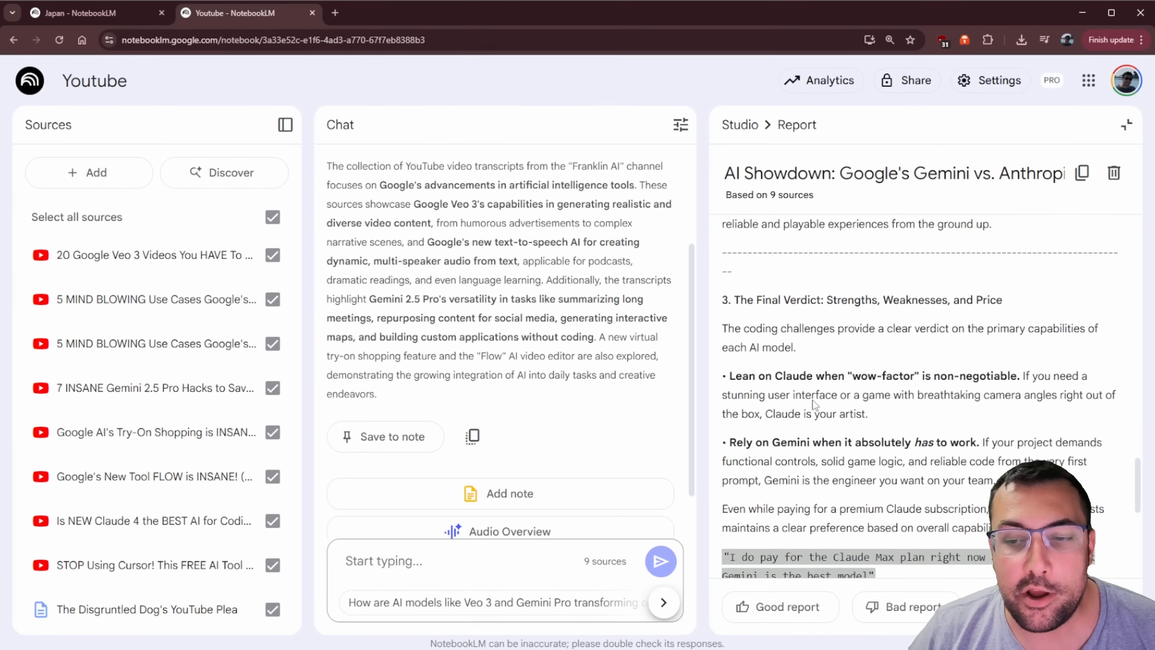
pyautogui.scroll(-3)
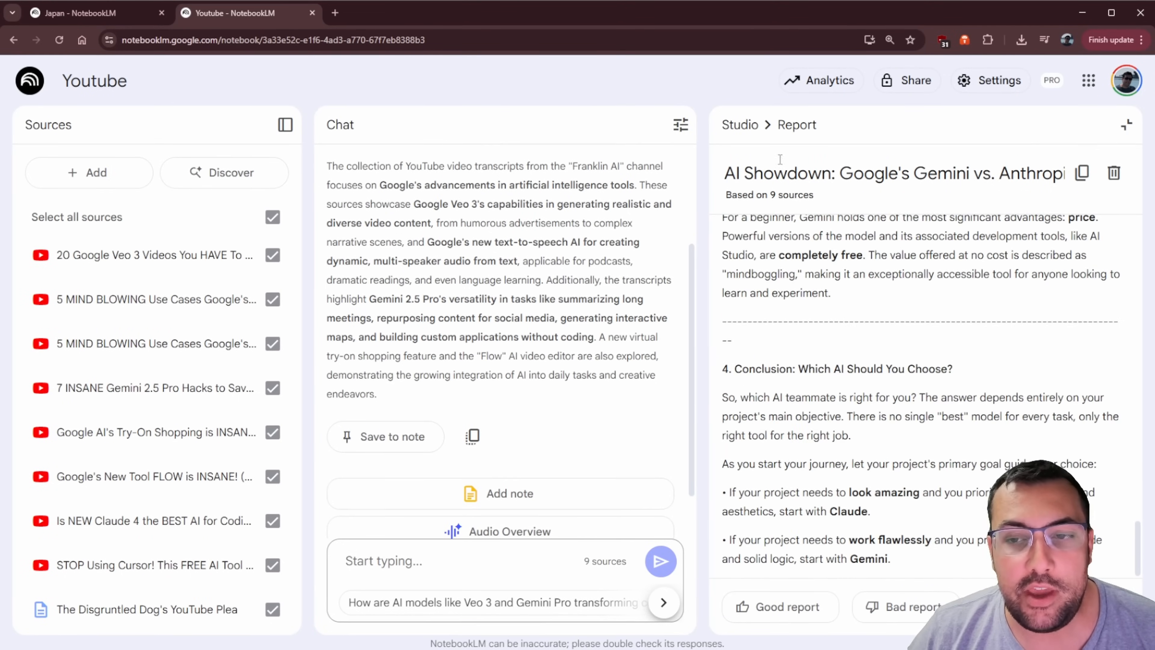